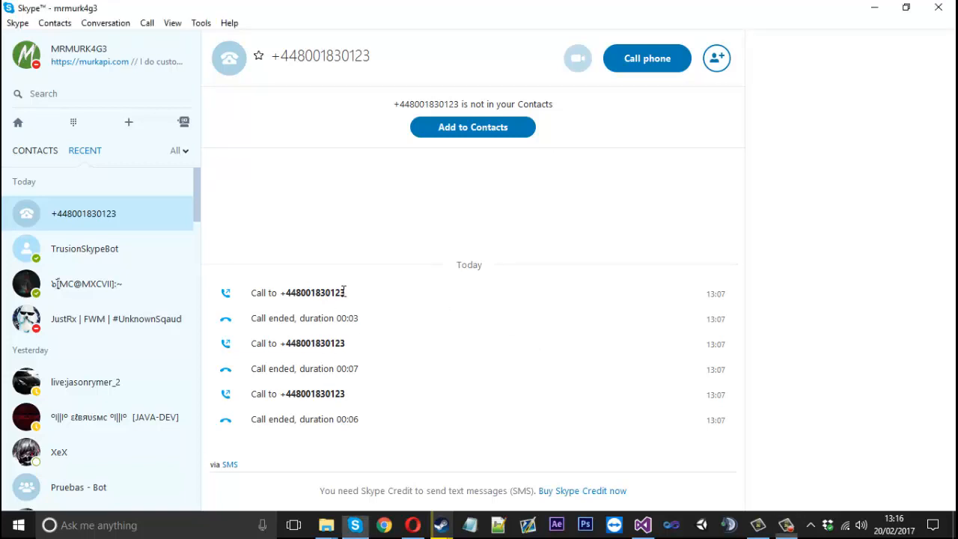
{"action": "mouse_move", "coordinate": [395, 299]}
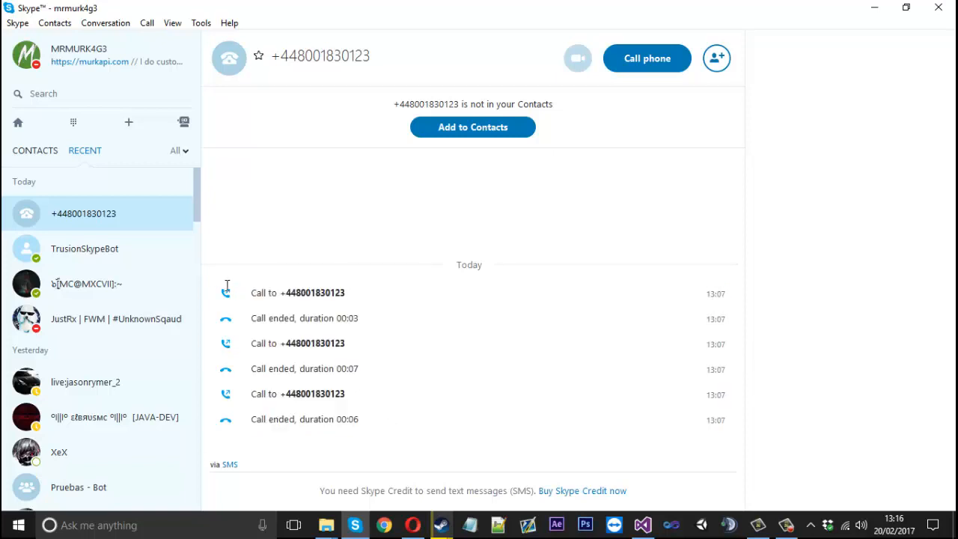
{"action": "mouse_move", "coordinate": [413, 419]}
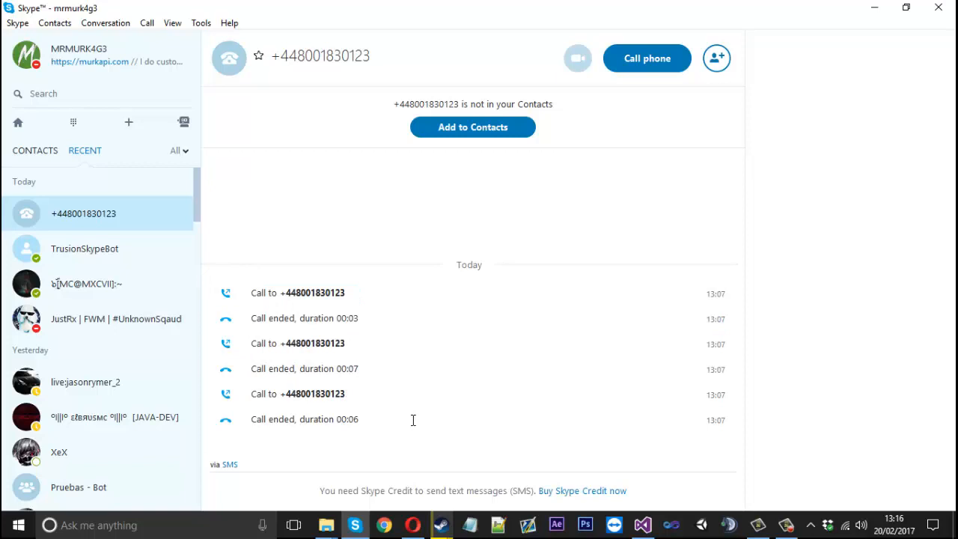
{"action": "mouse_move", "coordinate": [267, 325]}
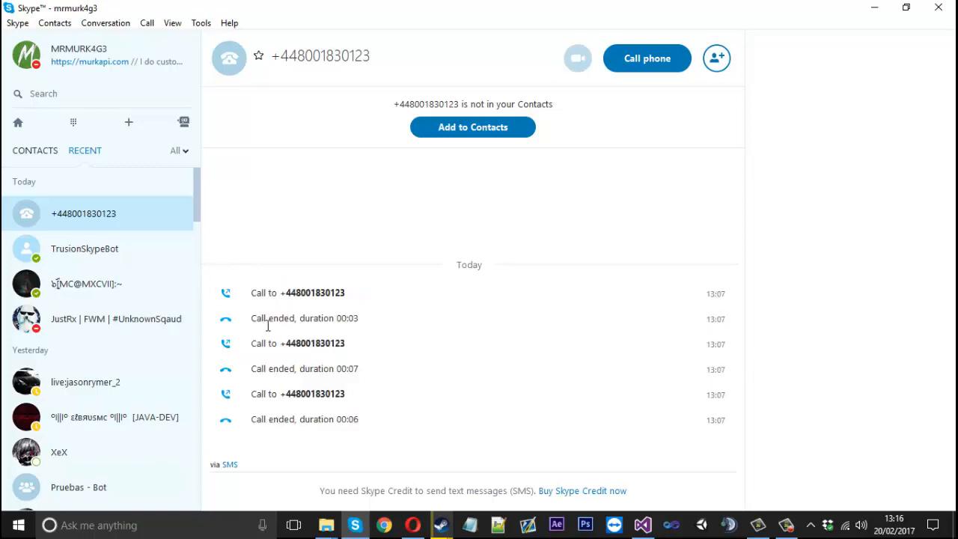
{"action": "mouse_move", "coordinate": [410, 419]}
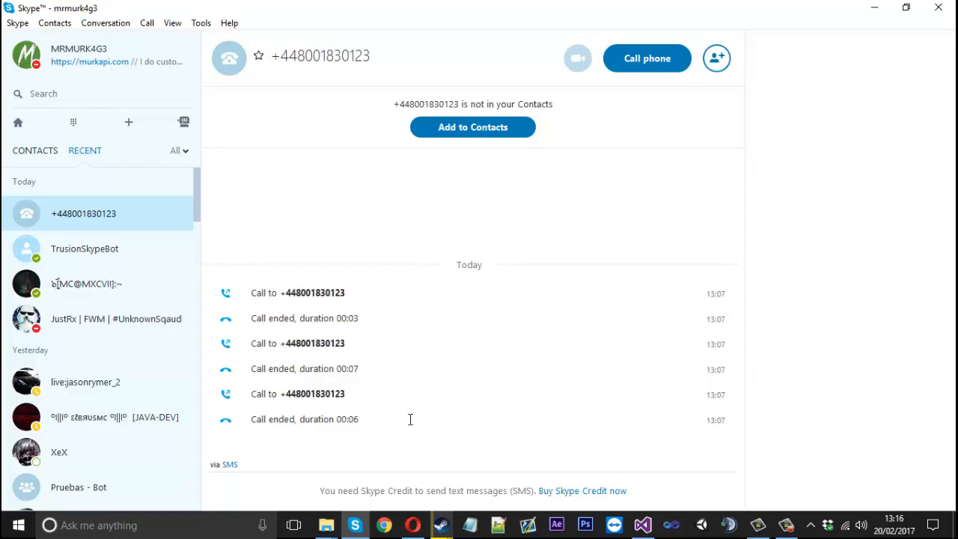
{"action": "mouse_move", "coordinate": [445, 329]}
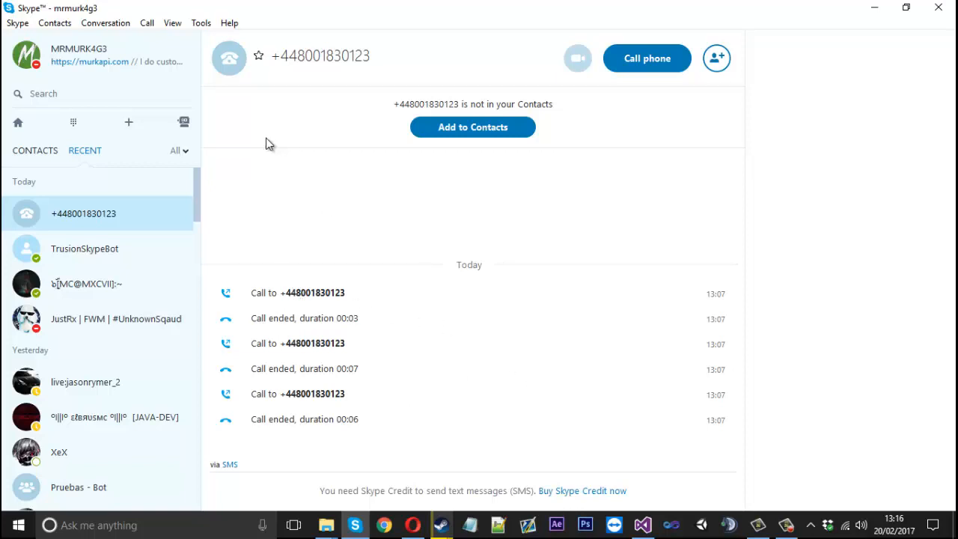
{"action": "mouse_move", "coordinate": [177, 71]}
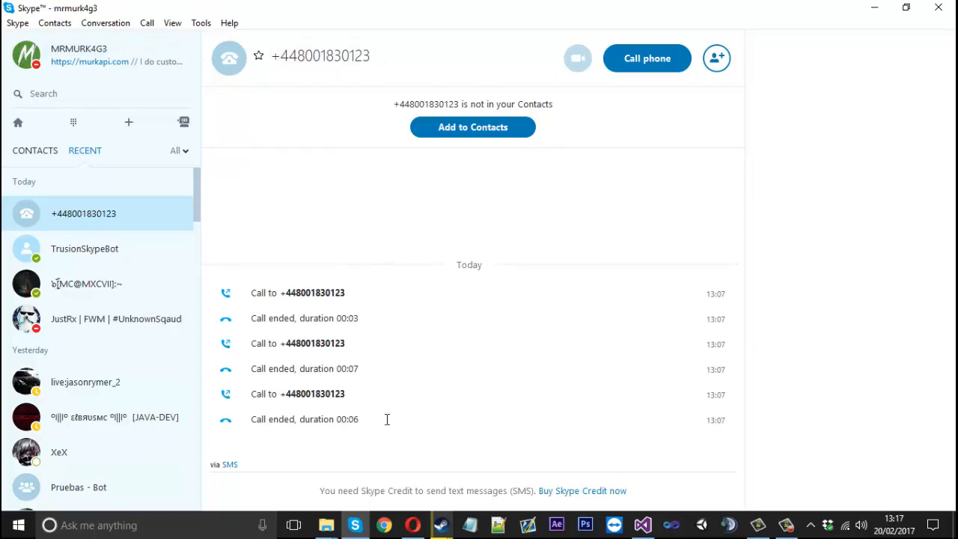
{"action": "mouse_move", "coordinate": [332, 207]}
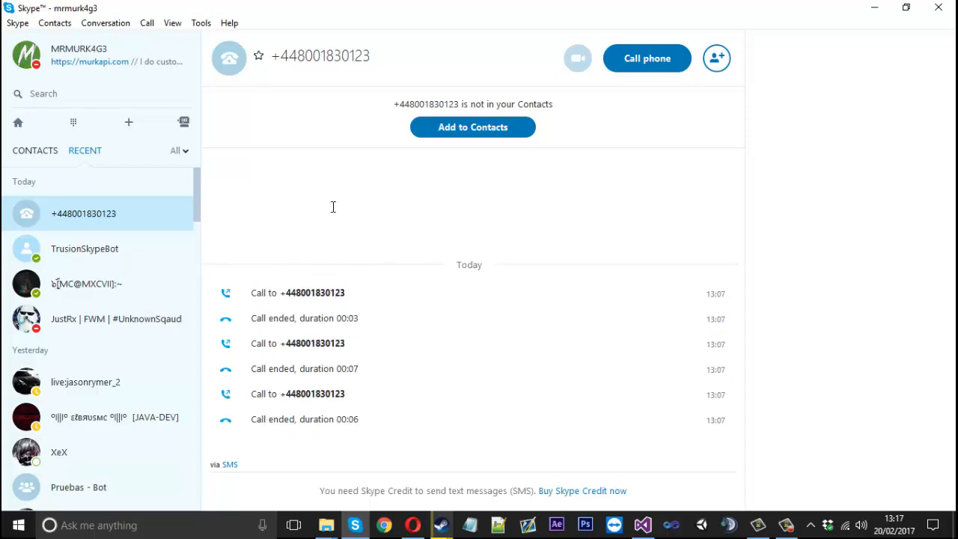
{"action": "mouse_move", "coordinate": [625, 489]}
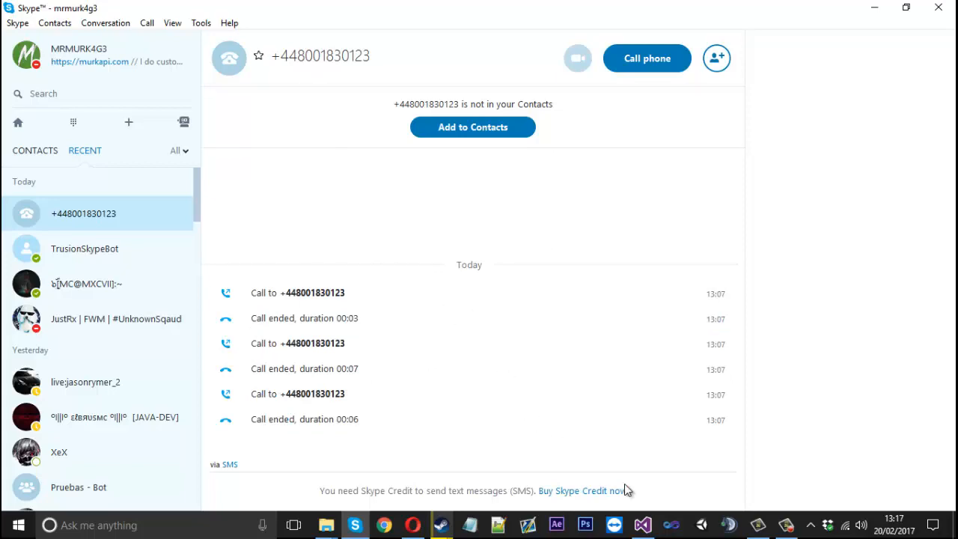
- Switch from the Skype call log to the Visual Studio project
{"action": "left_click", "coordinate": [641, 522]}
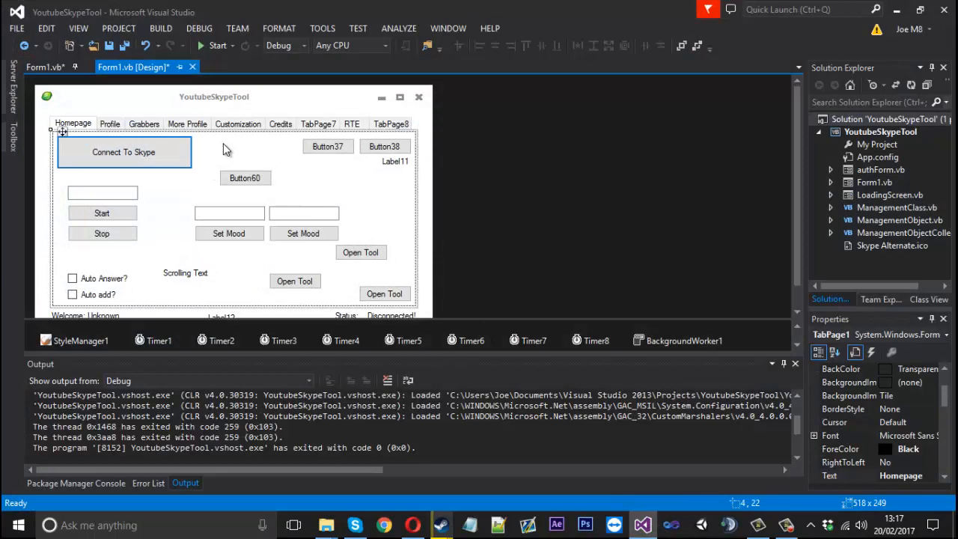
- Bring TabPage9 into view and drag buttons, text boxes and a label onto it from the Toolbox
{"action": "left_click", "coordinate": [392, 122]}
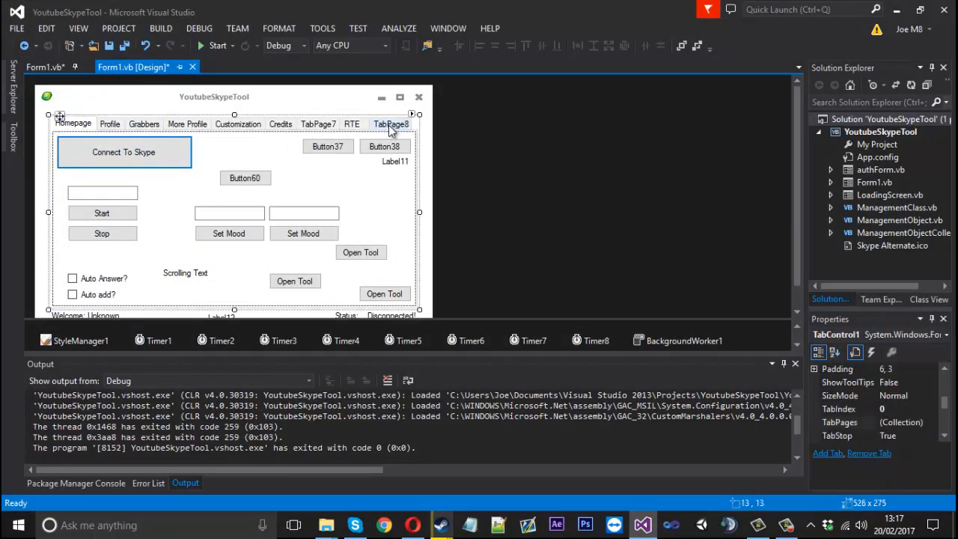
{"action": "left_click", "coordinate": [390, 122]}
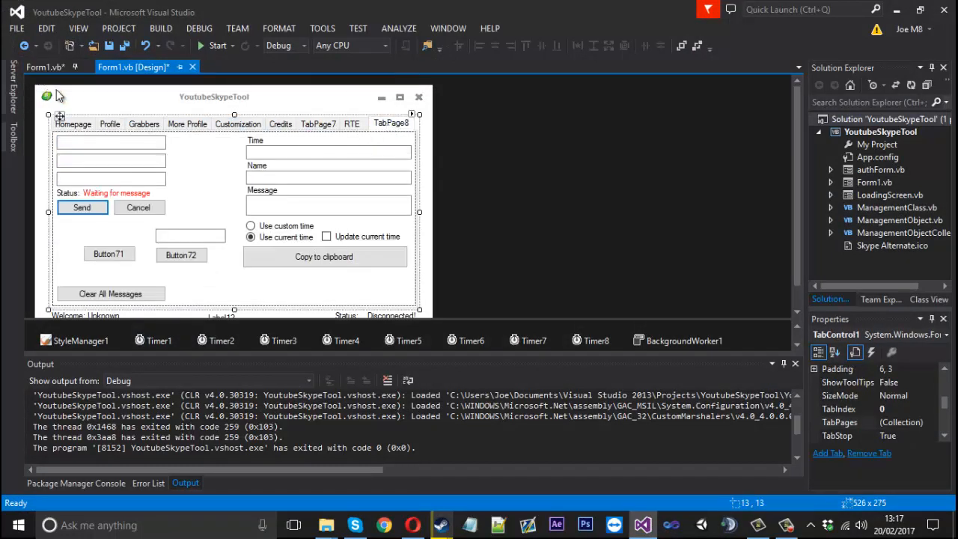
{"action": "left_click", "coordinate": [414, 117]}
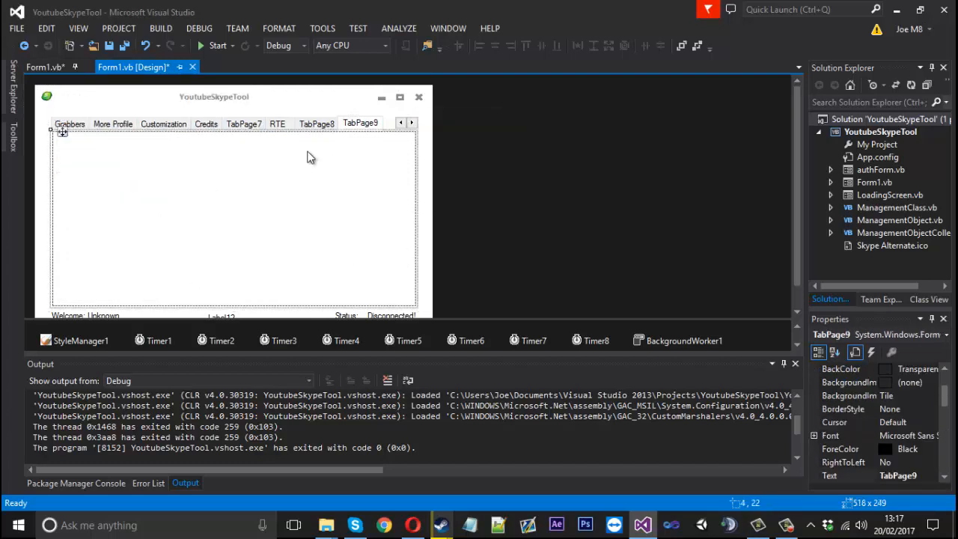
{"action": "left_click", "coordinate": [8, 148]}
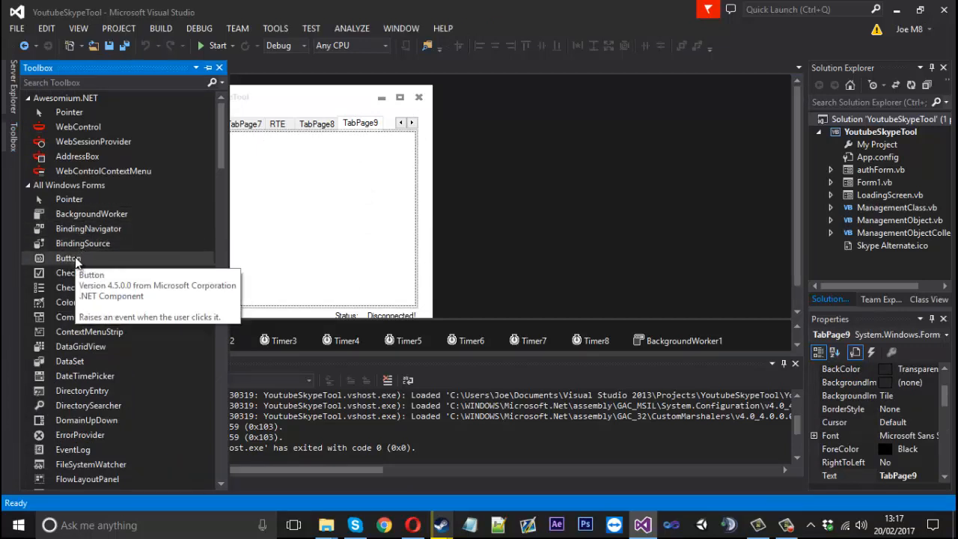
{"action": "left_click_drag", "start_coordinate": [69, 258], "coordinate": [165, 237]}
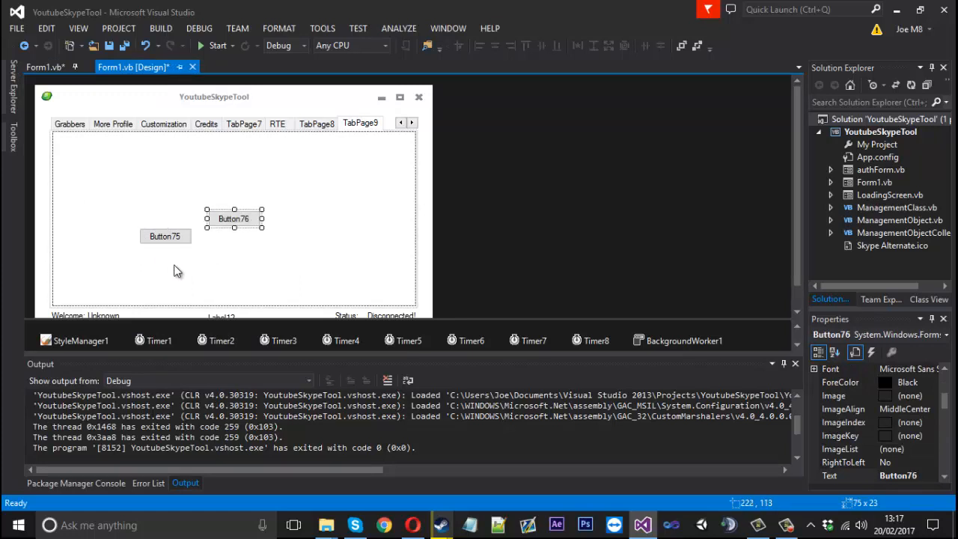
{"action": "left_click_drag", "start_coordinate": [233, 219], "coordinate": [222, 237]}
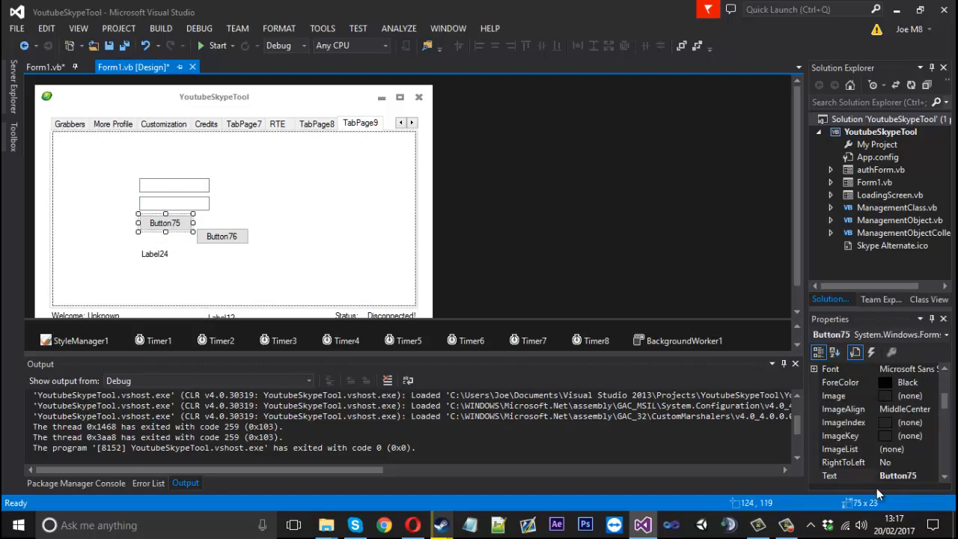
- Set the button captions to Start and Stop, the label to Total Calls: with a 0 counter, and return to Skype
{"action": "left_click", "coordinate": [913, 476]}
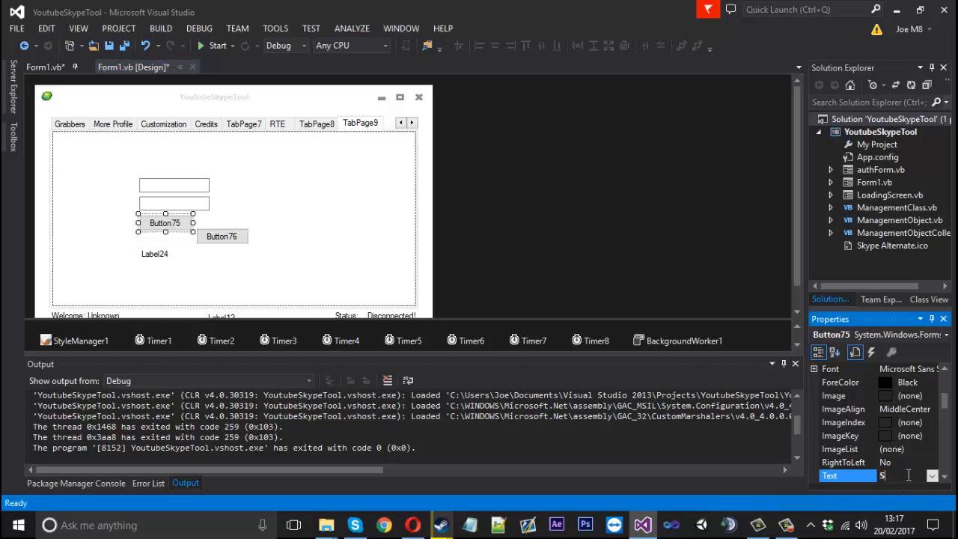
{"action": "type", "text": "Start"}
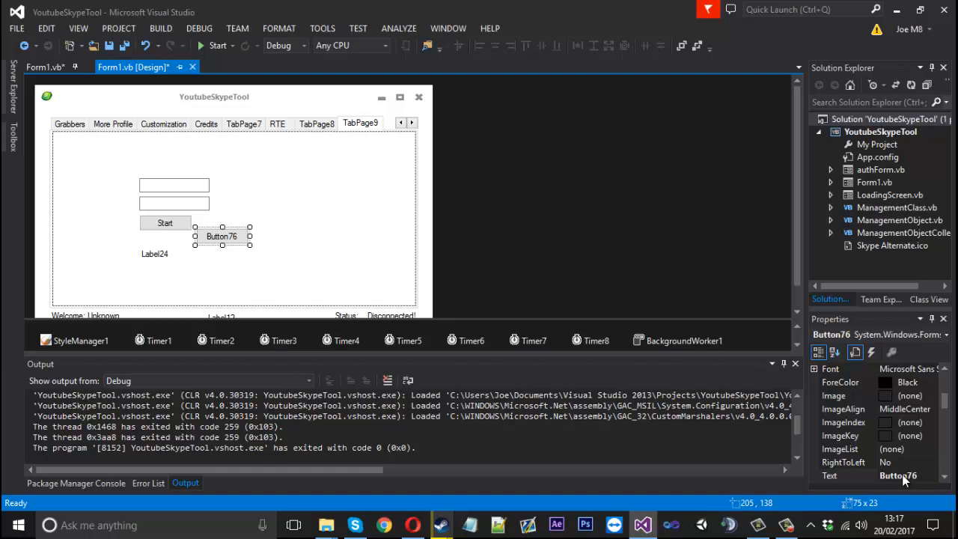
{"action": "type", "text": "Stop"}
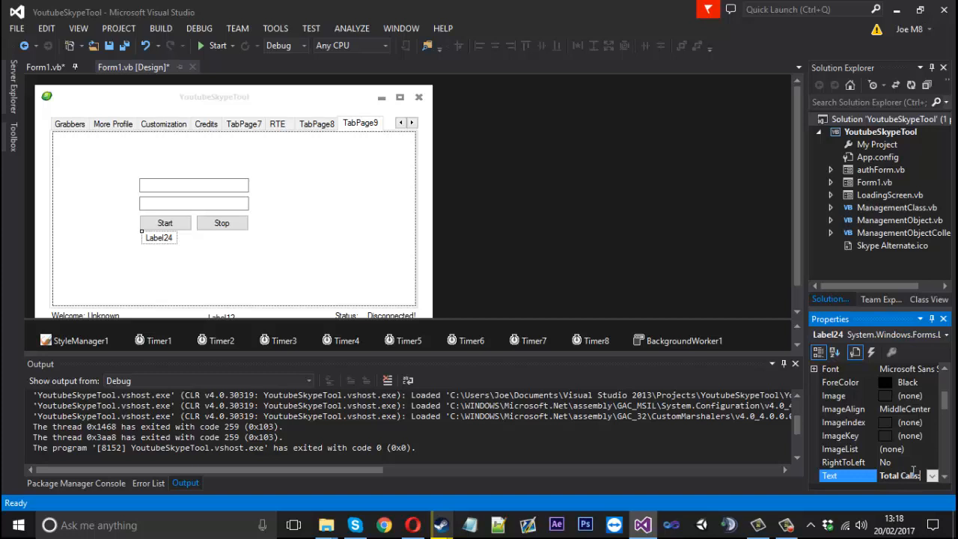
{"action": "type", "text": "Total Calls:"}
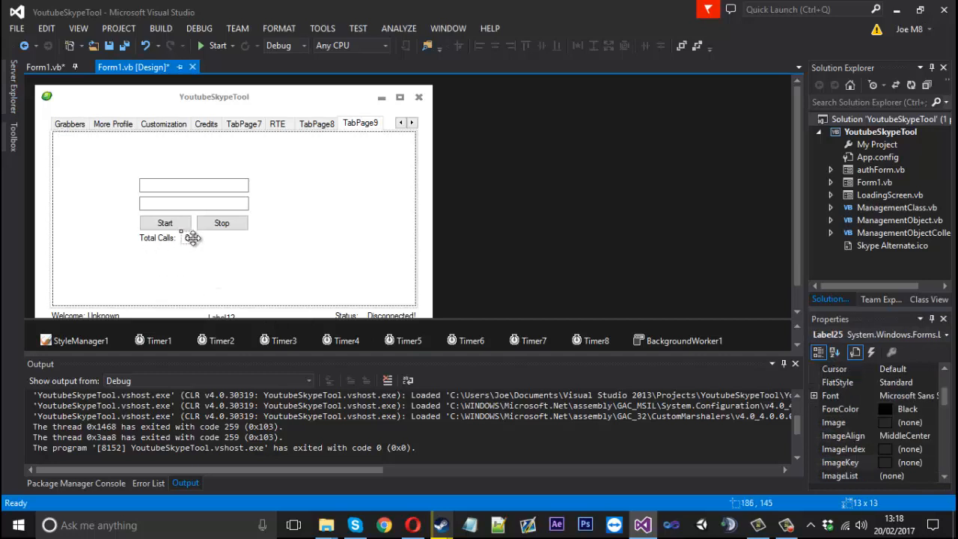
{"action": "left_click", "coordinate": [224, 262]}
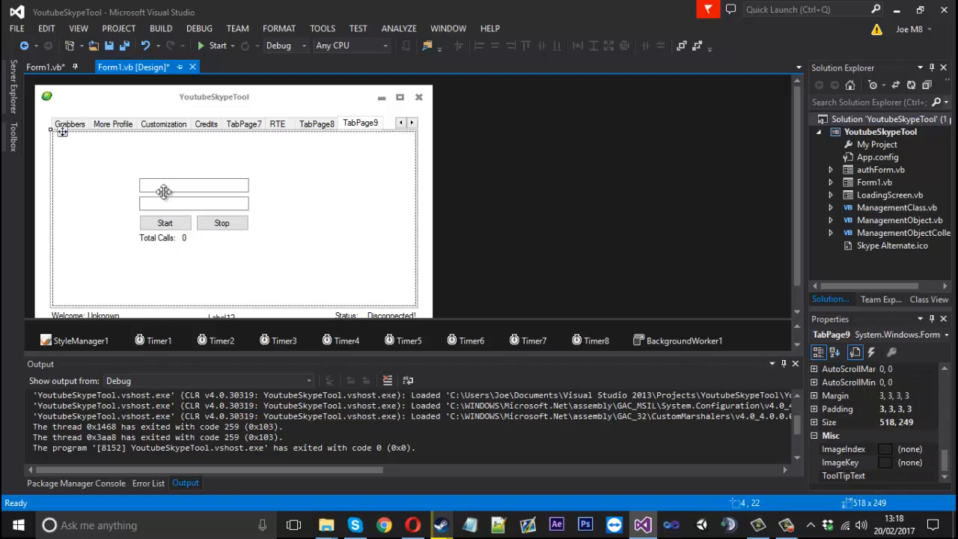
{"action": "left_click", "coordinate": [165, 221]}
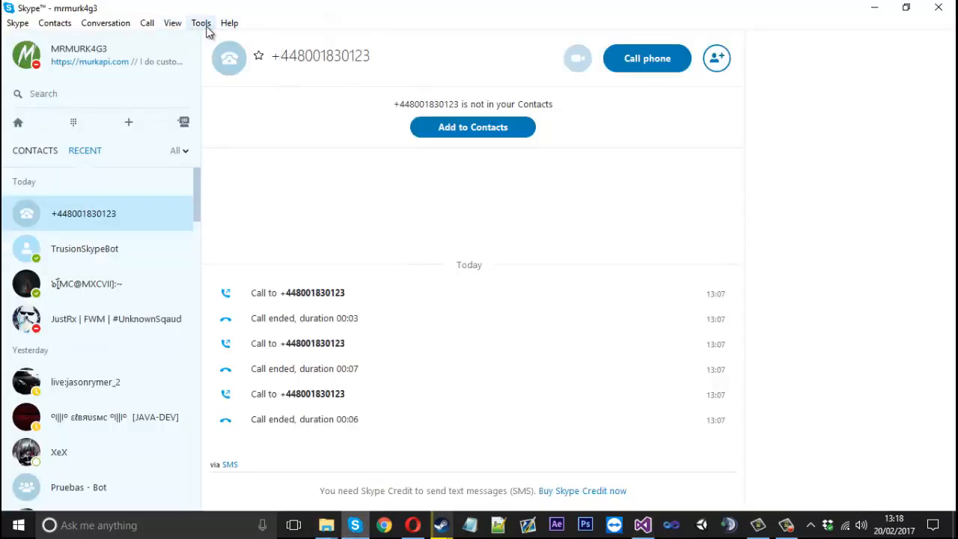
- Open Skype's Options window from the Tools menu
{"action": "left_click", "coordinate": [200, 22]}
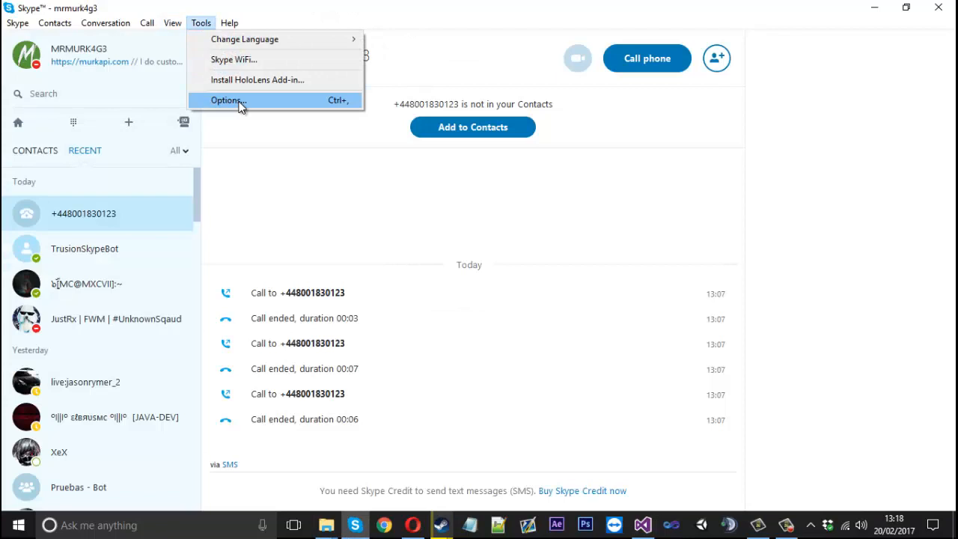
{"action": "mouse_move", "coordinate": [537, 371]}
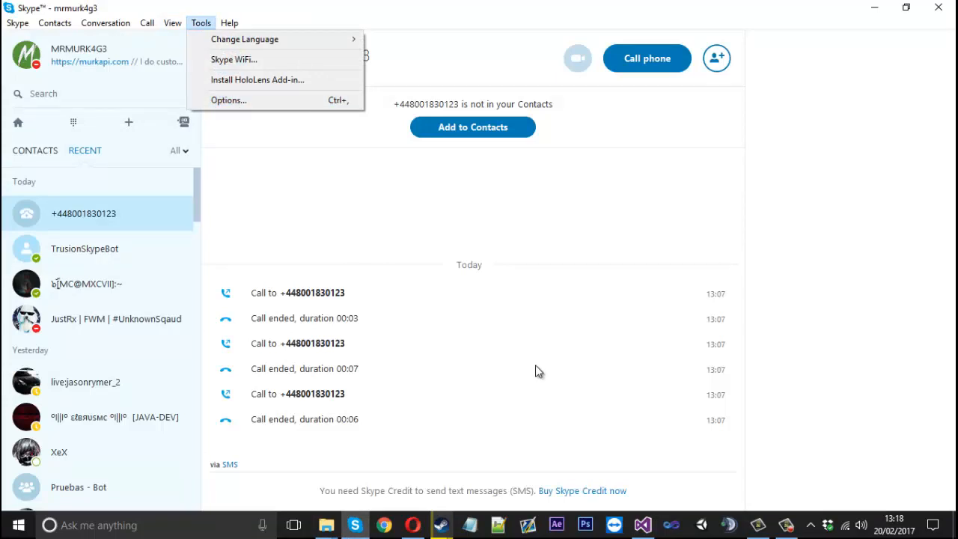
{"action": "mouse_move", "coordinate": [451, 353]}
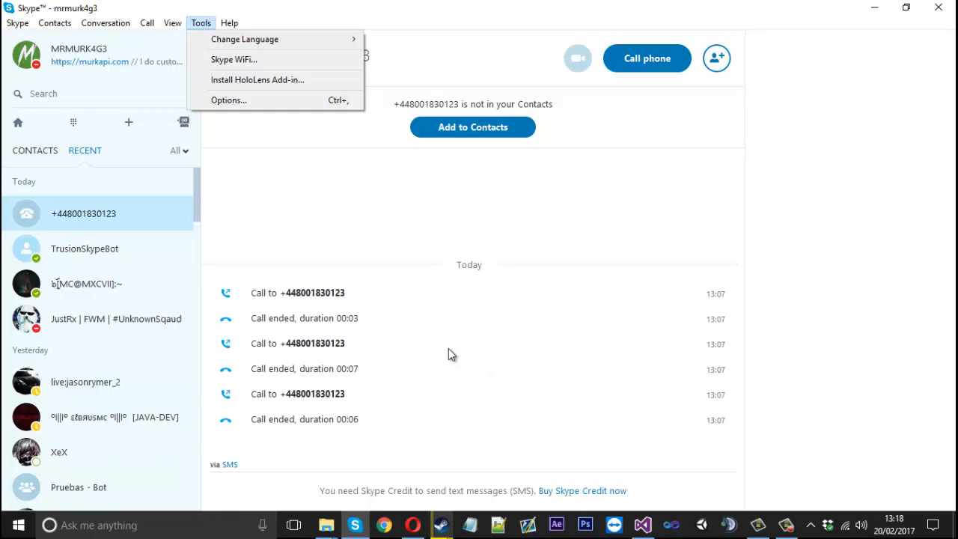
{"action": "mouse_move", "coordinate": [248, 105]}
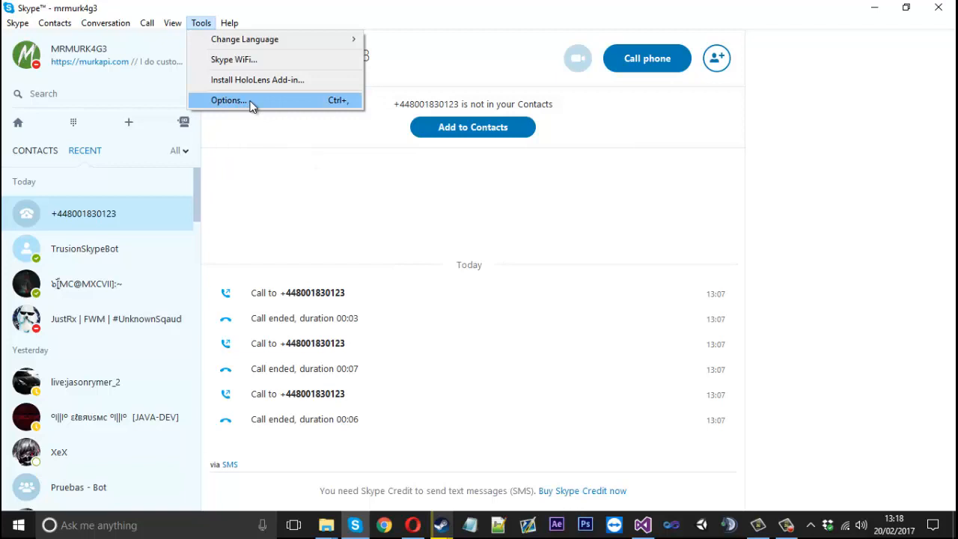
{"action": "mouse_move", "coordinate": [267, 105]}
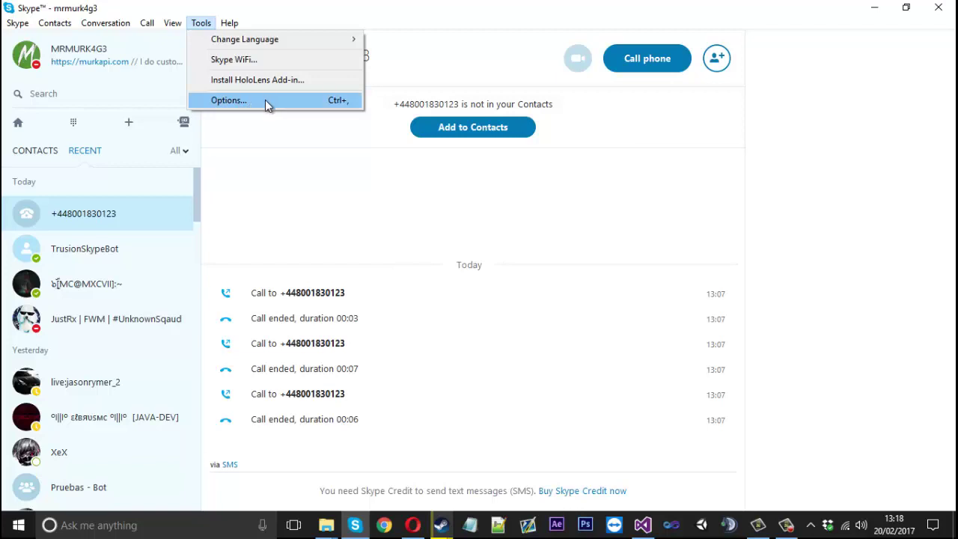
{"action": "mouse_move", "coordinate": [227, 112]}
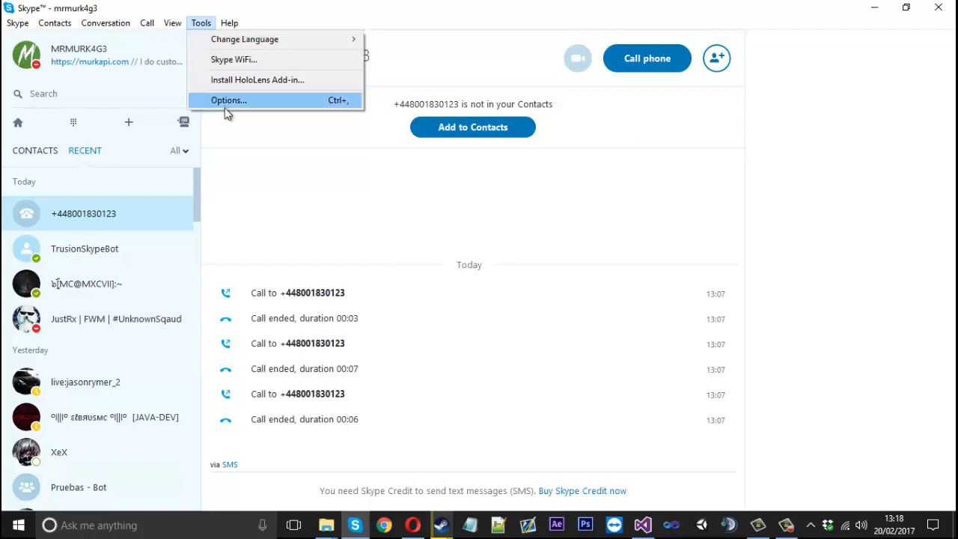
{"action": "left_click", "coordinate": [227, 99]}
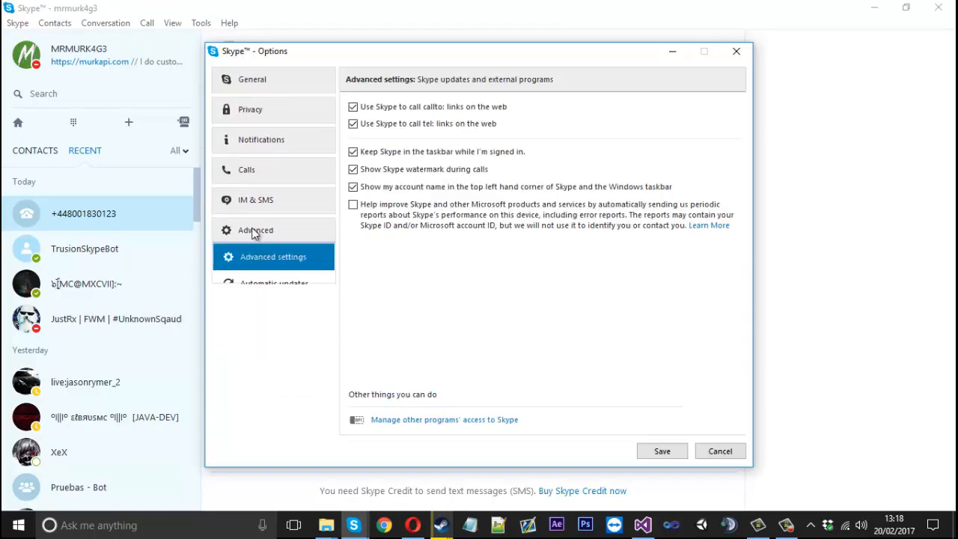
- In Skype's Hotkeys settings, enable the Hang up keyboard shortcut and adjust its assigned key
{"action": "left_click", "coordinate": [255, 337]}
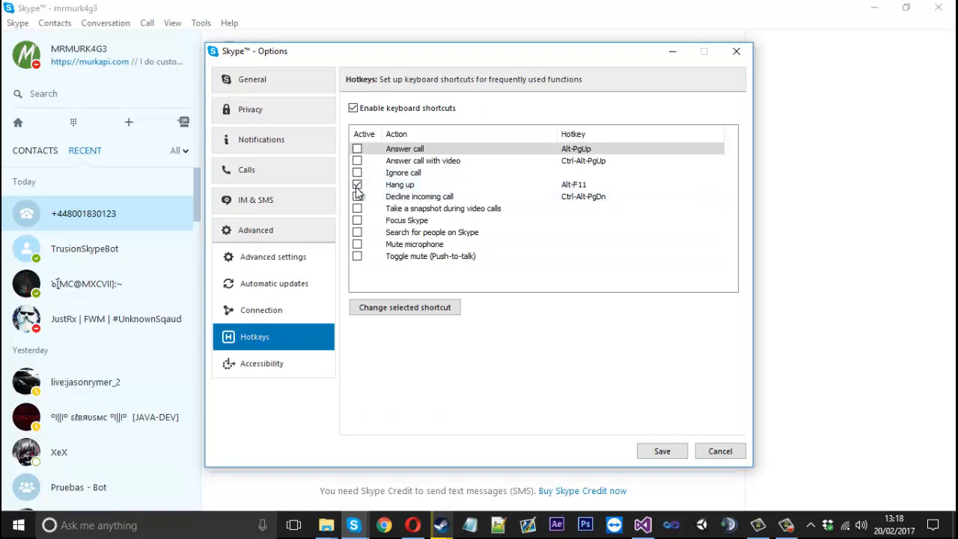
{"action": "left_click", "coordinate": [356, 186]}
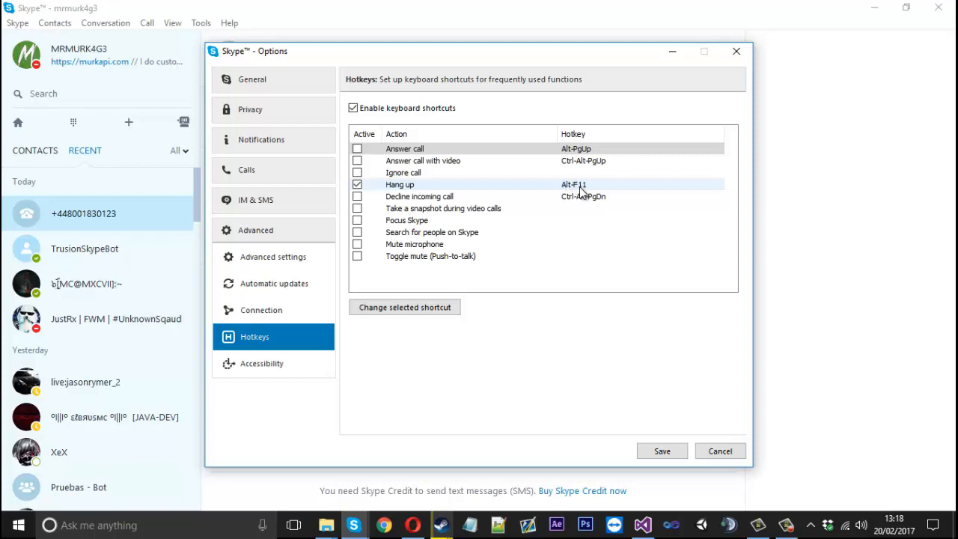
{"action": "mouse_move", "coordinate": [595, 191]}
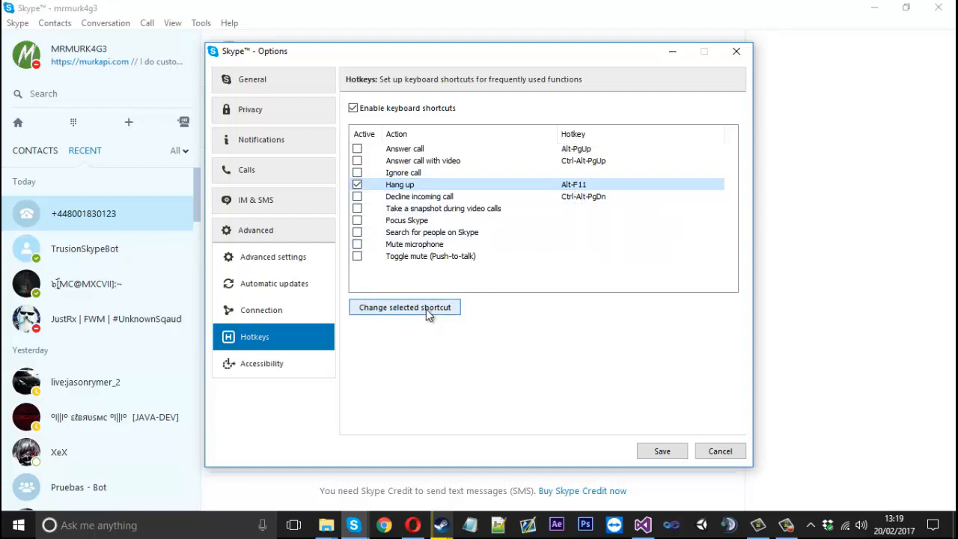
{"action": "left_click", "coordinate": [404, 306]}
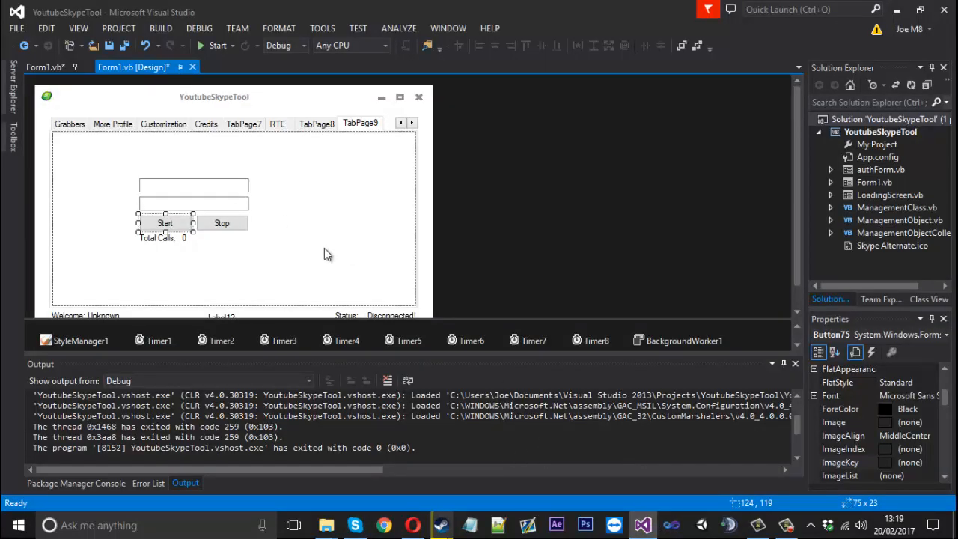
{"action": "mouse_move", "coordinate": [322, 194]}
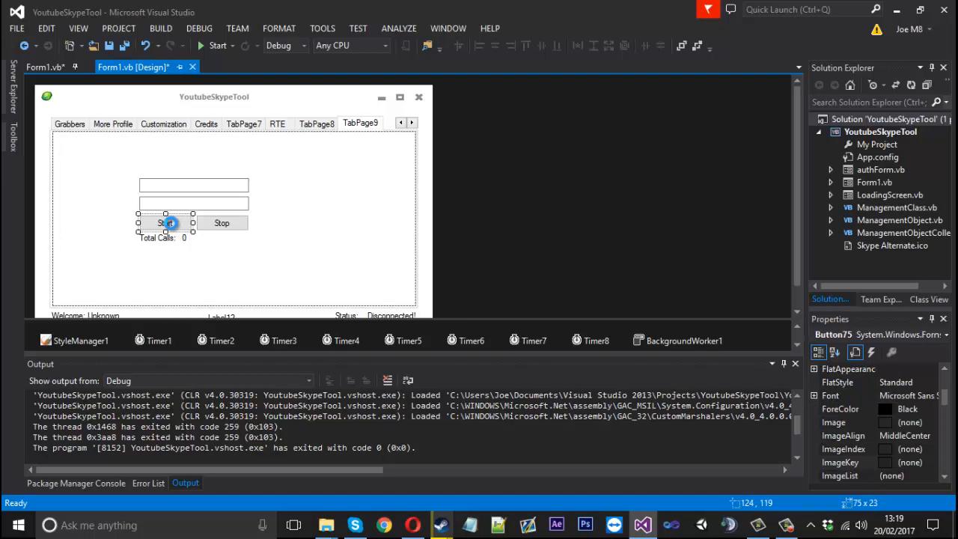
- Generate the Button75_Click handler for the Start button
{"action": "double_click", "coordinate": [165, 222]}
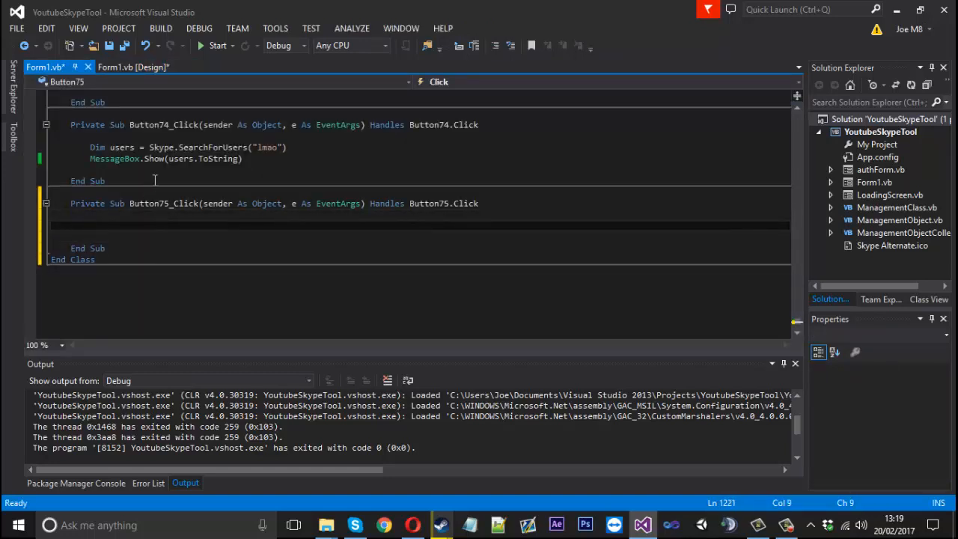
- Declare Dim isRinging As Boolean = False and Dim callCount As Integer = 0 above the handler
{"action": "type", "text": "D"}
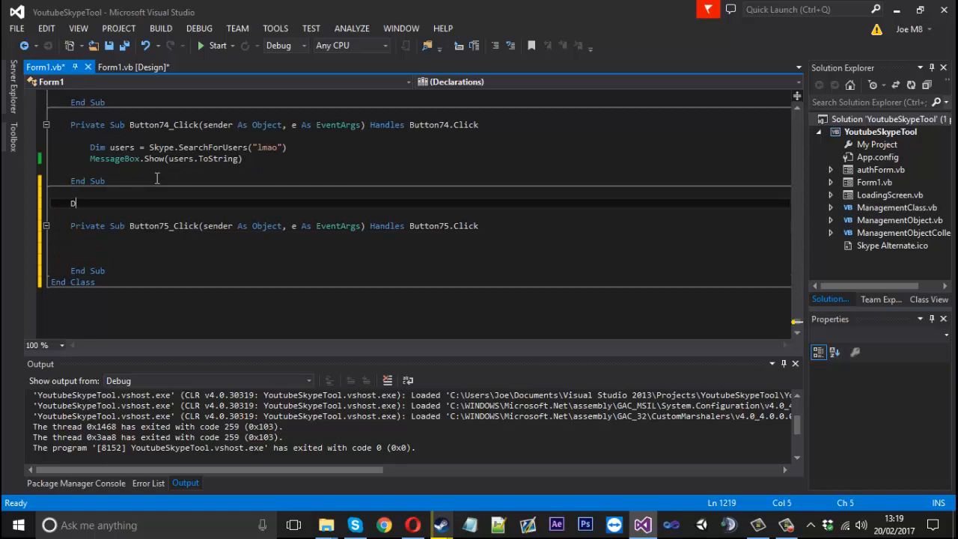
{"action": "type", "text": "im"}
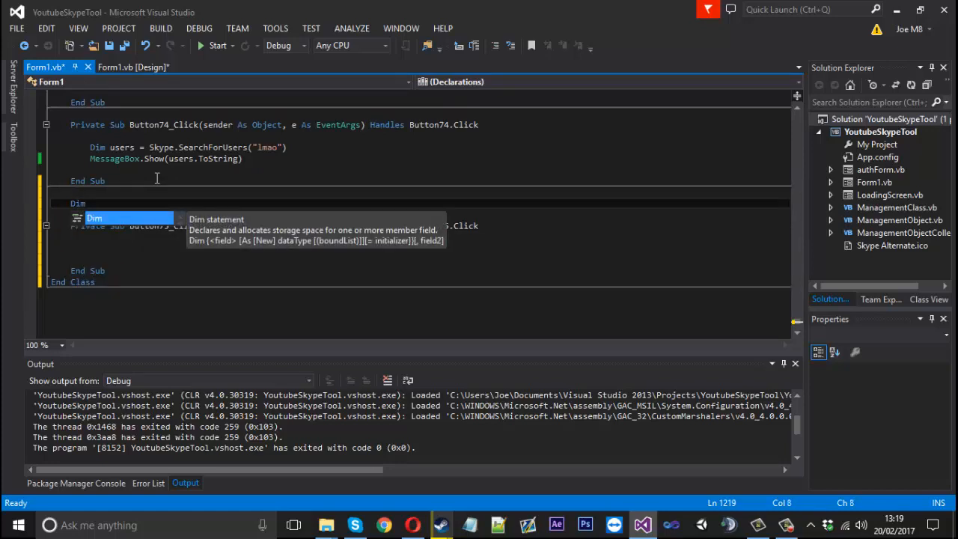
{"action": "type", "text": "isringi"}
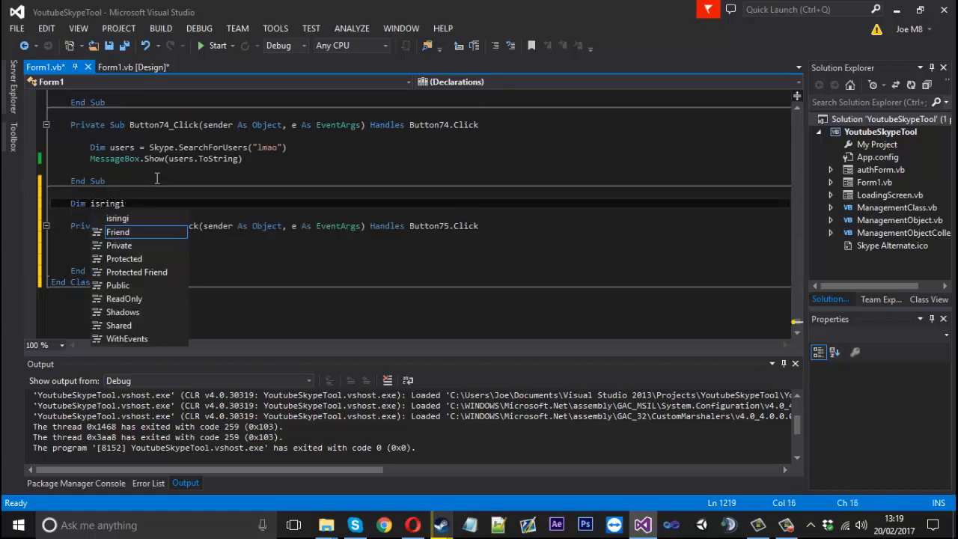
{"action": "type", "text": "isRing"}
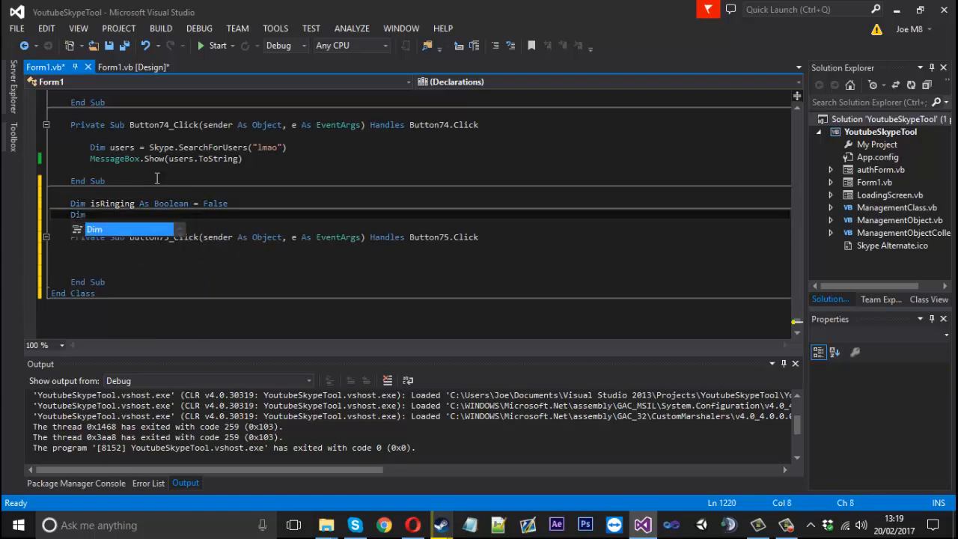
{"action": "type", "text": "callCount As i"}
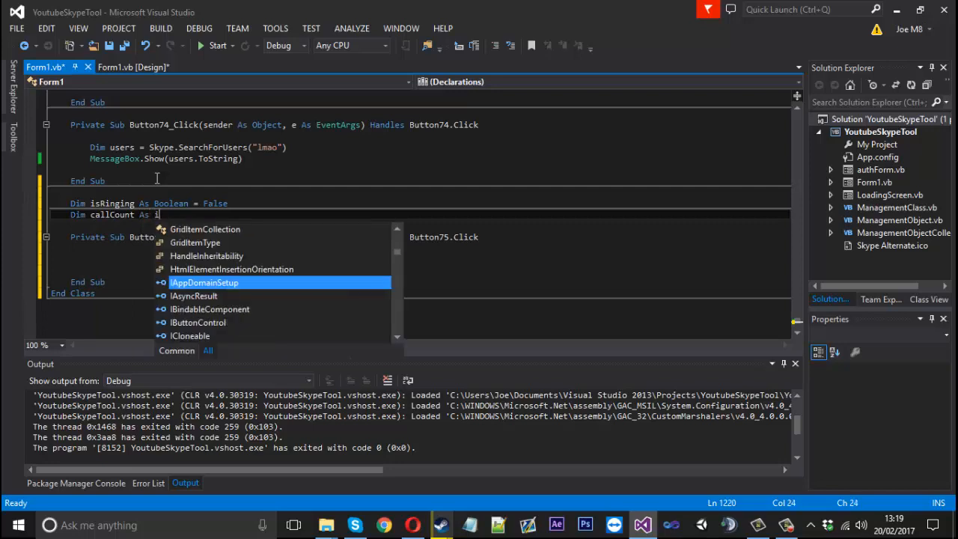
{"action": "type", "text": "nteger"}
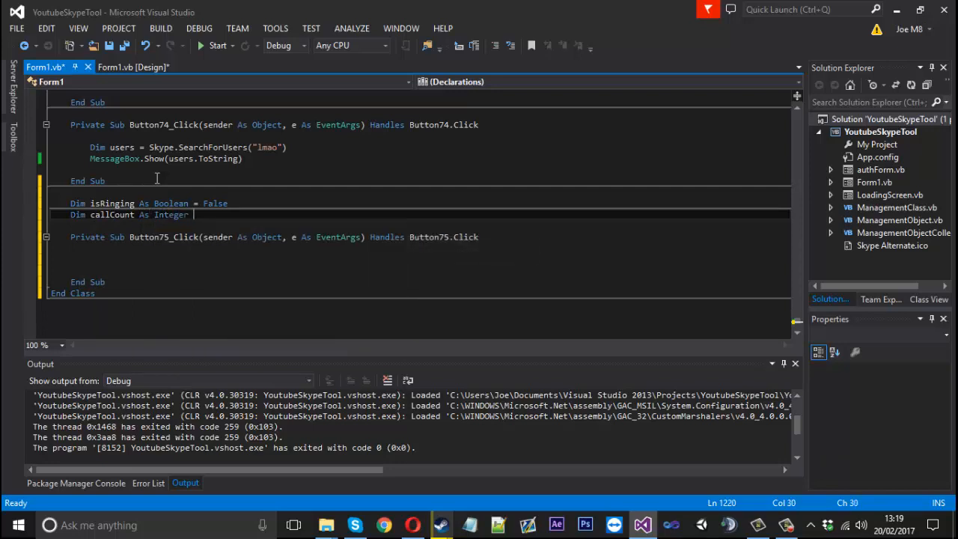
{"action": "type", "text": "= 0"}
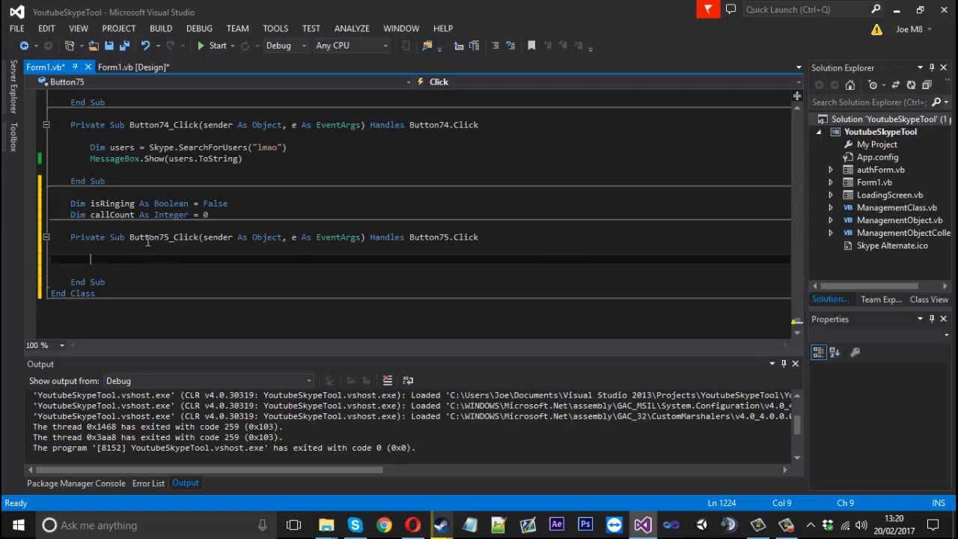
- Write isRinging = True and For calls As Integer = 0 To Convert.ToInt32(, checking the count textbox name in the designer
{"action": "type", "text": "isringing = True"}
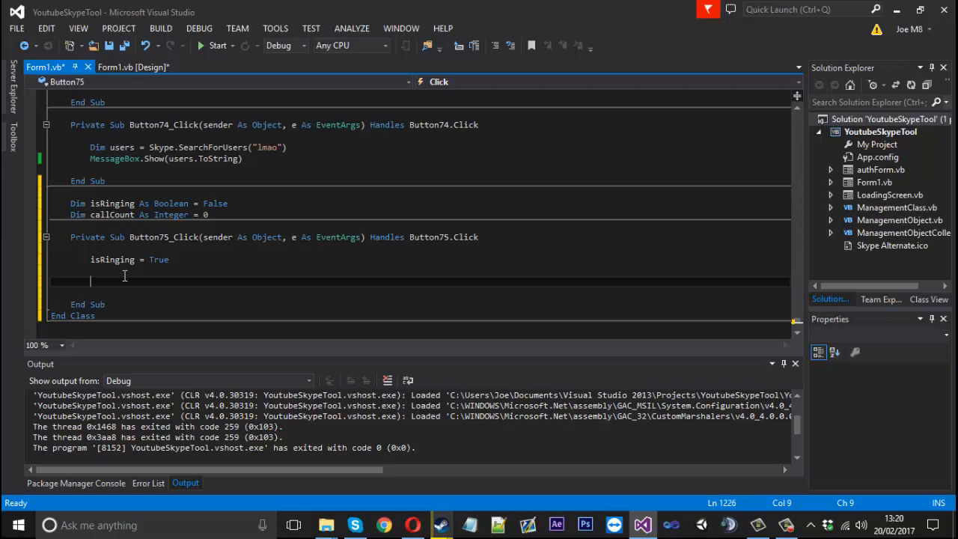
{"action": "type", "text": "for"}
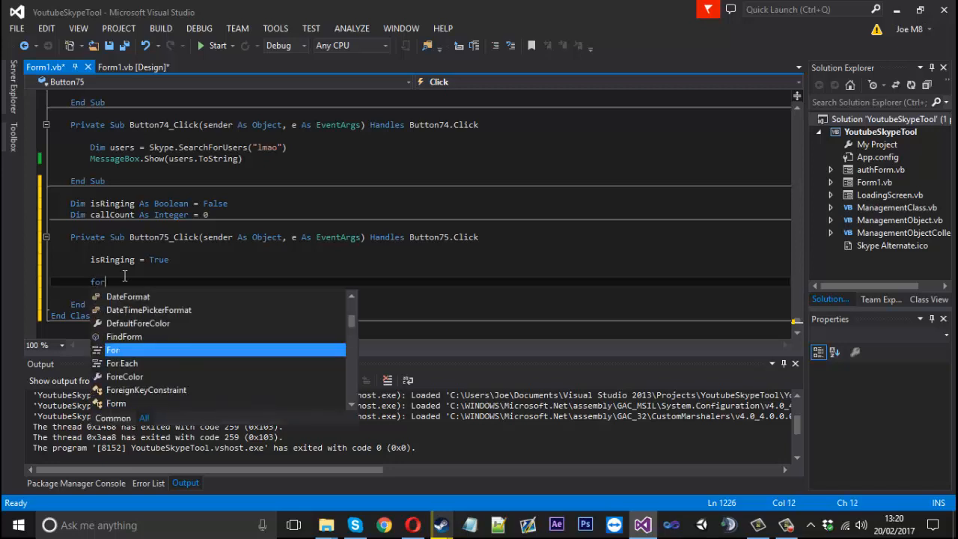
{"action": "type", "text": "calls As Integer = 0 to convert"}
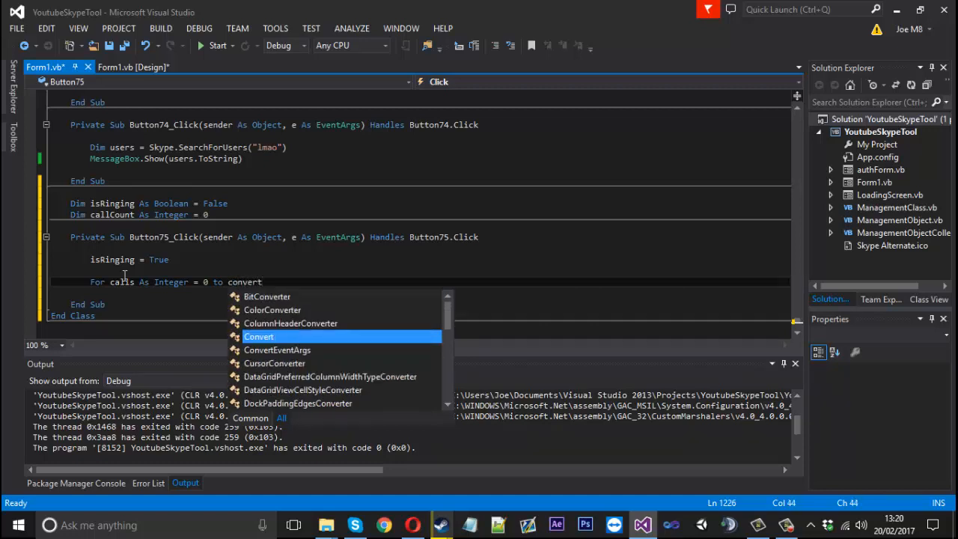
{"action": "type", "text": ".to"}
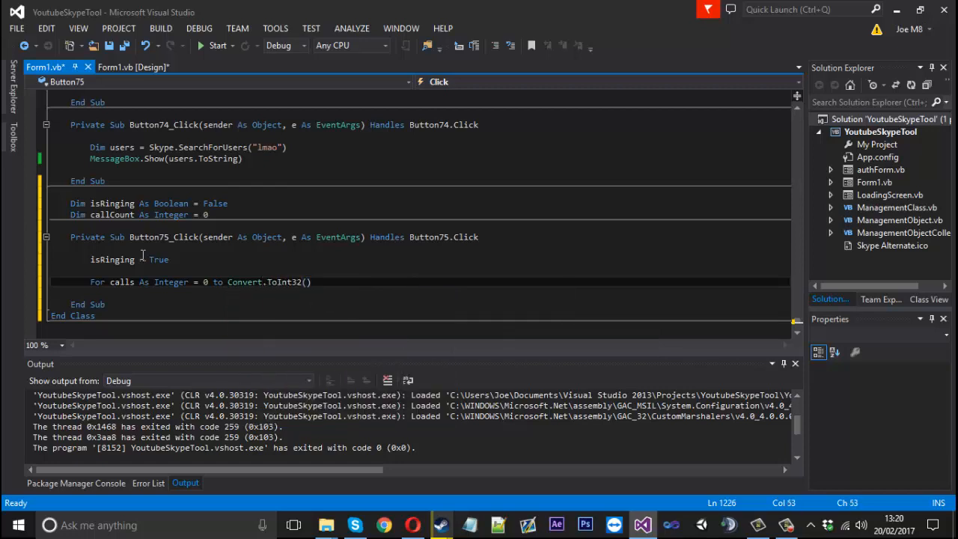
{"action": "left_click", "coordinate": [134, 66]}
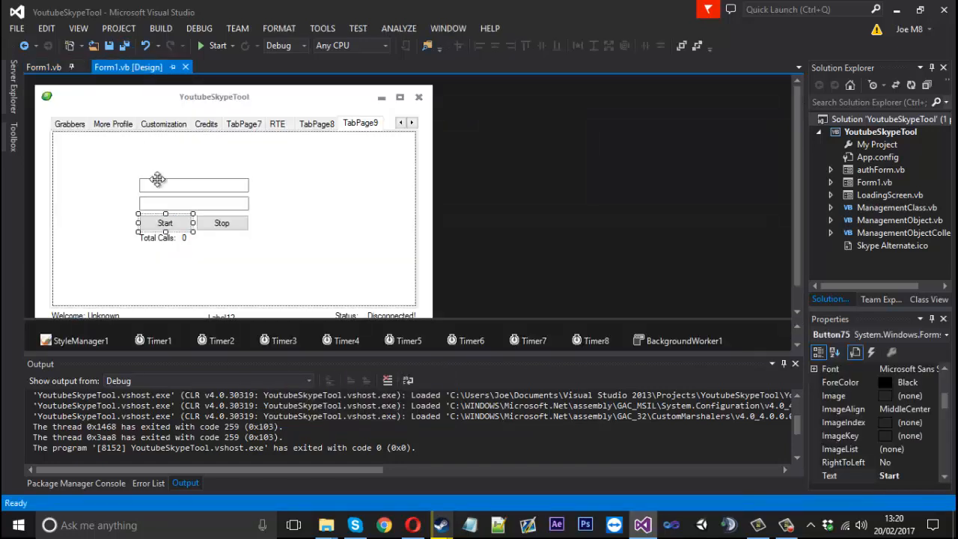
{"action": "left_click", "coordinate": [193, 204]}
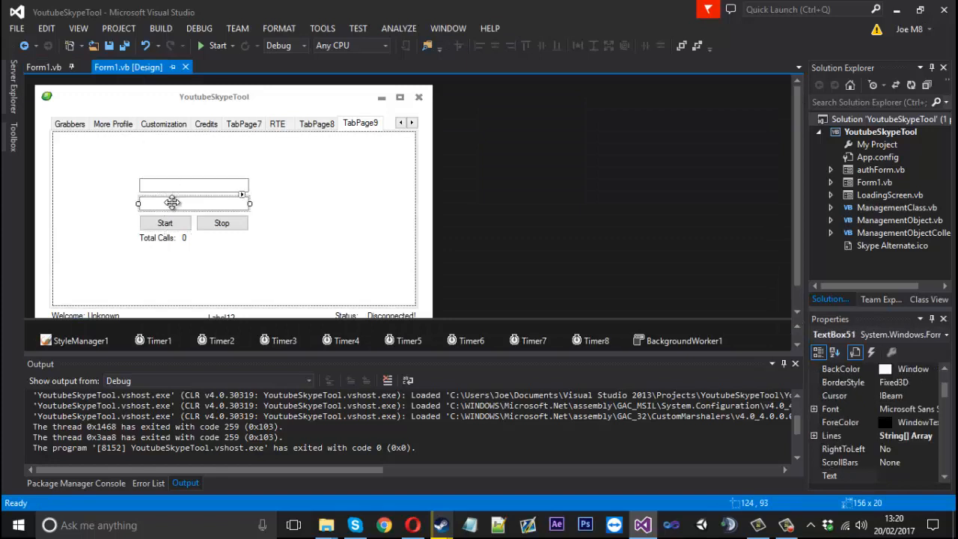
{"action": "left_click", "coordinate": [44, 66]}
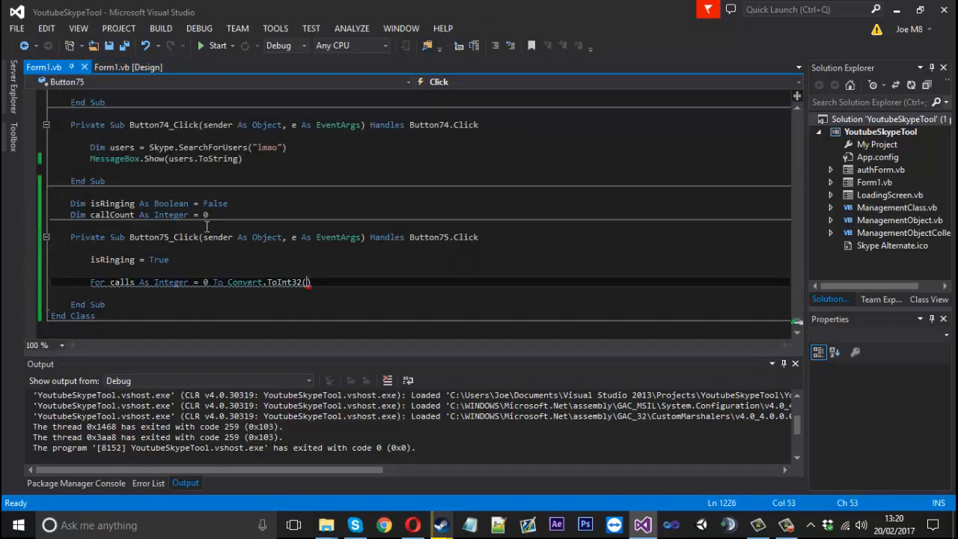
- Finish the loop to Convert.ToInt32(TextBox51.Text), add If isRinging = False Then Exit For, and create Button76_Click
{"action": "type", "text": "textbox5"}
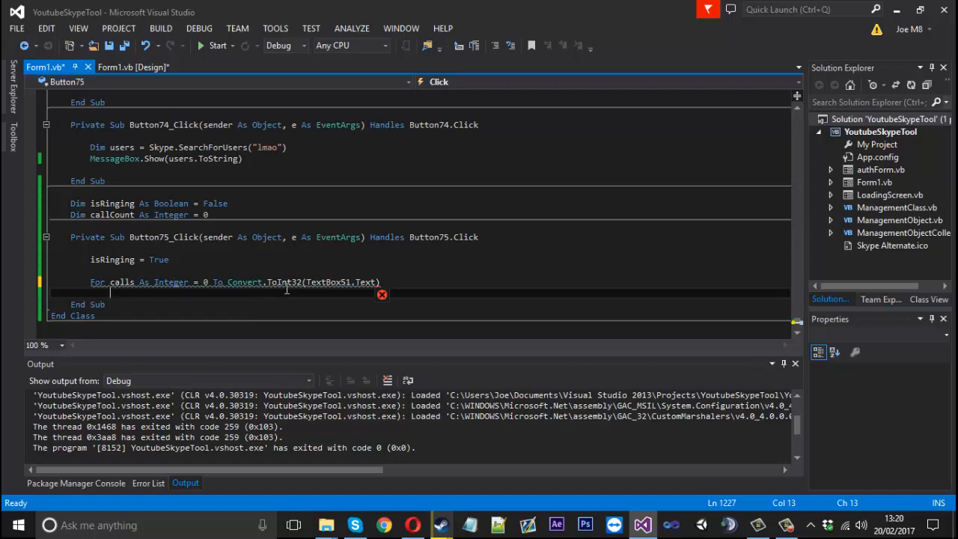
{"action": "key", "text": "Enter"}
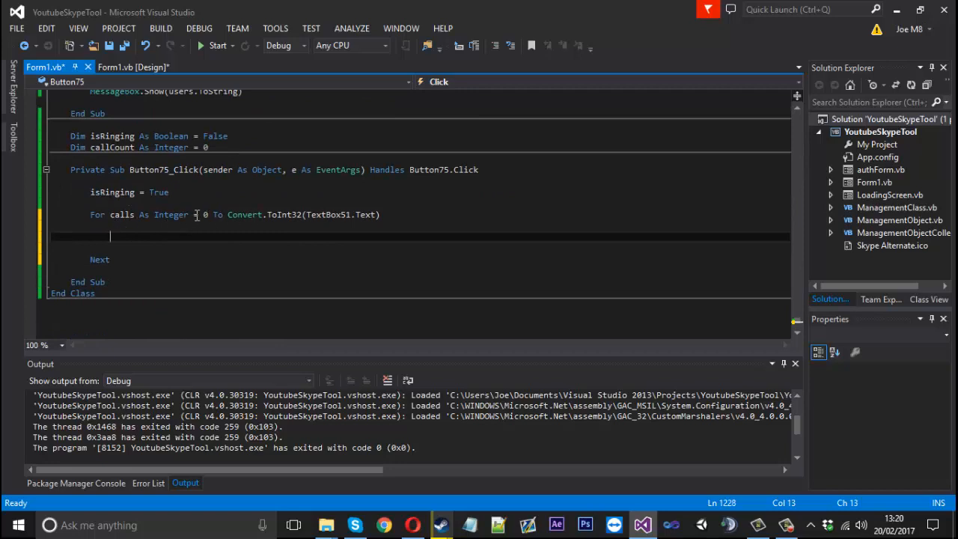
{"action": "mouse_move", "coordinate": [170, 216]}
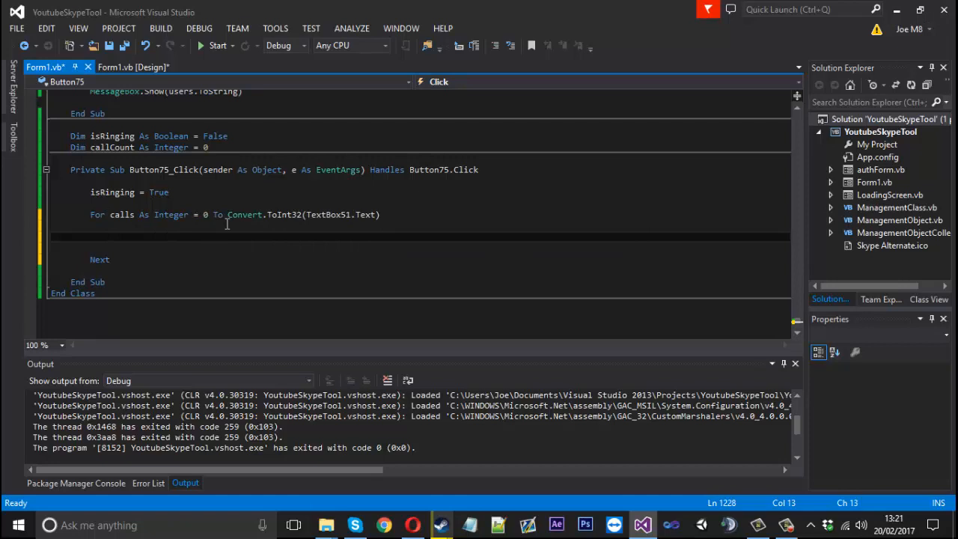
{"action": "mouse_move", "coordinate": [191, 242]}
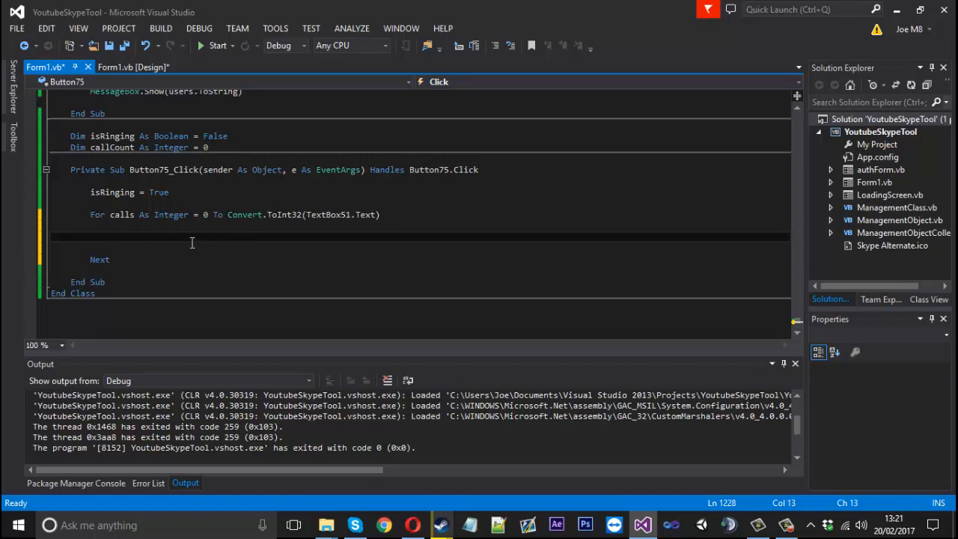
{"action": "mouse_move", "coordinate": [241, 251]}
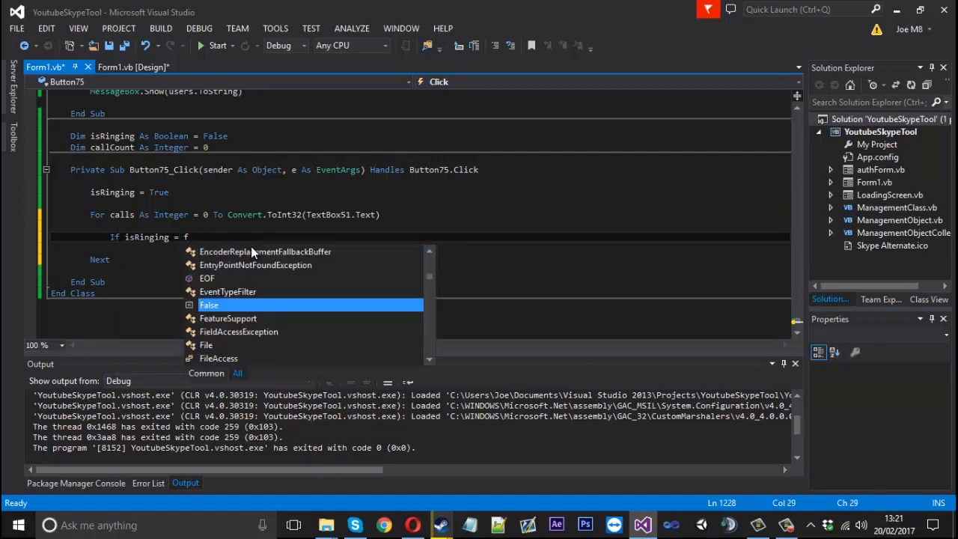
{"action": "type", "text": "alse then e"}
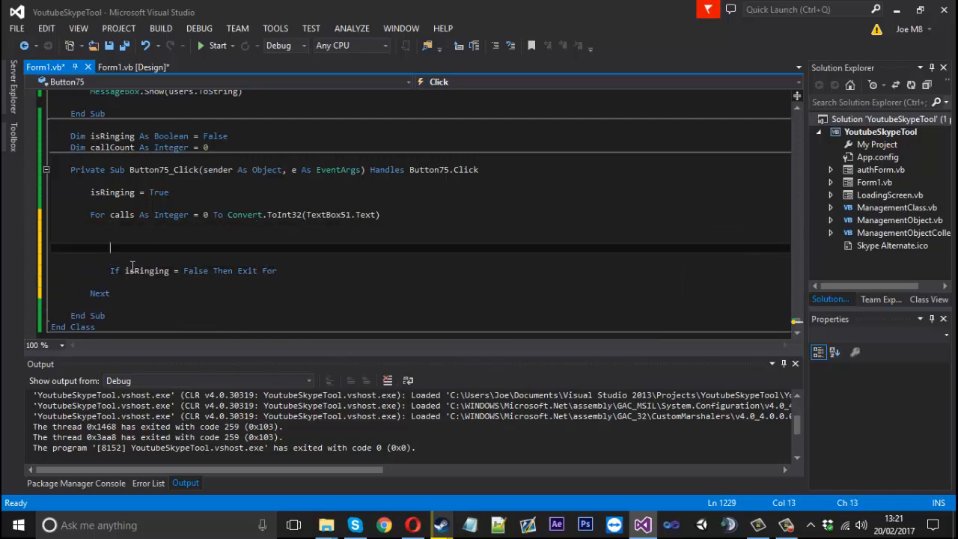
{"action": "left_click", "coordinate": [140, 66]}
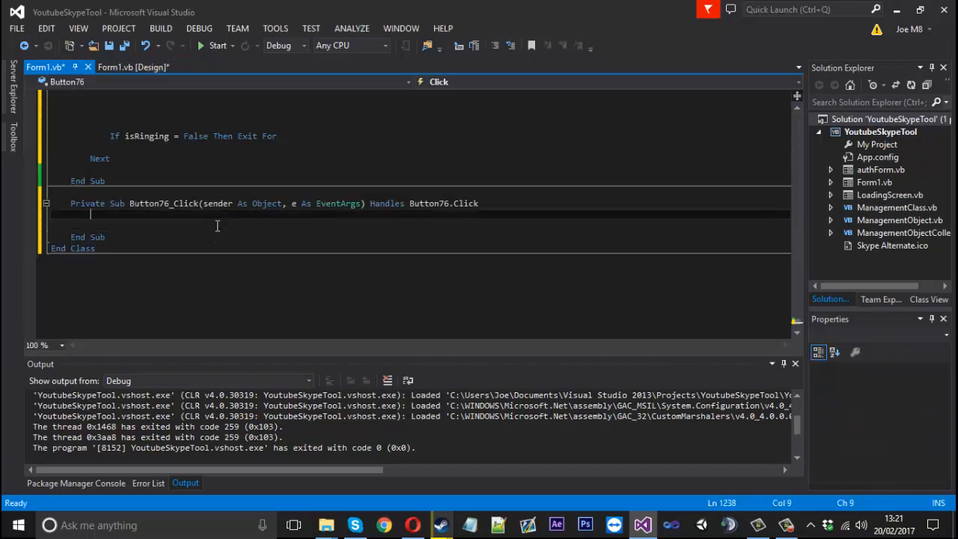
- Make Button76_Click set isRinging = False and delete the extra blank line inside the loop
{"action": "type", "text": "isRinging"}
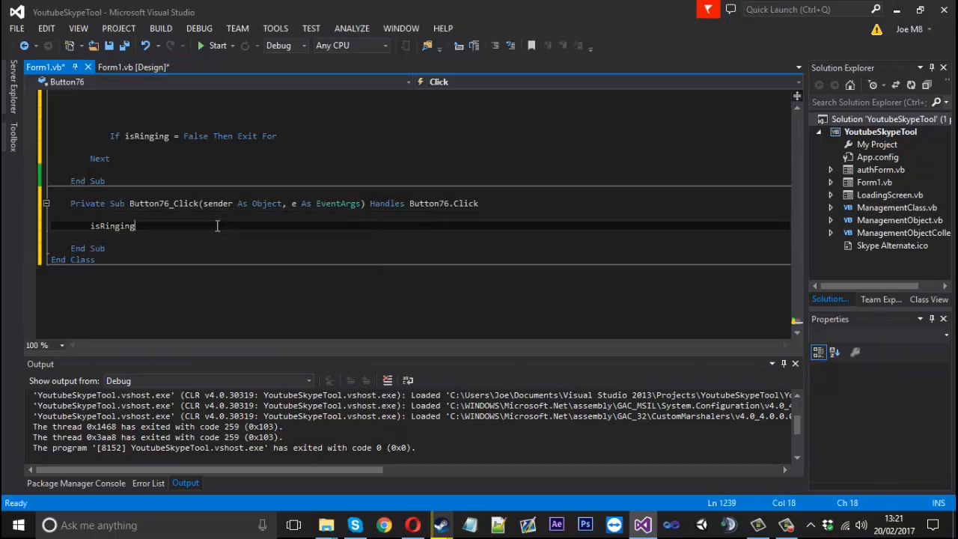
{"action": "type", "text": "= false"}
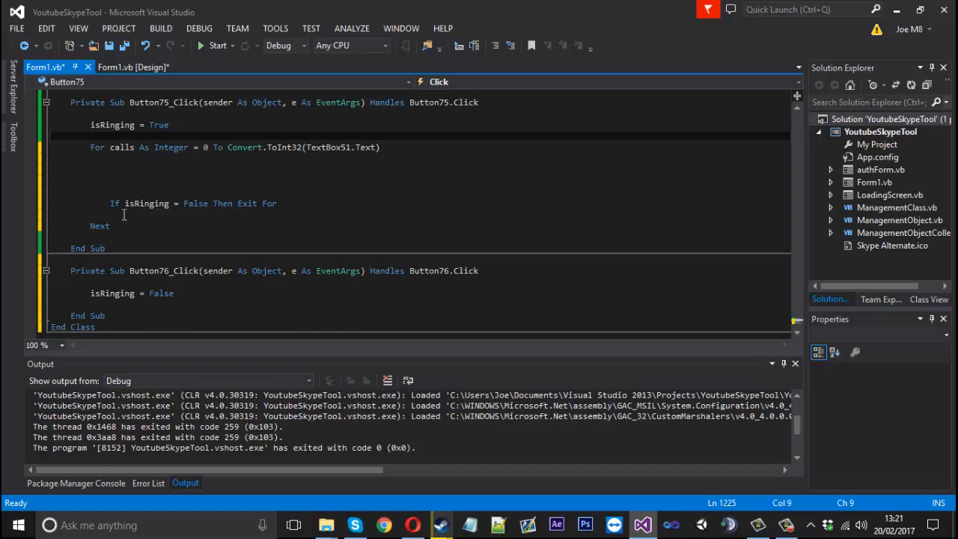
{"action": "left_click_drag", "start_coordinate": [111, 203], "coordinate": [254, 204]}
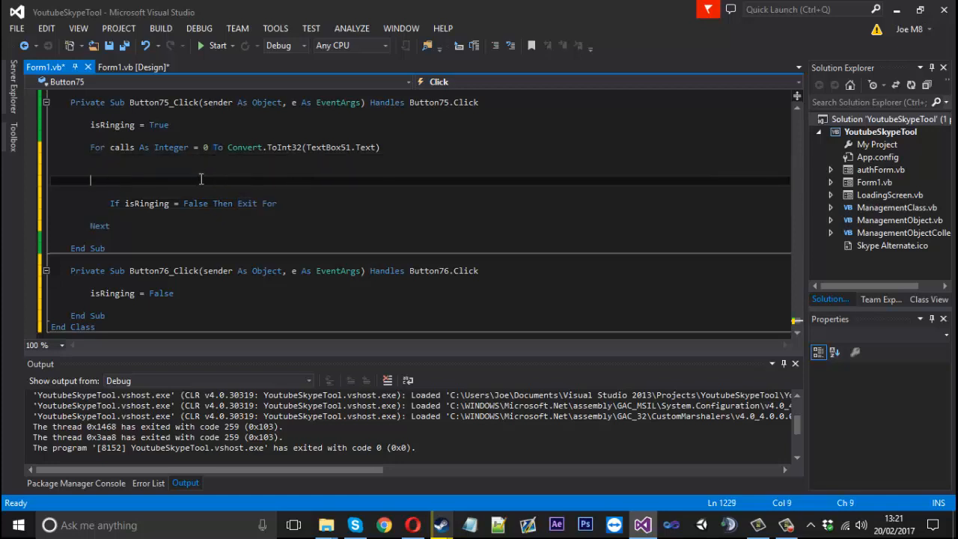
{"action": "key", "text": "Backspace"}
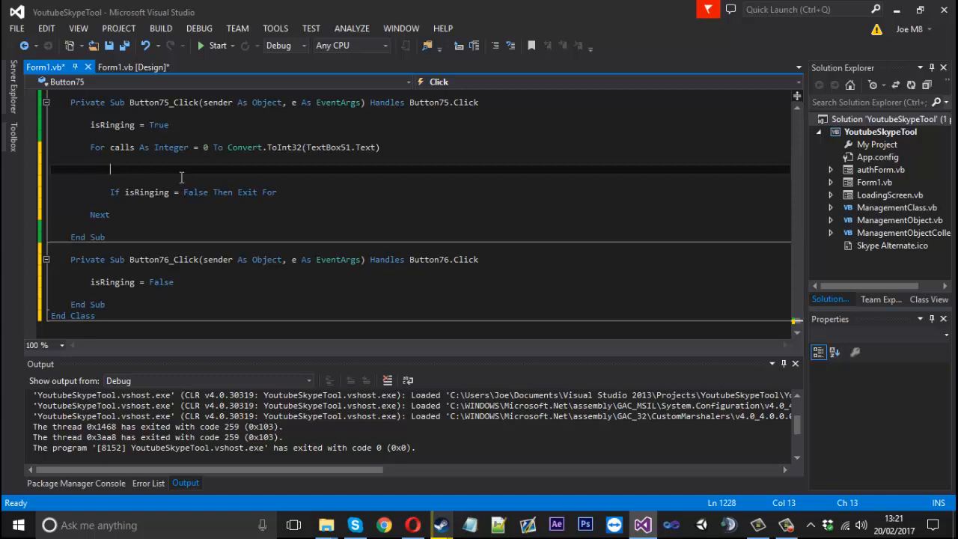
- Add Skype.Client.OpenDialpadTab() and Skype.Client.Focus() inside the loop and start a build
{"action": "type", "text": "Skype."}
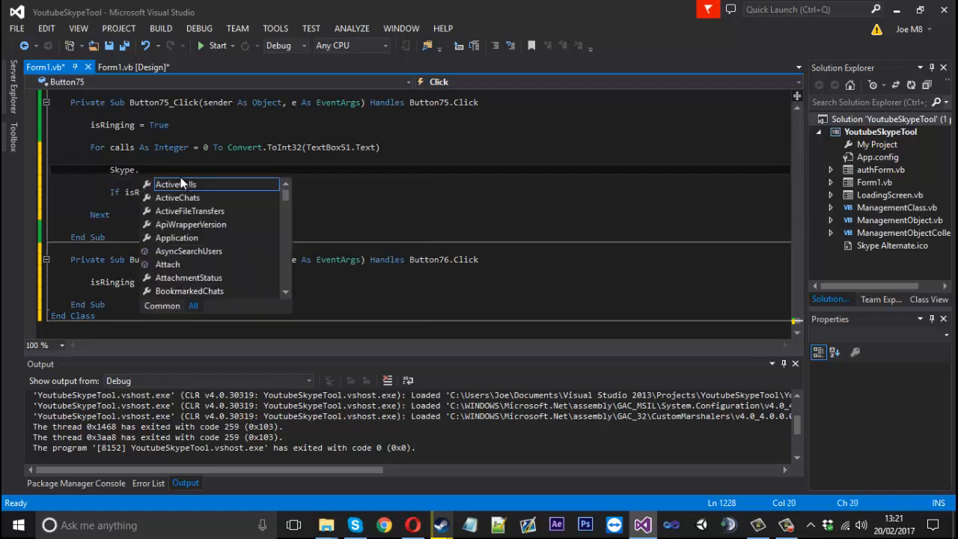
{"action": "type", "text": "cl"}
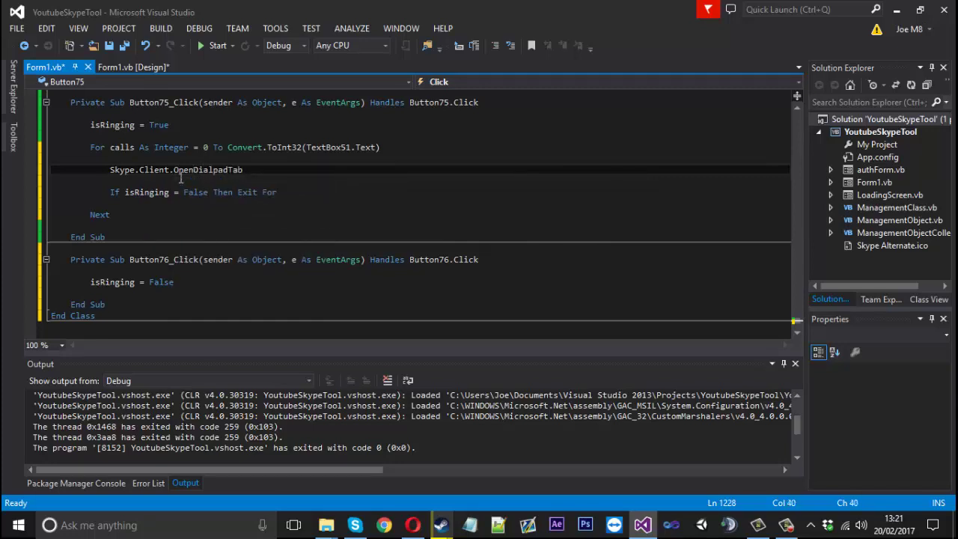
{"action": "type", "text": "()"}
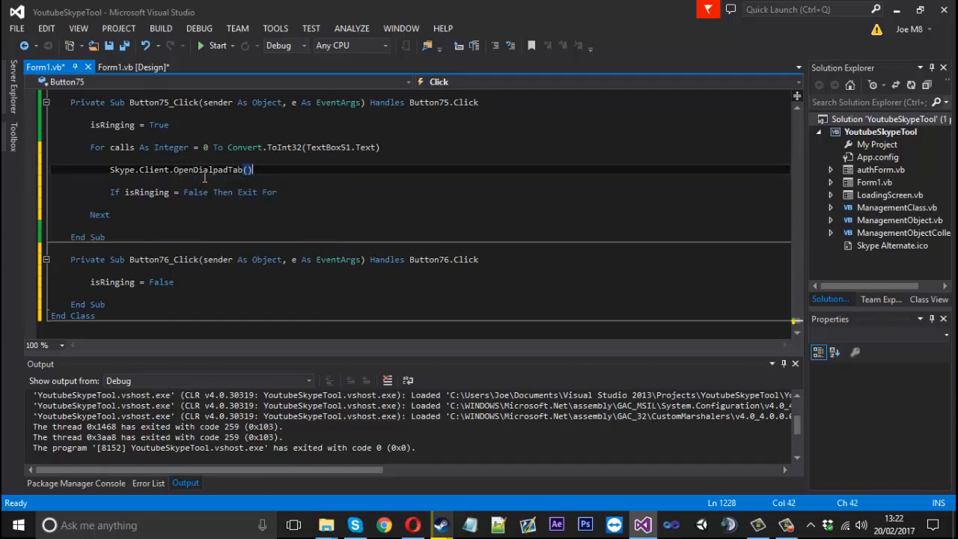
{"action": "type", "text": "skype.Client."}
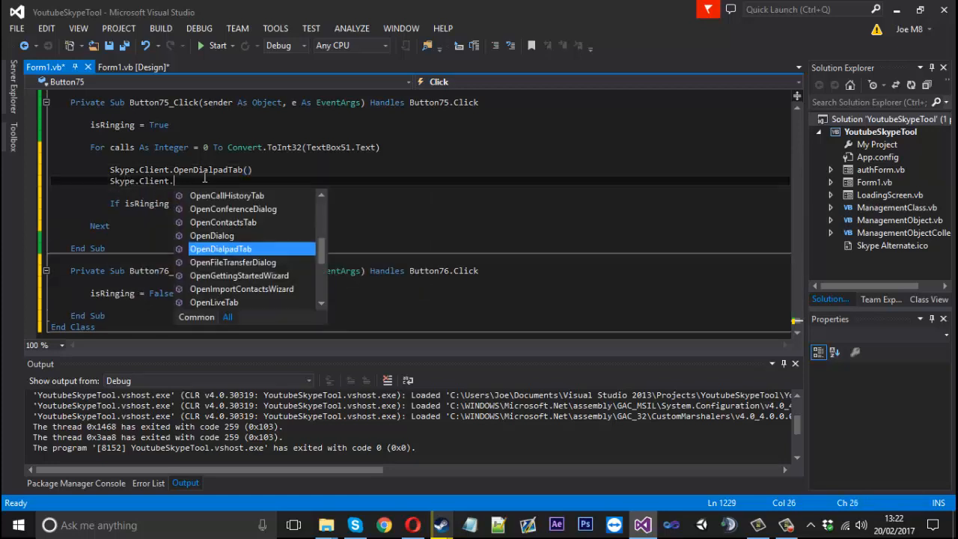
{"action": "type", "text": "fo"}
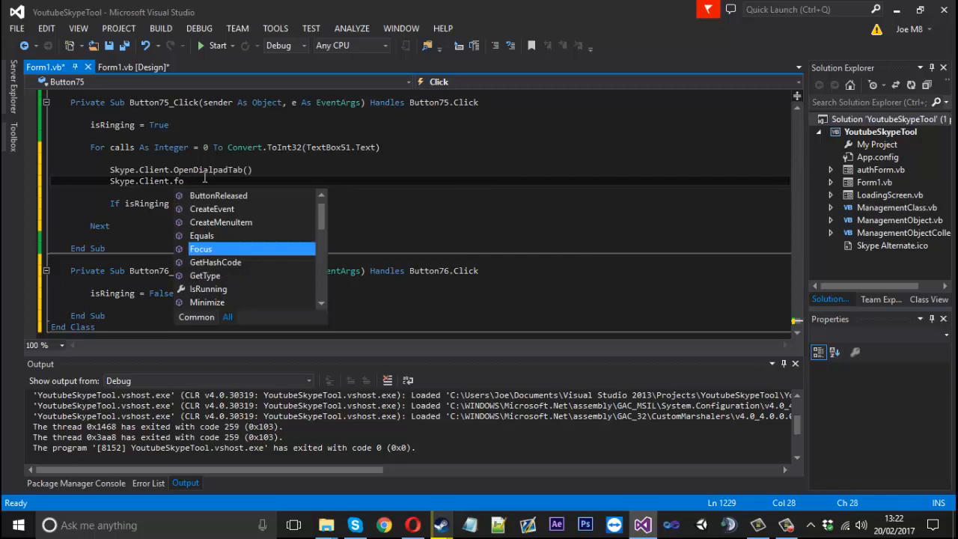
{"action": "type", "text": "Focus()"}
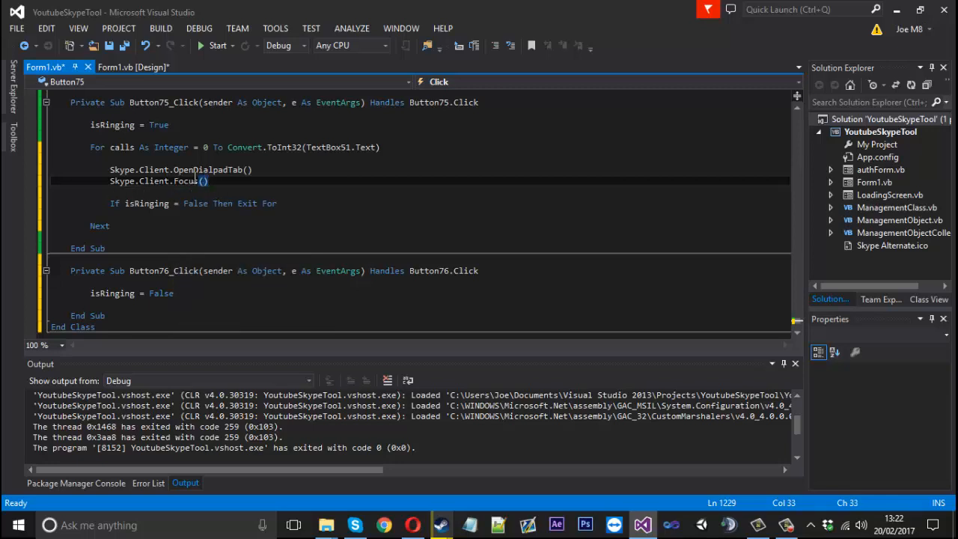
{"action": "key", "text": "Enter"}
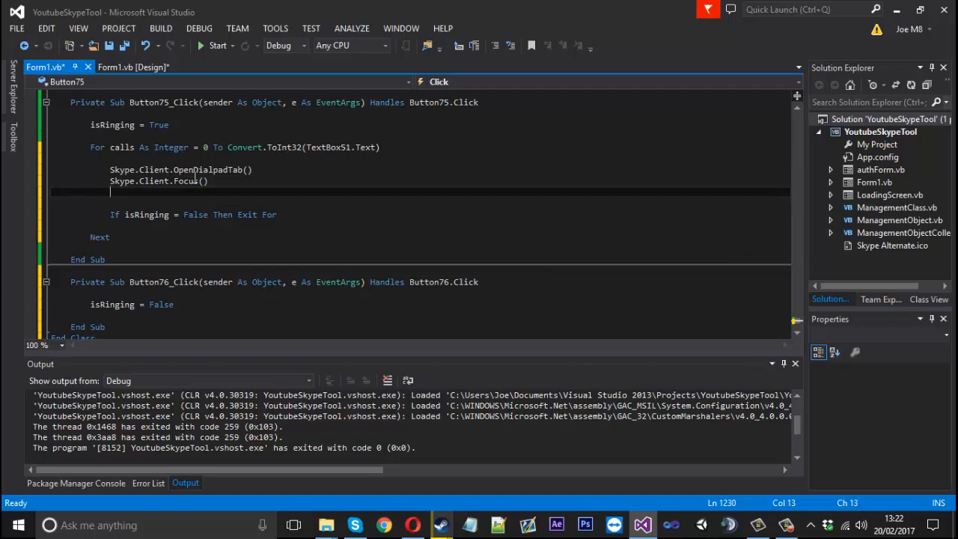
{"action": "left_click", "coordinate": [218, 45]}
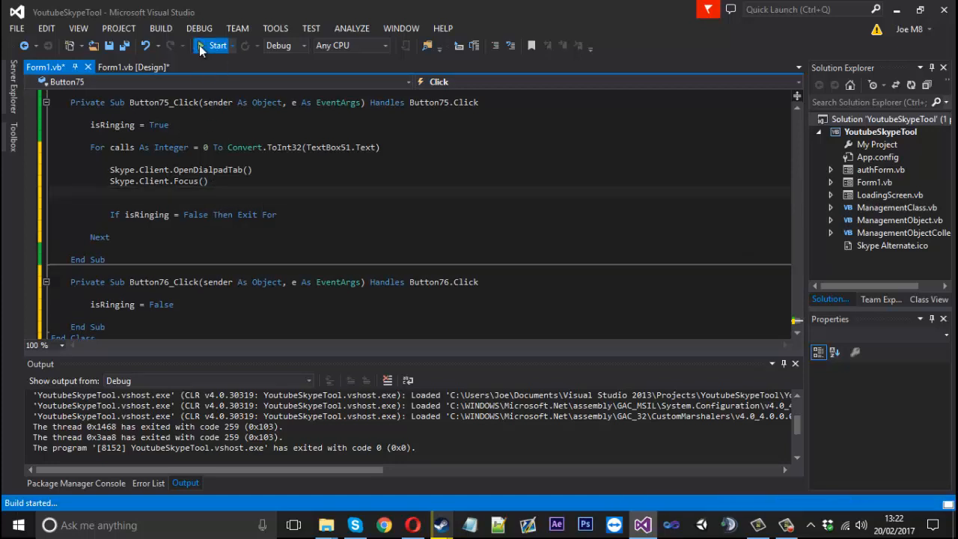
- Run the tool and start calling from TabPage9, letting it exit with a FormatException
{"action": "left_click", "coordinate": [217, 45]}
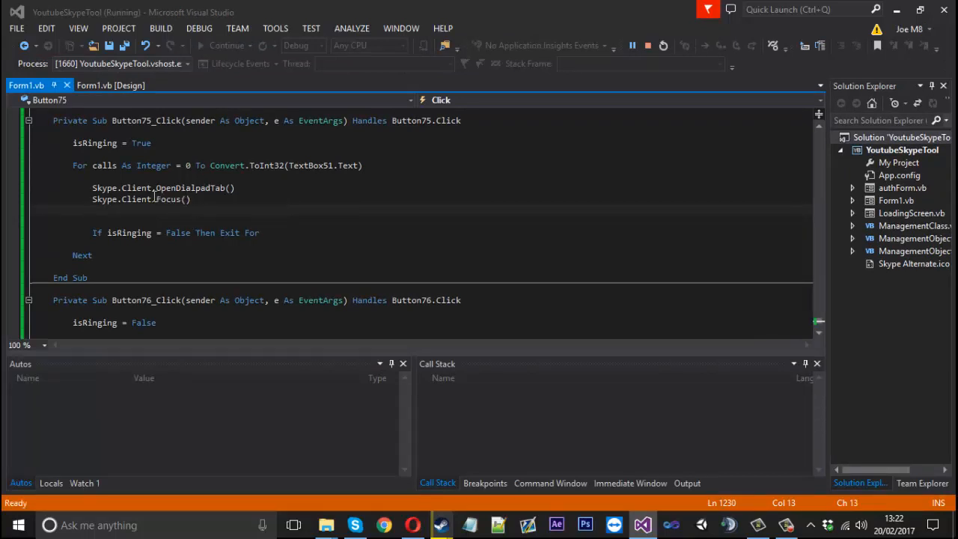
{"action": "mouse_move", "coordinate": [196, 188]}
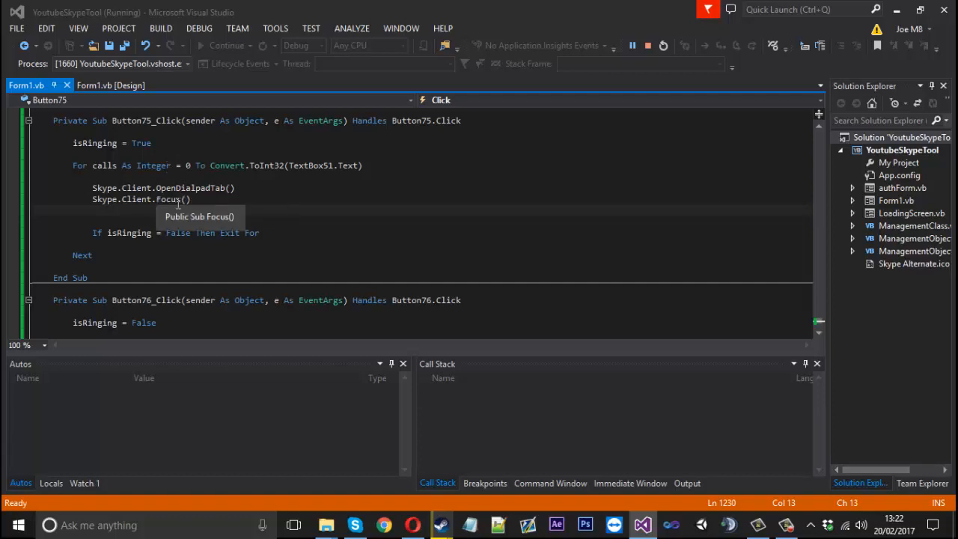
{"action": "mouse_move", "coordinate": [412, 246]}
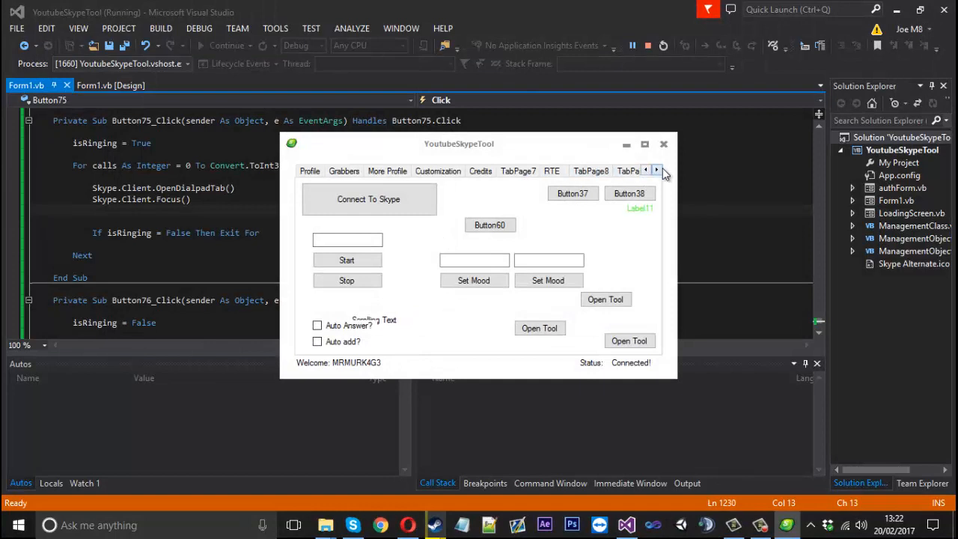
{"action": "left_click", "coordinate": [655, 170]}
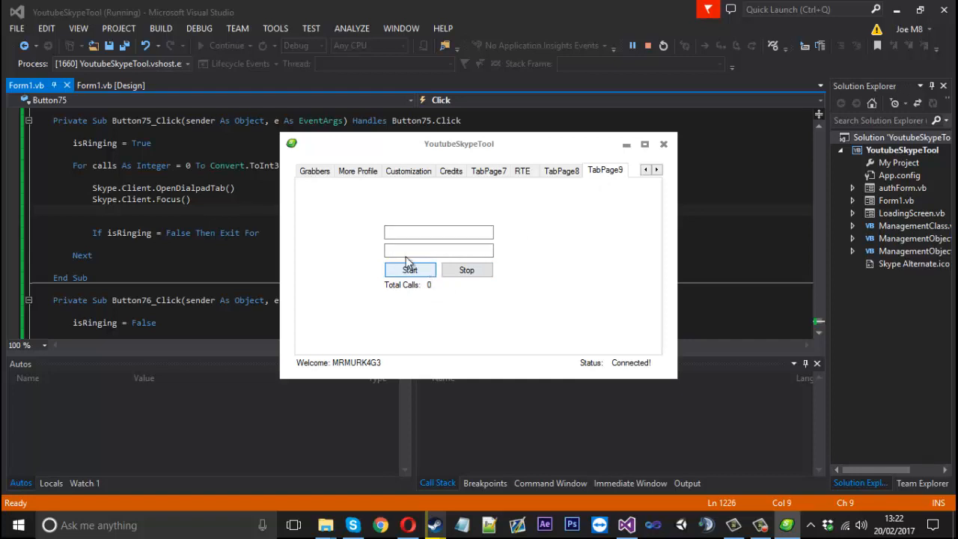
{"action": "left_click", "coordinate": [410, 269]}
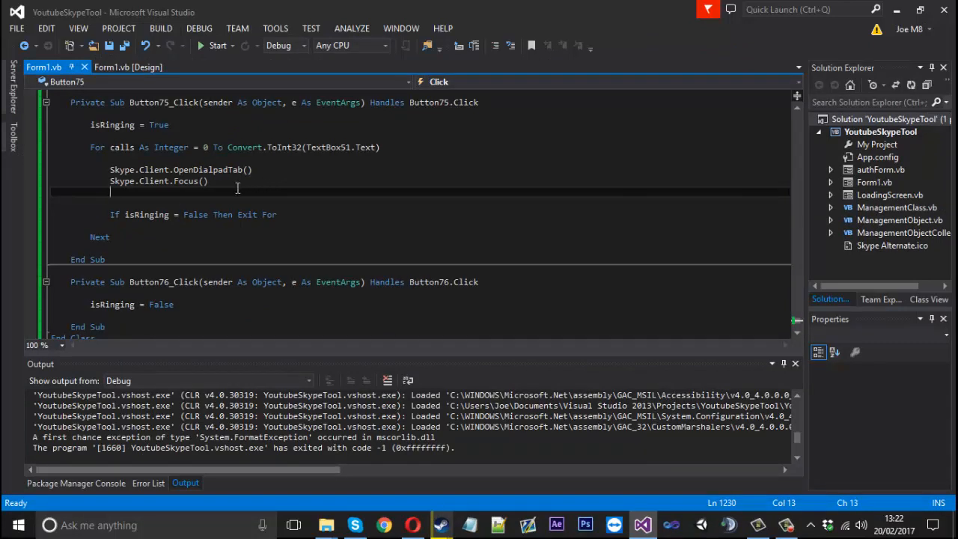
- Add SendKeys.Send("+^(F)" + TextBox50.Text) under Focus() to send the shortcut and number
{"action": "type", "text": "send"}
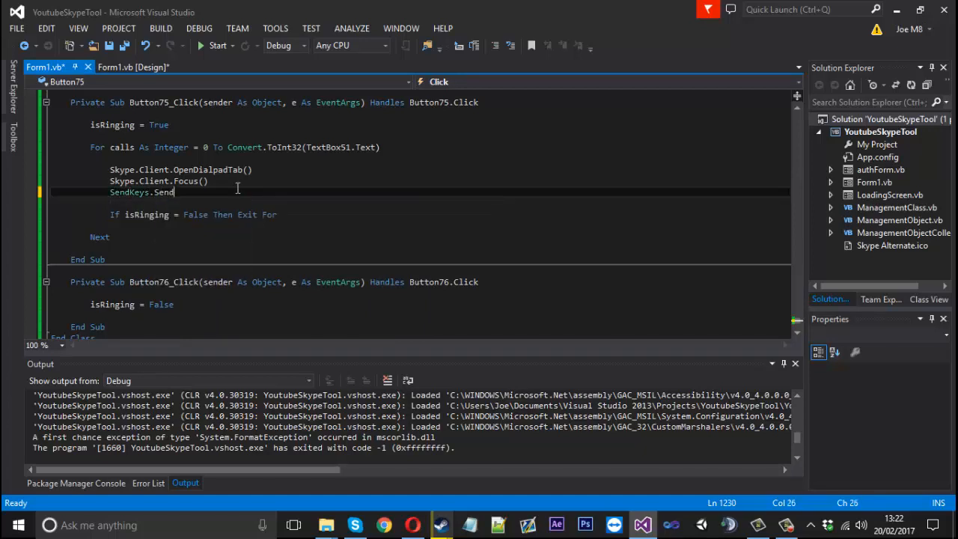
{"action": "type", "text": "()"}
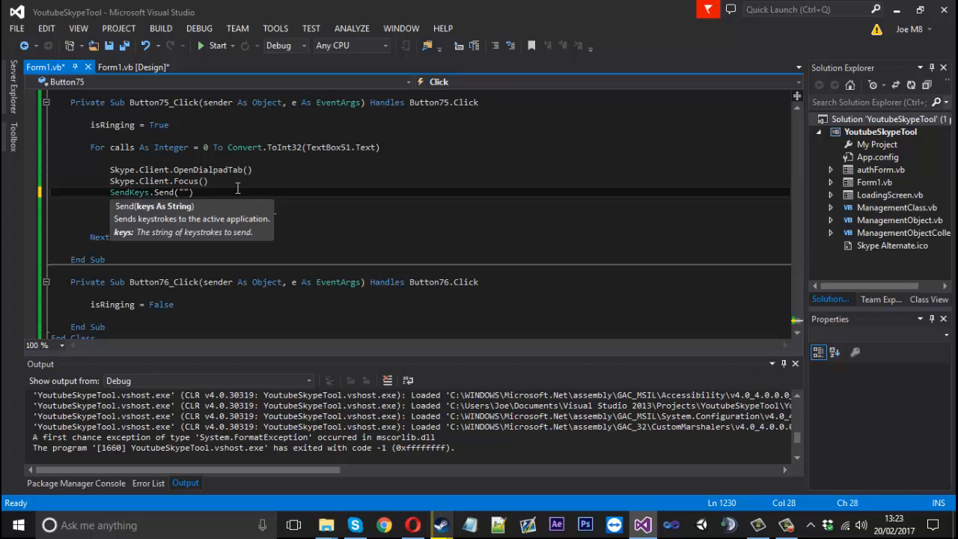
{"action": "type", "text": "+"}
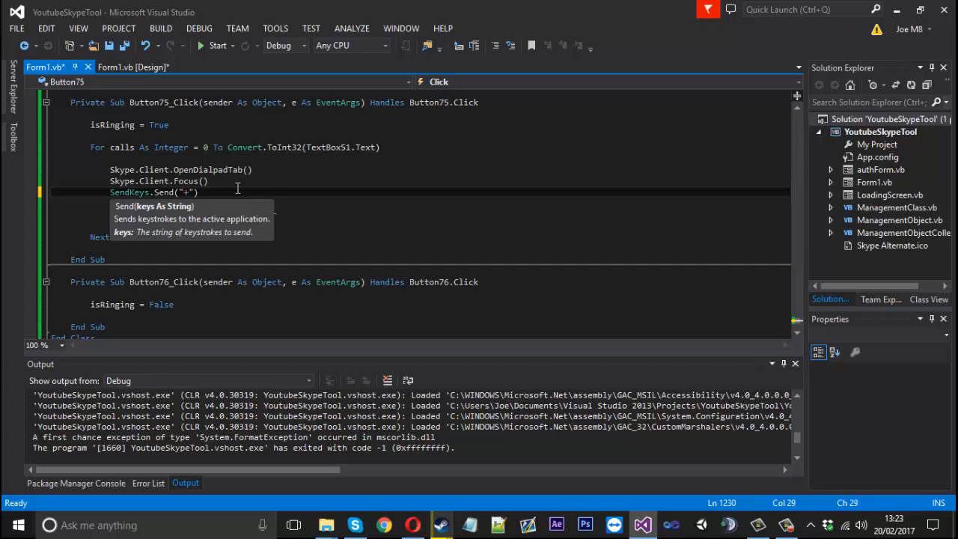
{"action": "type", "text": "^"}
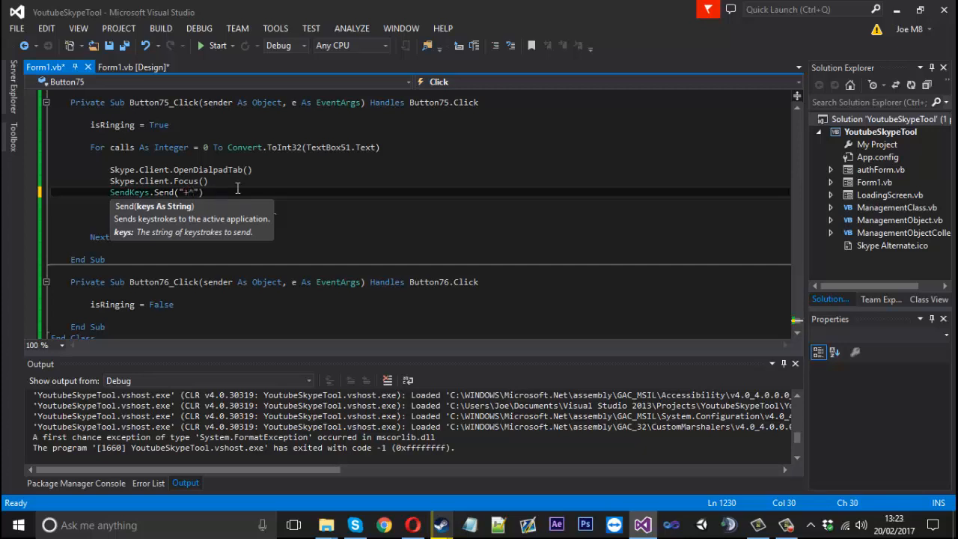
{"action": "type", "text": "()"}
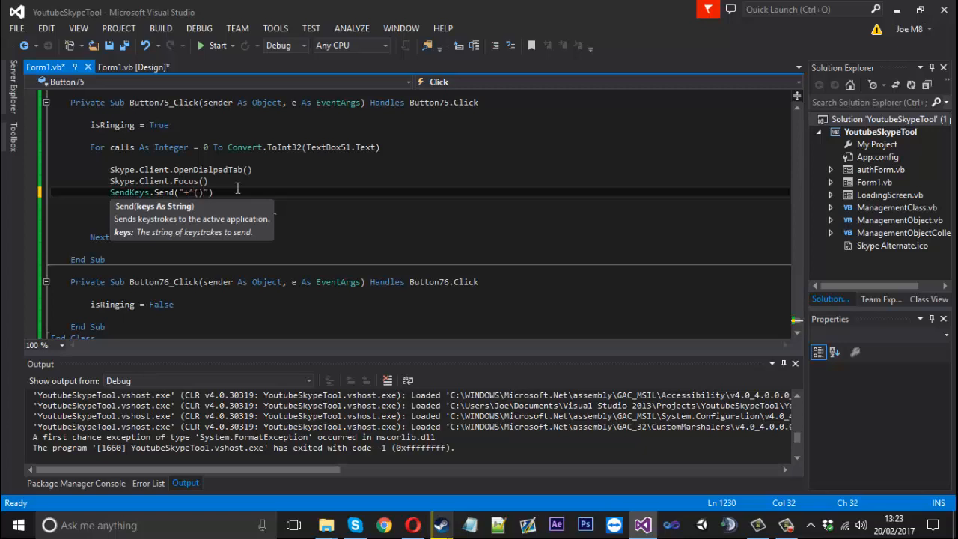
{"action": "type", "text": "F"}
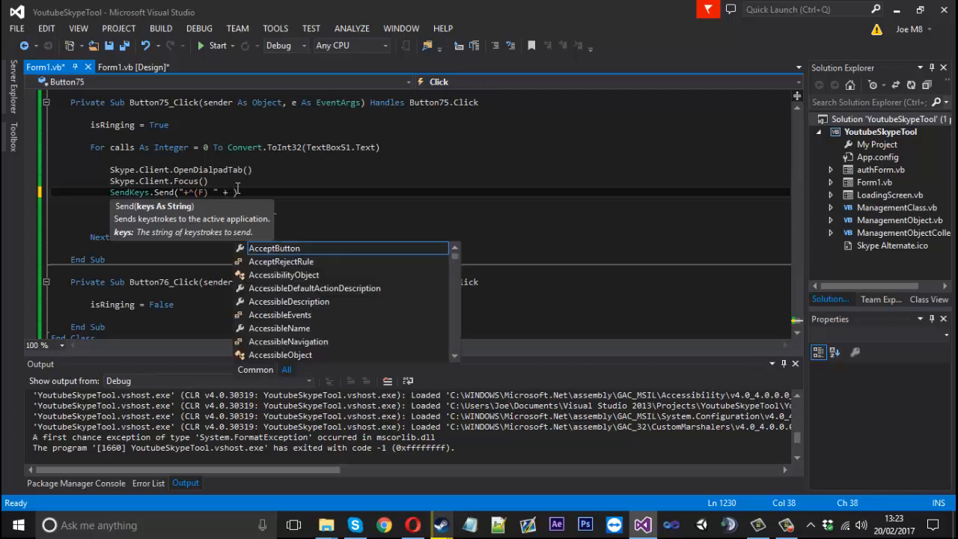
{"action": "type", "text": "TextBox50.Text"}
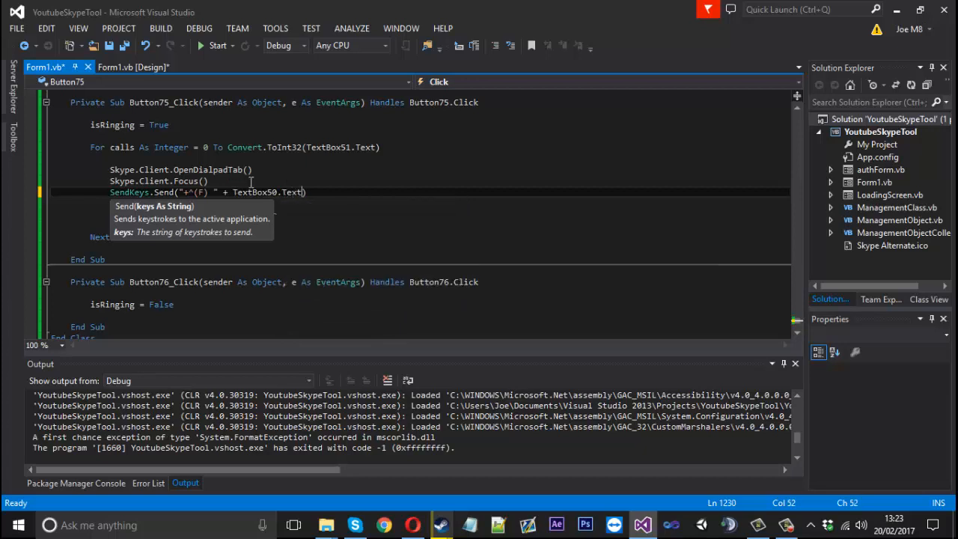
- Confirm the number textbox name in the Form1 designer, then begin a second SendKeys line
{"action": "left_click", "coordinate": [133, 66]}
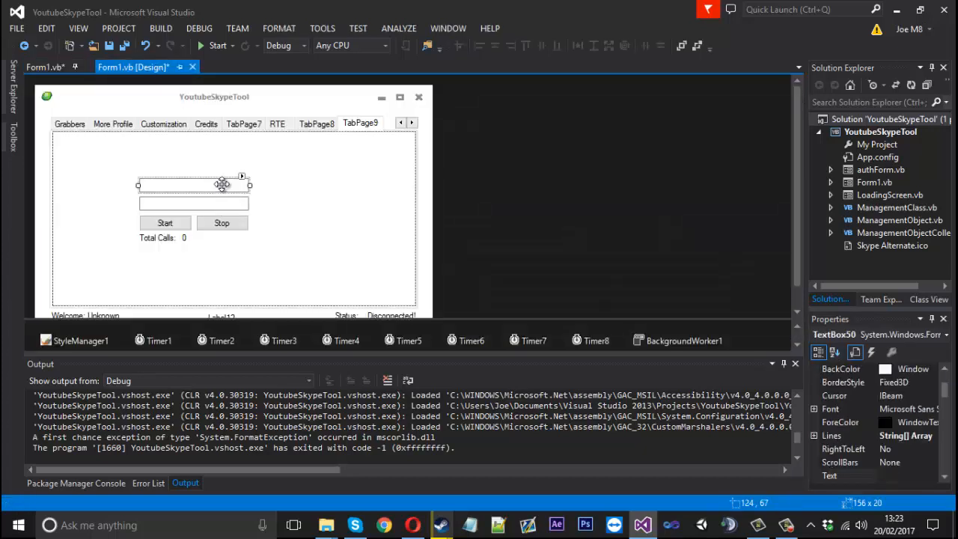
{"action": "left_click", "coordinate": [48, 66]}
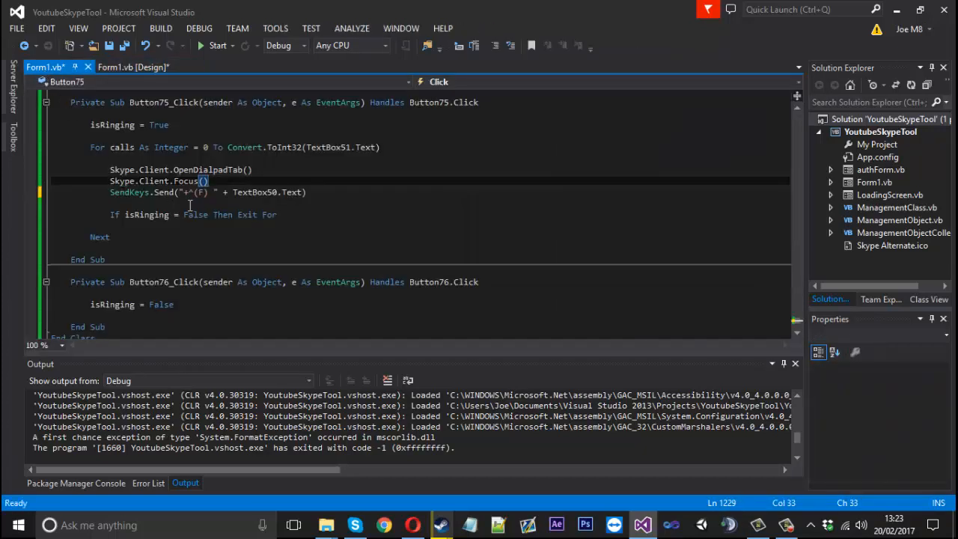
{"action": "mouse_move", "coordinate": [128, 192]}
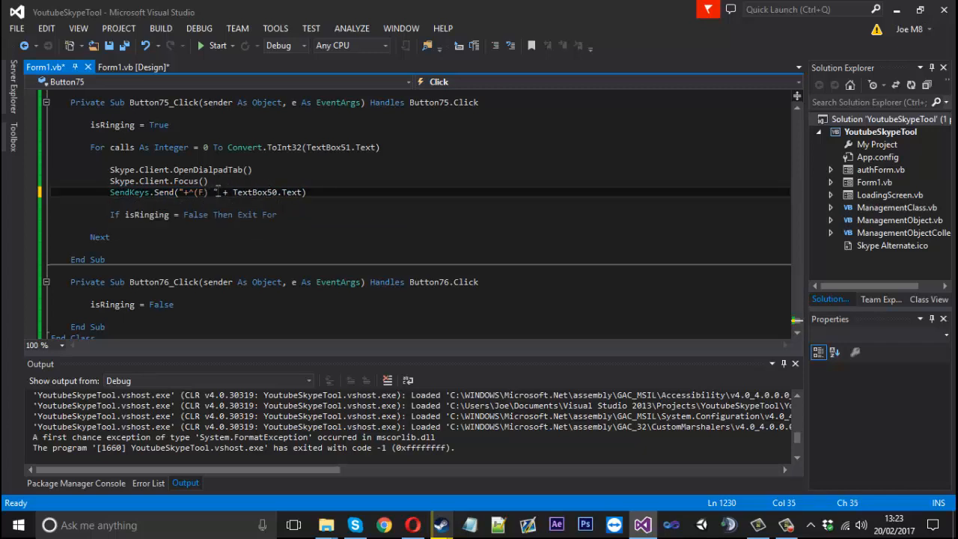
{"action": "mouse_move", "coordinate": [231, 192]}
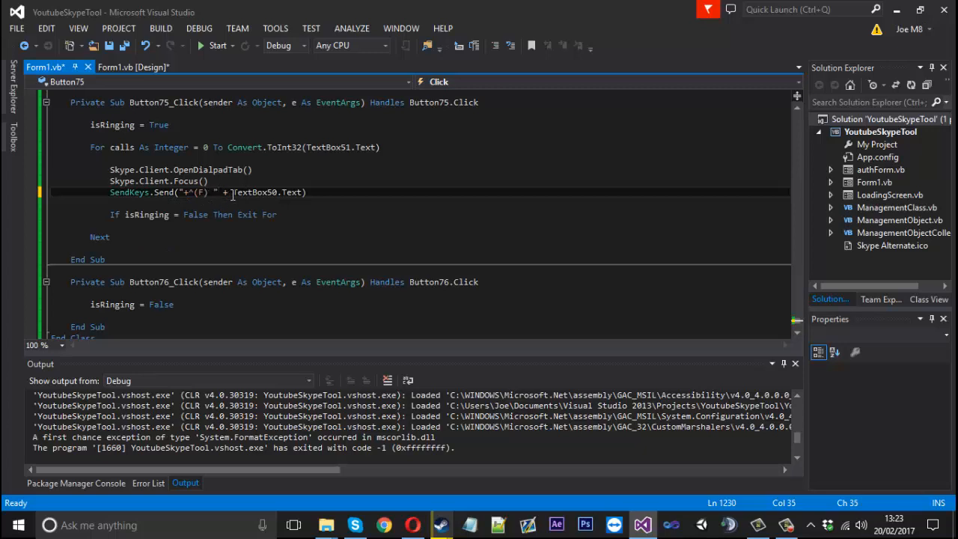
{"action": "left_click", "coordinate": [313, 192]}
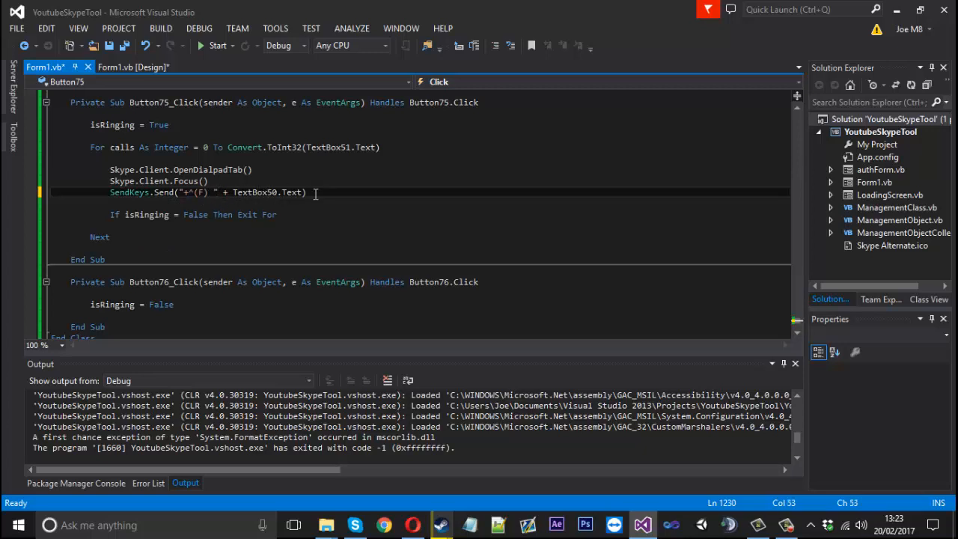
{"action": "type", "text": "SendKeys.Send(\"{ENTER"}
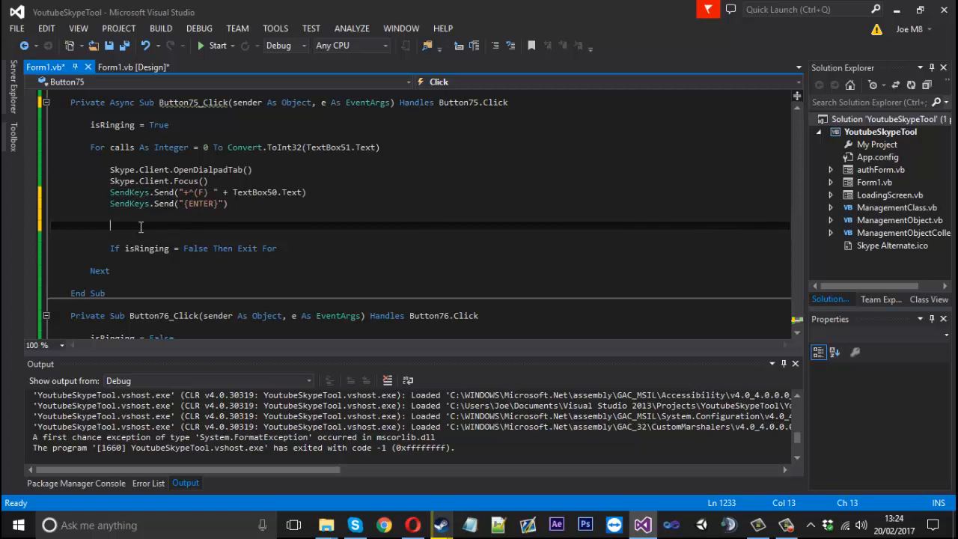
{"action": "mouse_move", "coordinate": [151, 266]}
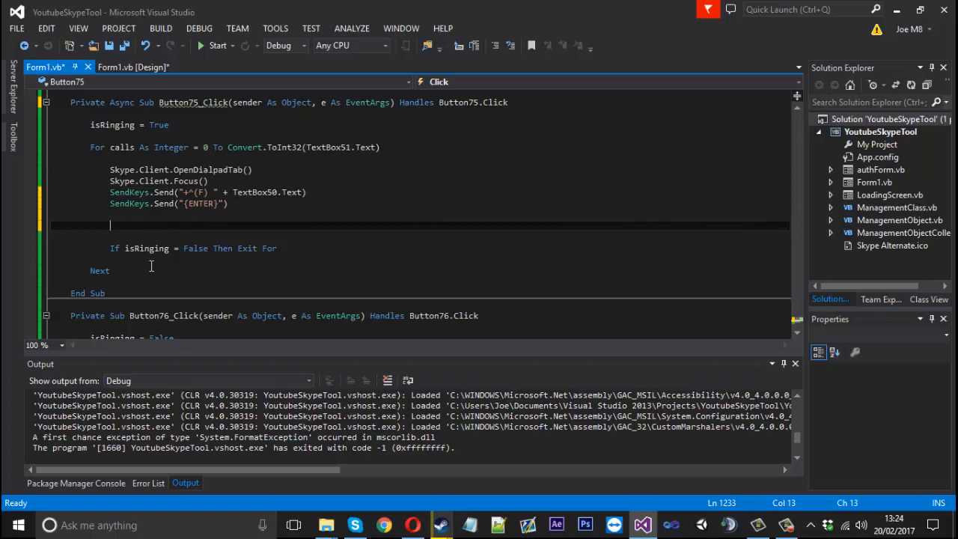
- Add Await Task.Delay(10000) after the Enter SendKeys so the loop waits ten seconds
{"action": "type", "text": "awa"}
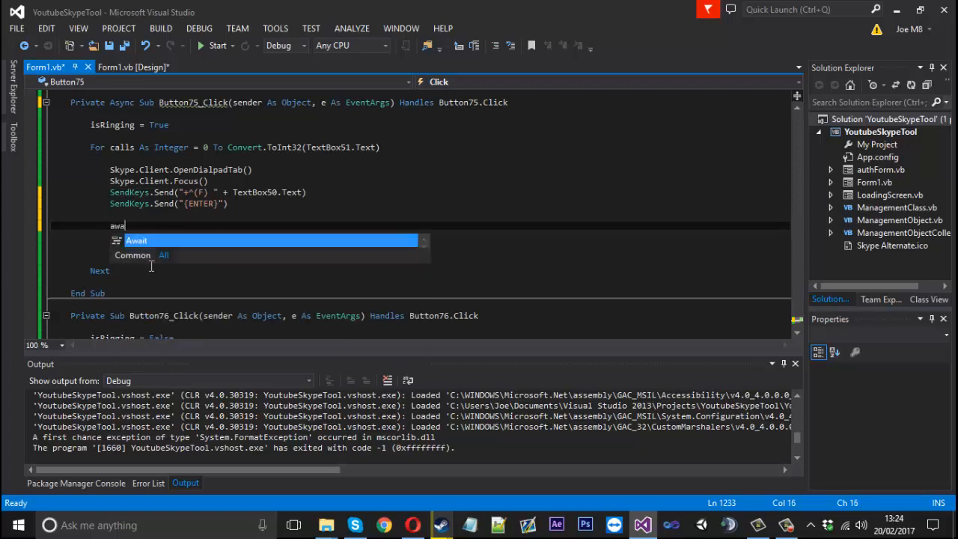
{"action": "type", "text": "it task"}
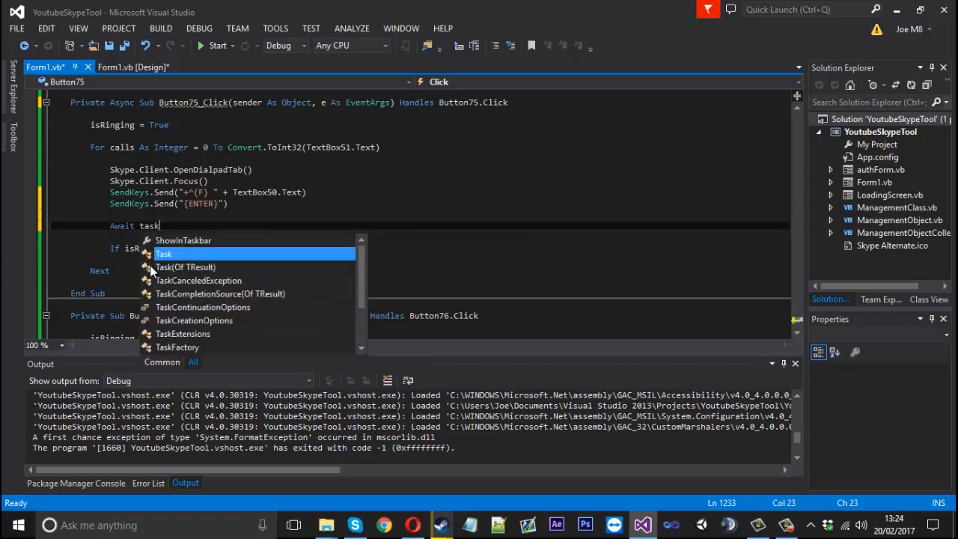
{"action": "type", "text": ".Delay("}
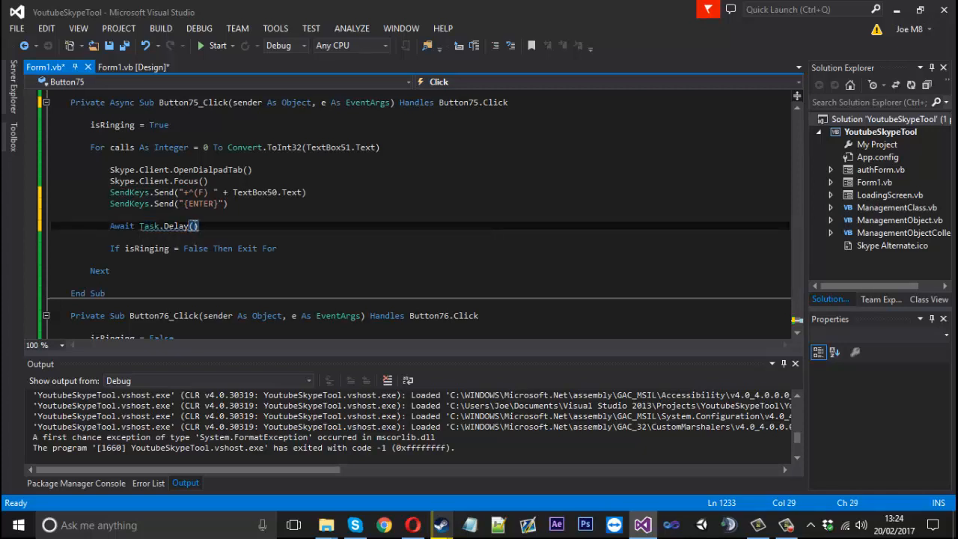
{"action": "type", "text": "10000"}
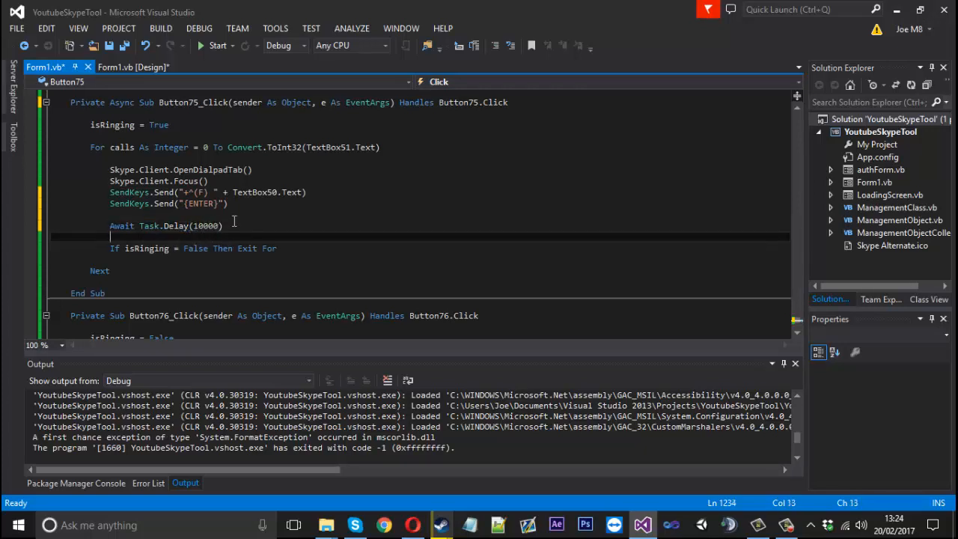
{"action": "double_click", "coordinate": [150, 225]}
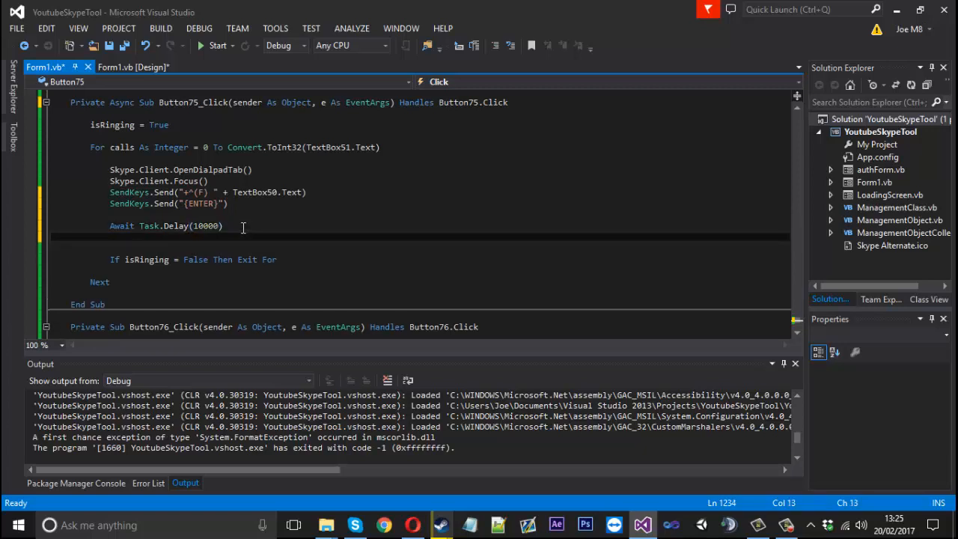
- Add SendKeys.Send("%{F11}") to send Skype's hang-up shortcut after the wait
{"action": "type", "text": "SendKeys.s"}
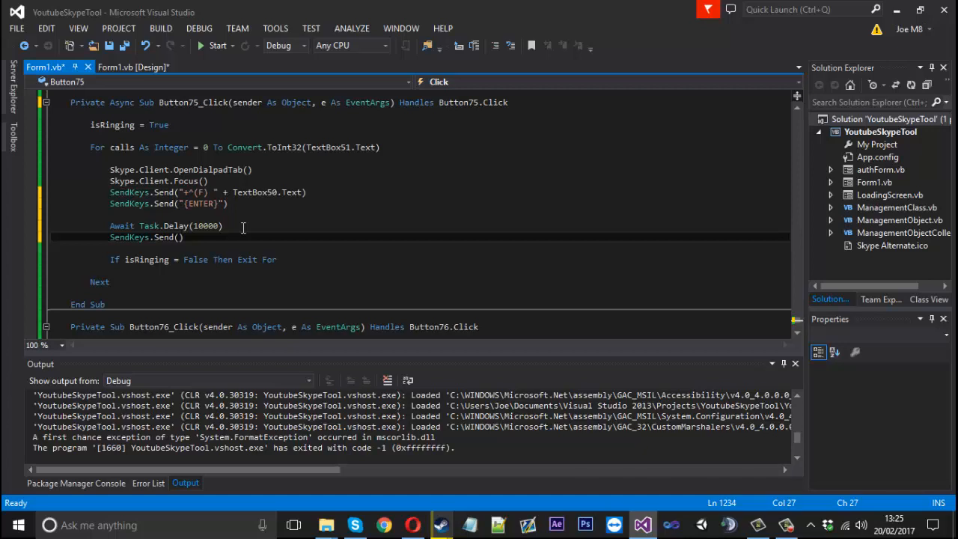
{"action": "type", "text": "\""}
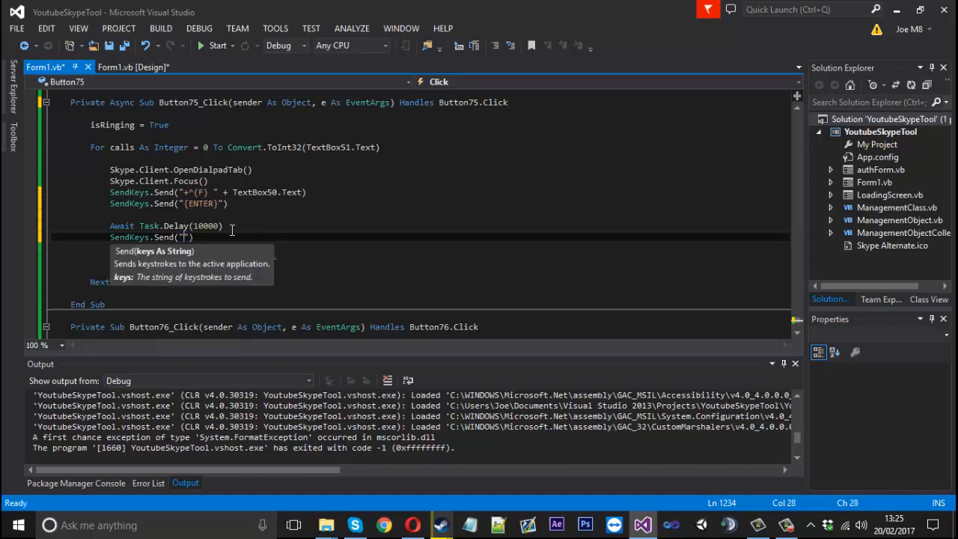
{"action": "type", "text": "%"}
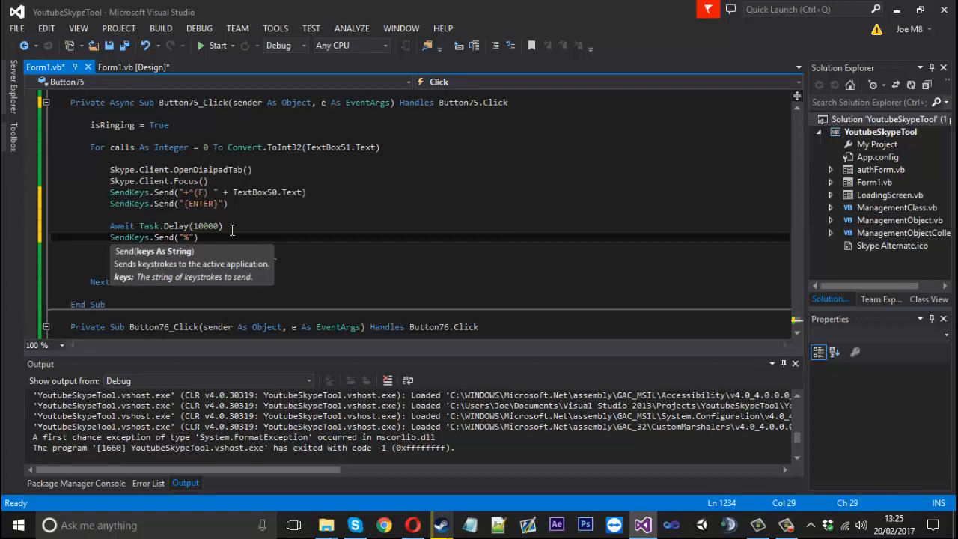
{"action": "type", "text": "{}"}
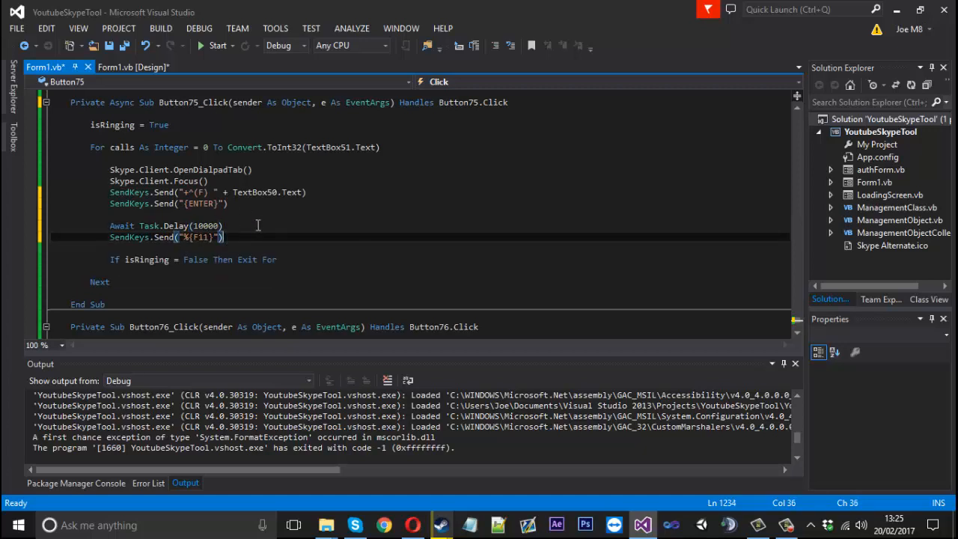
- Add Await Task.Delay(1500) so the loop pauses 1.5 seconds after hanging up
{"action": "type", "text": "a"}
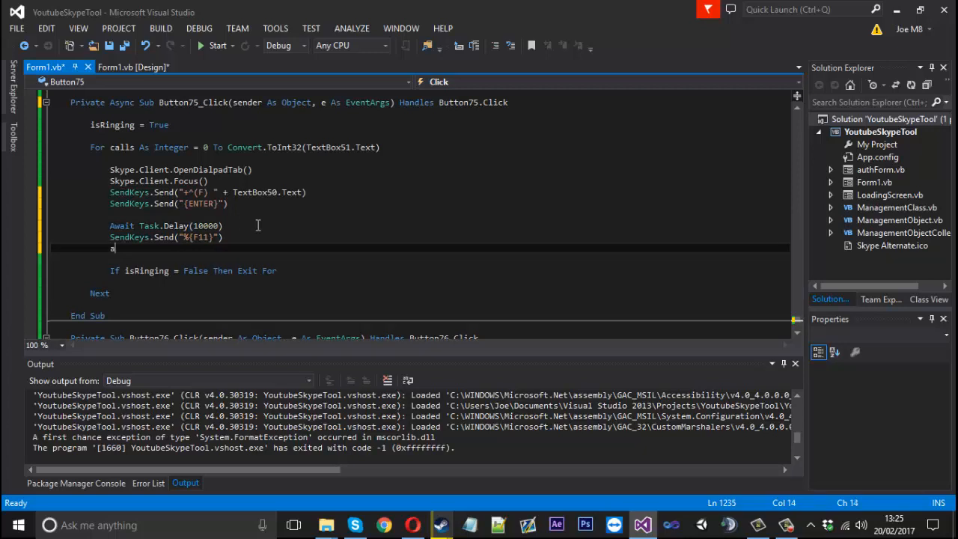
{"action": "type", "text": "wait"}
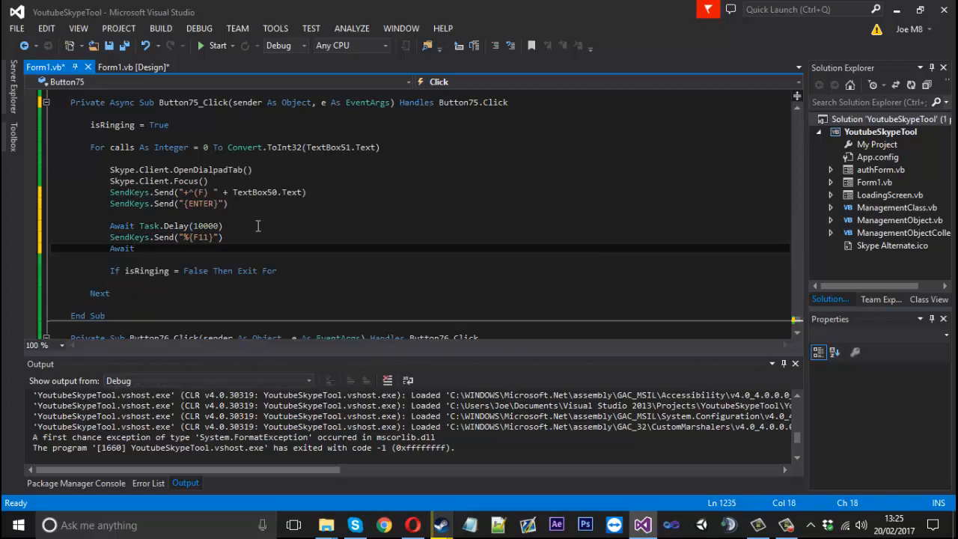
{"action": "type", "text": "t"}
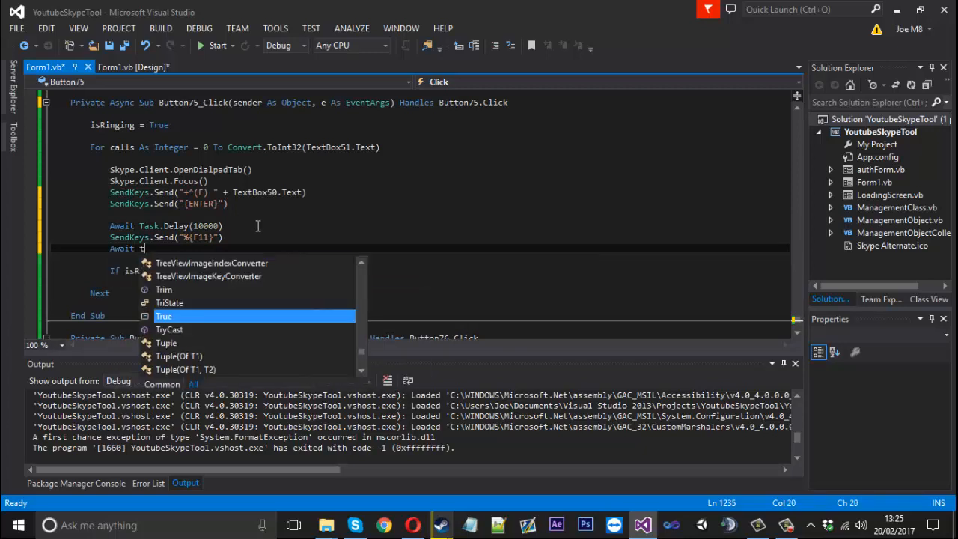
{"action": "type", "text": "ask.Delay"}
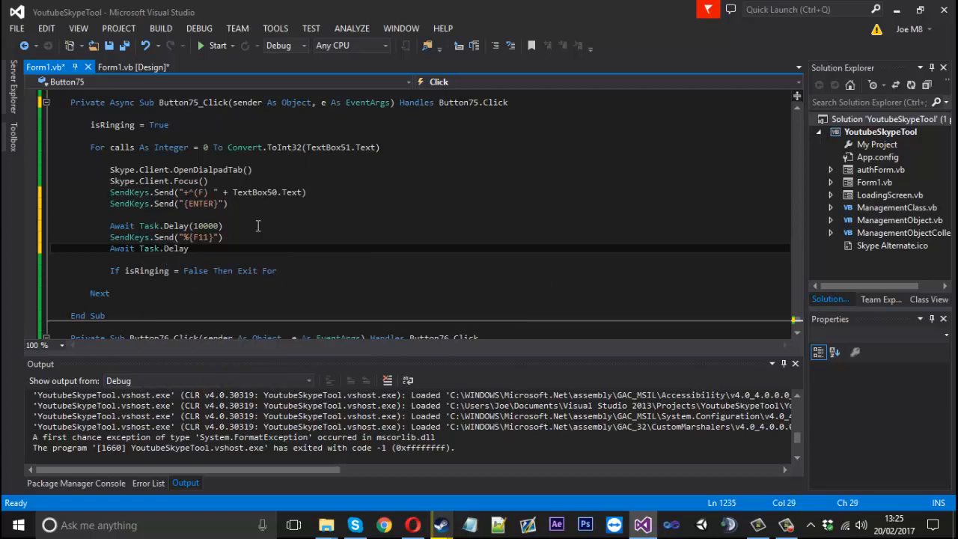
{"action": "type", "text": "()"}
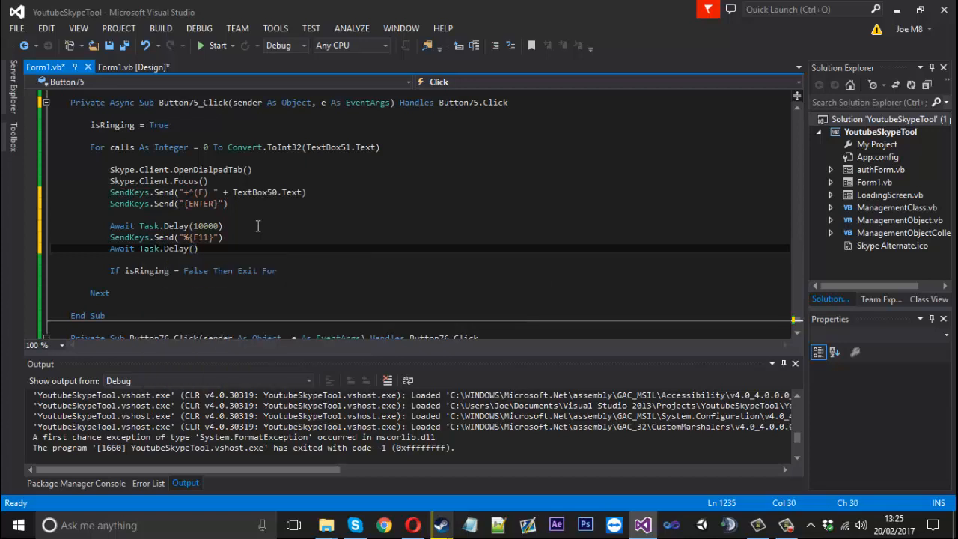
{"action": "type", "text": "1500"}
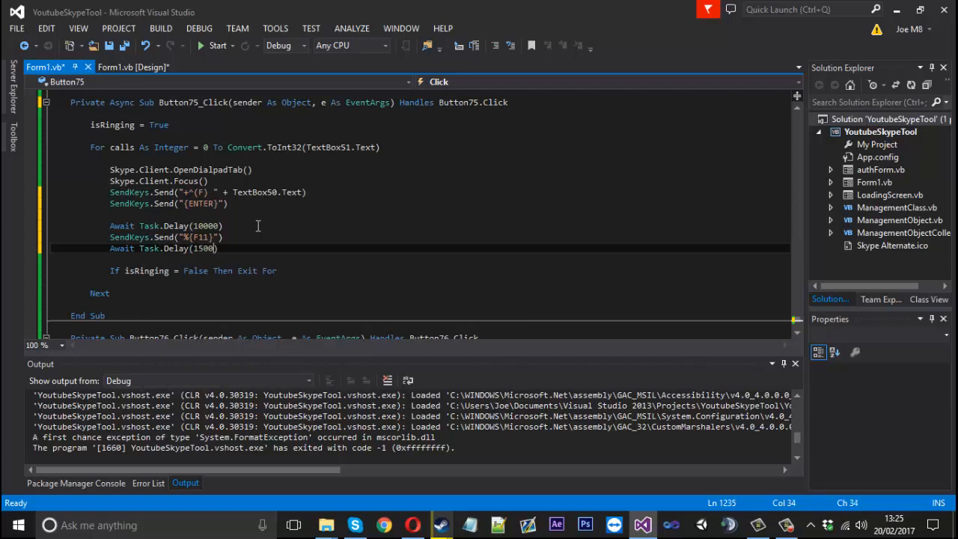
{"action": "mouse_move", "coordinate": [248, 239]}
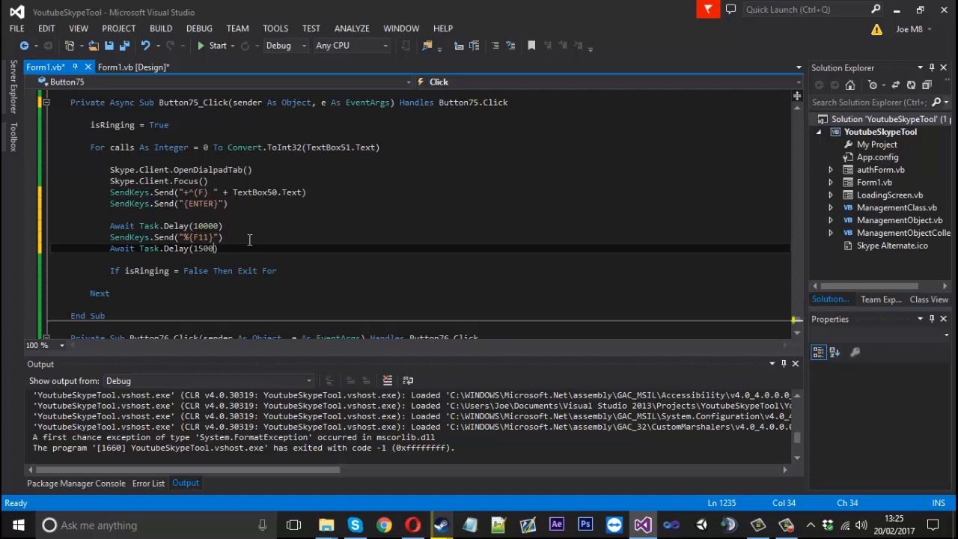
- Add callCount += 1 to the loop and check the total-calls label name in the designer
{"action": "type", "text": "c"}
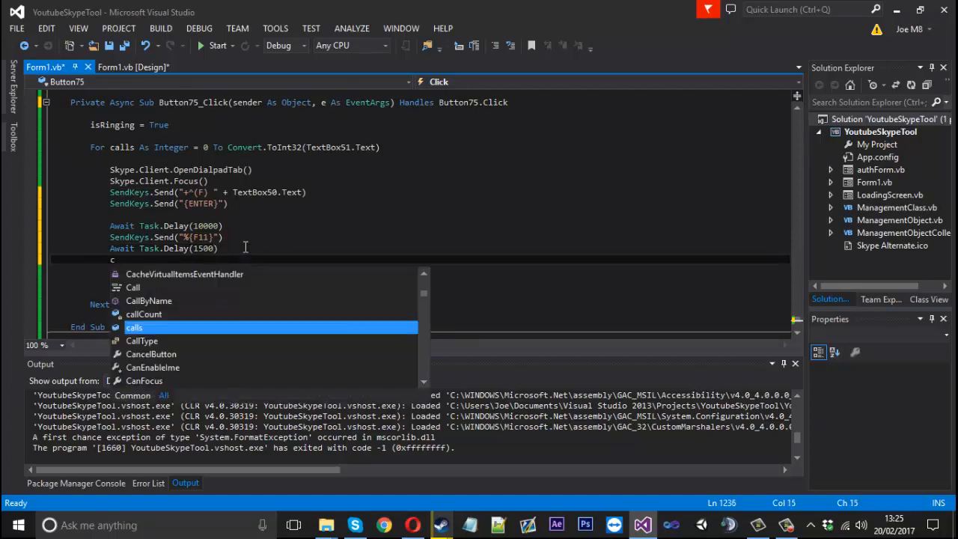
{"action": "type", "text": "all"}
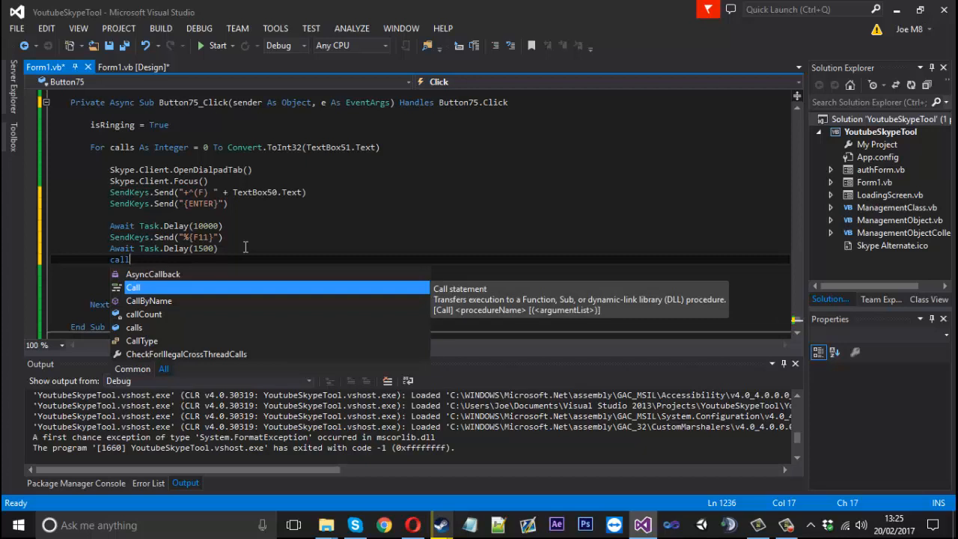
{"action": "type", "text": "Count +"}
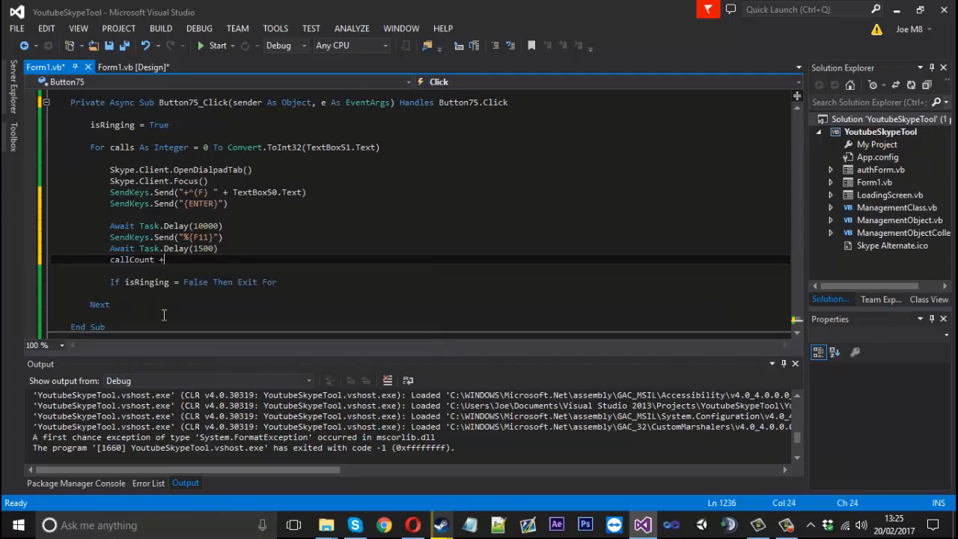
{"action": "type", "text": "= 1"}
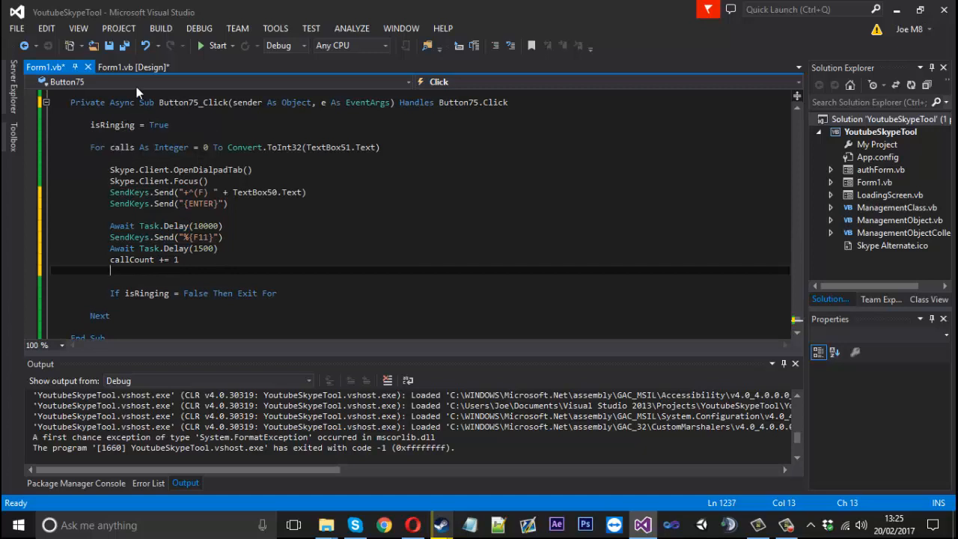
{"action": "left_click", "coordinate": [133, 66]}
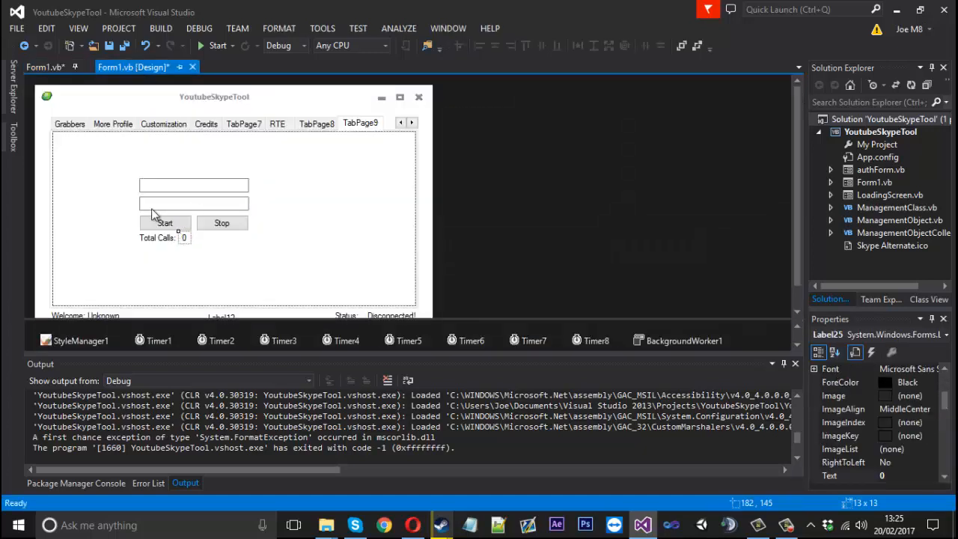
{"action": "left_click", "coordinate": [47, 65]}
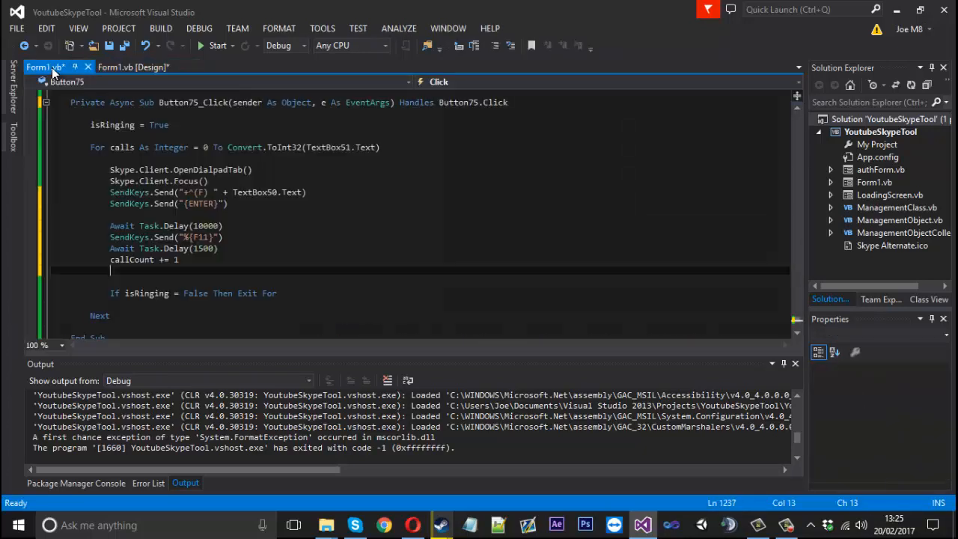
- Set Label25.Text = Convert.ToString(callCount) to display the running call count
{"action": "type", "text": "label1"}
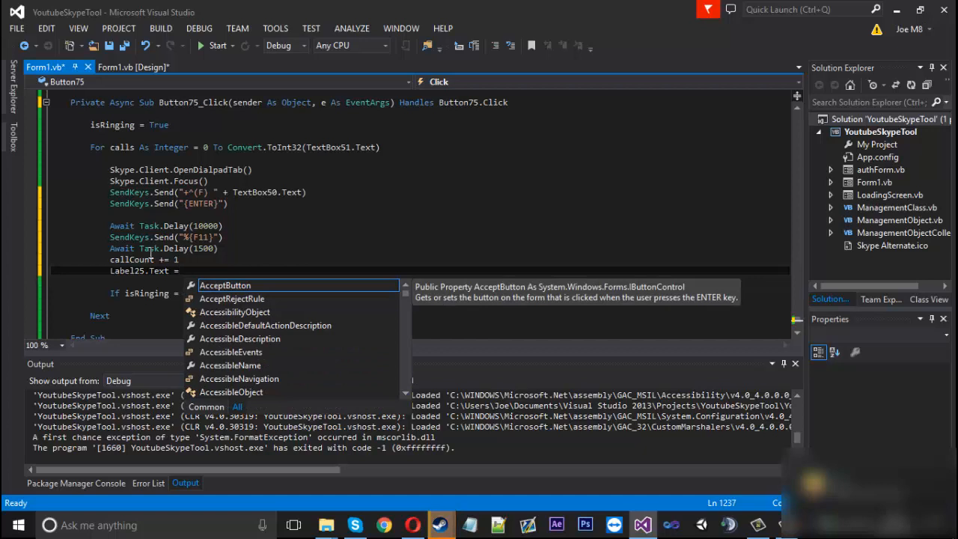
{"action": "type", "text": "convert"}
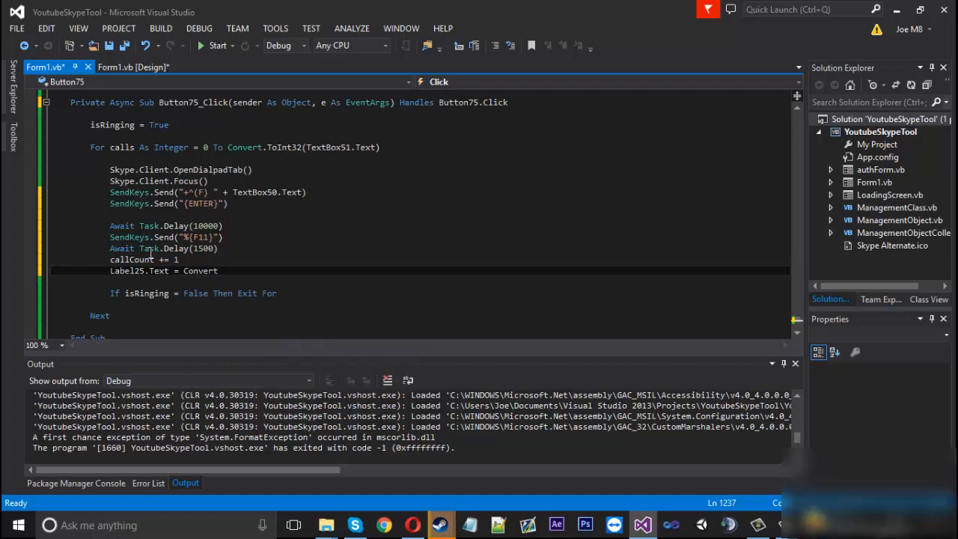
{"action": "type", "text": "."}
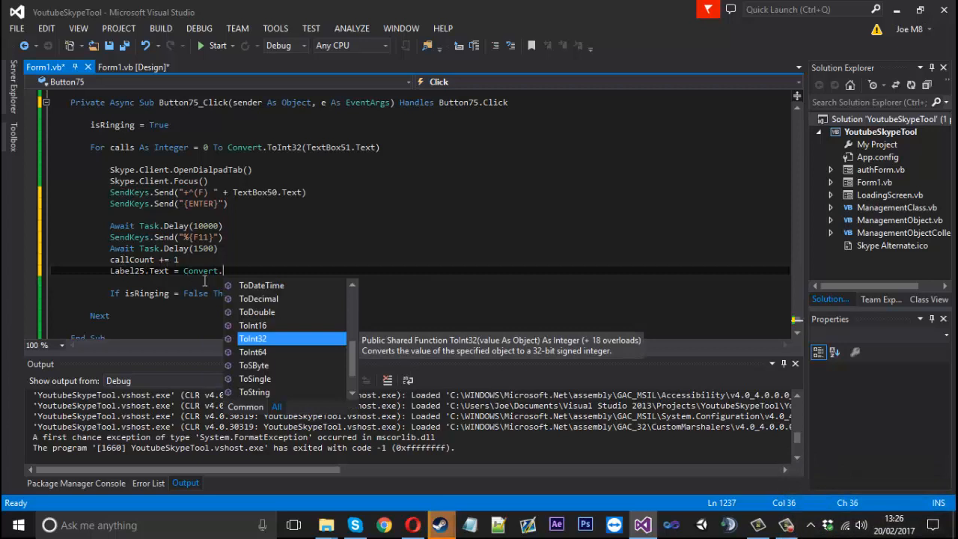
{"action": "type", "text": "ToString"}
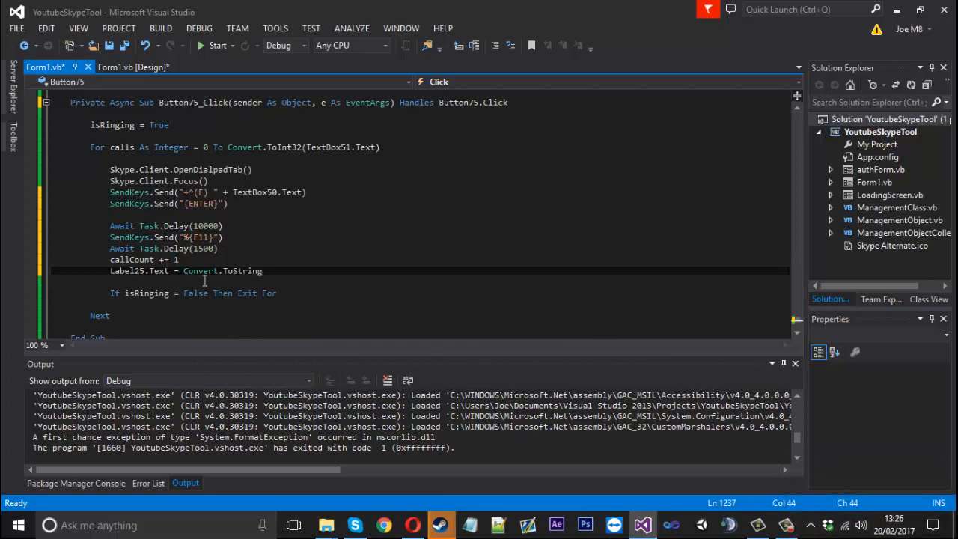
{"action": "type", "text": "()"}
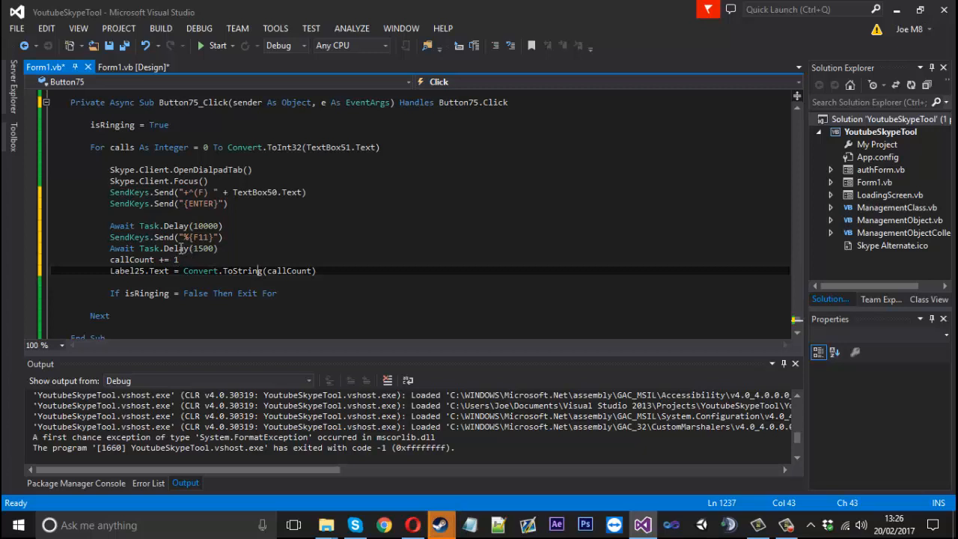
{"action": "scroll", "scroll_direction": "down", "scroll_amount": 3}
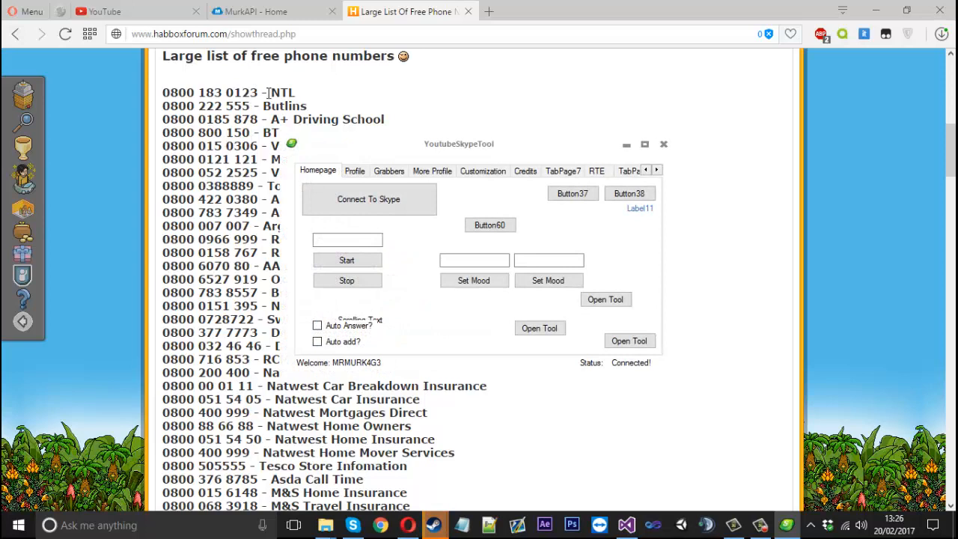
{"action": "right_click", "coordinate": [209, 93]}
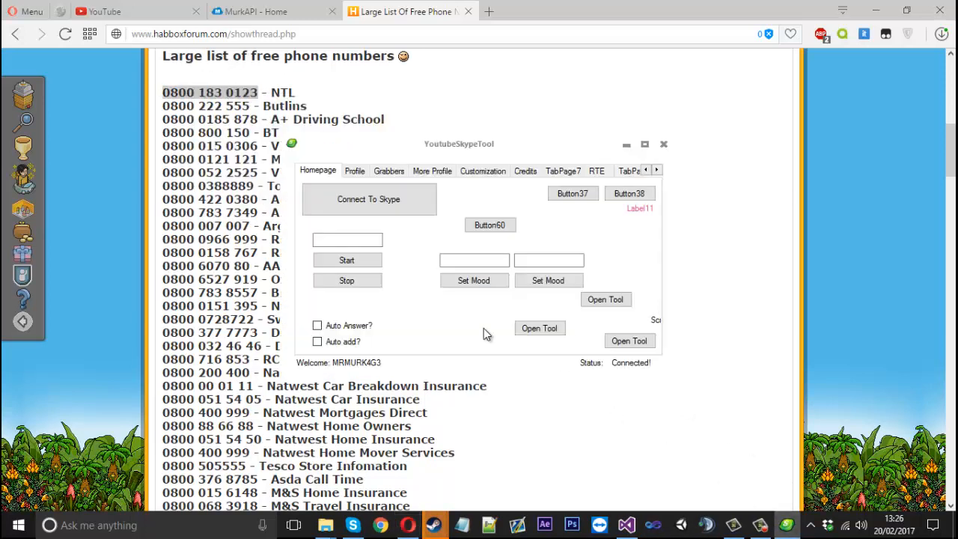
{"action": "left_click", "coordinate": [604, 171]}
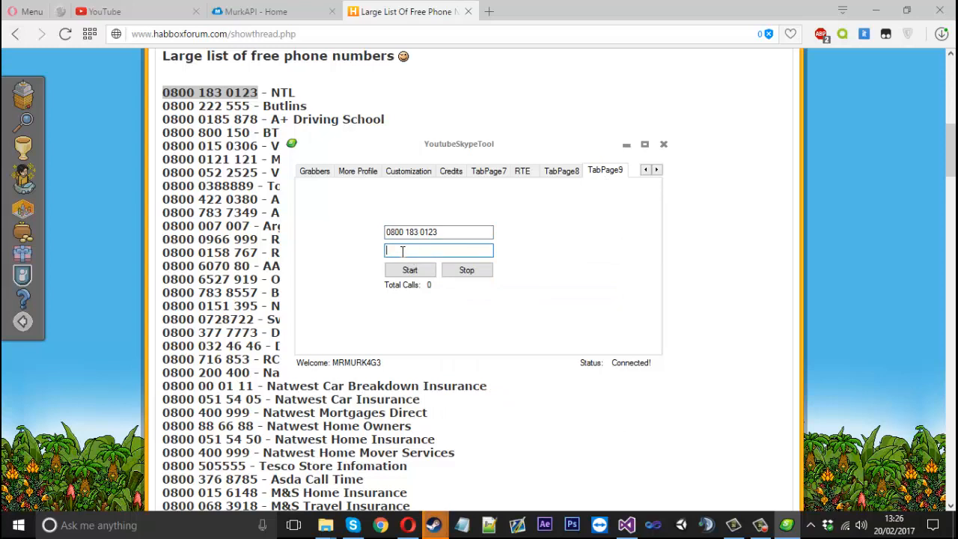
{"action": "type", "text": "5"}
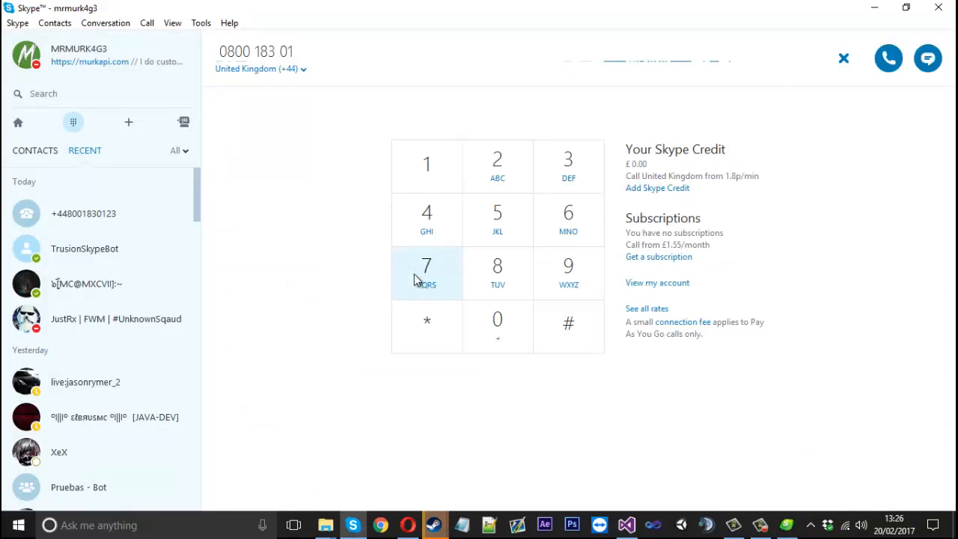
{"action": "left_click", "coordinate": [889, 58]}
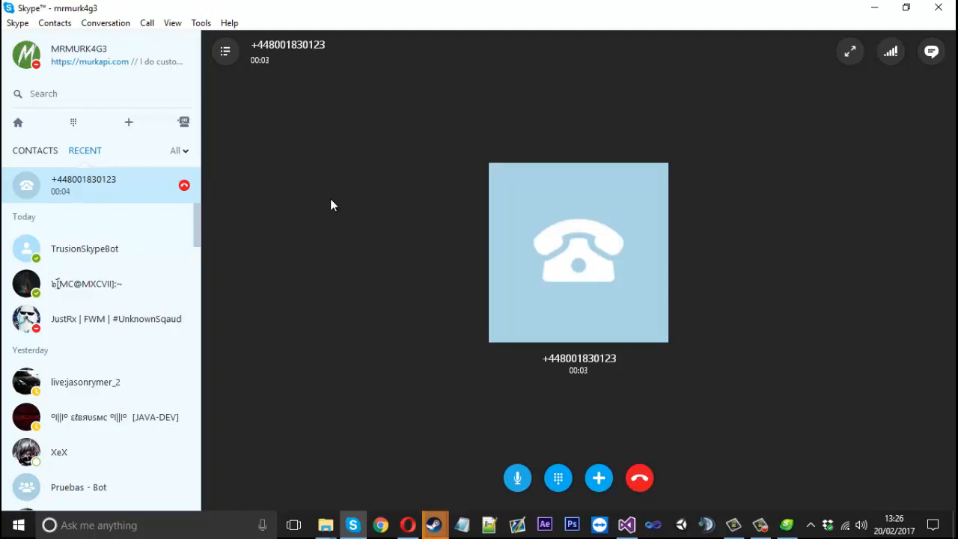
{"action": "left_click", "coordinate": [640, 478]}
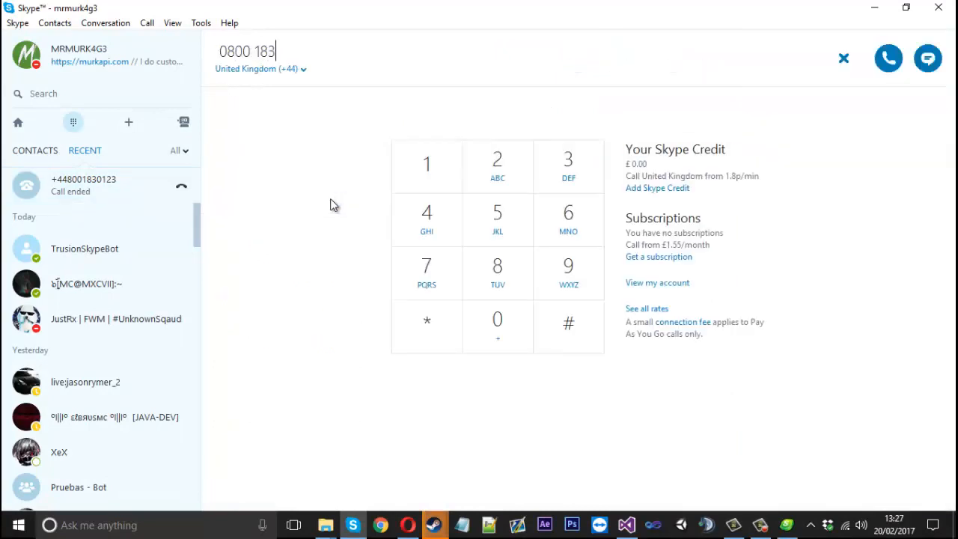
{"action": "left_click", "coordinate": [889, 58]}
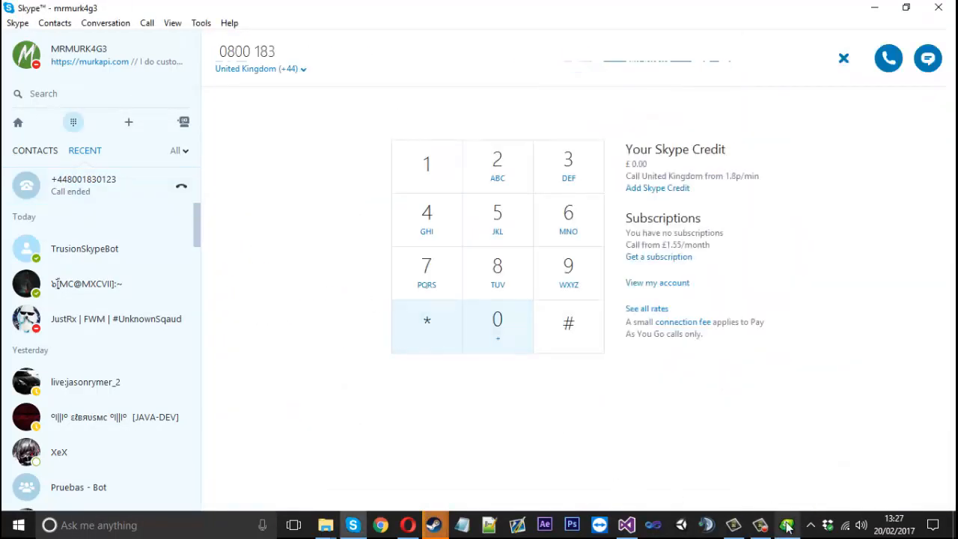
{"action": "left_click", "coordinate": [785, 522]}
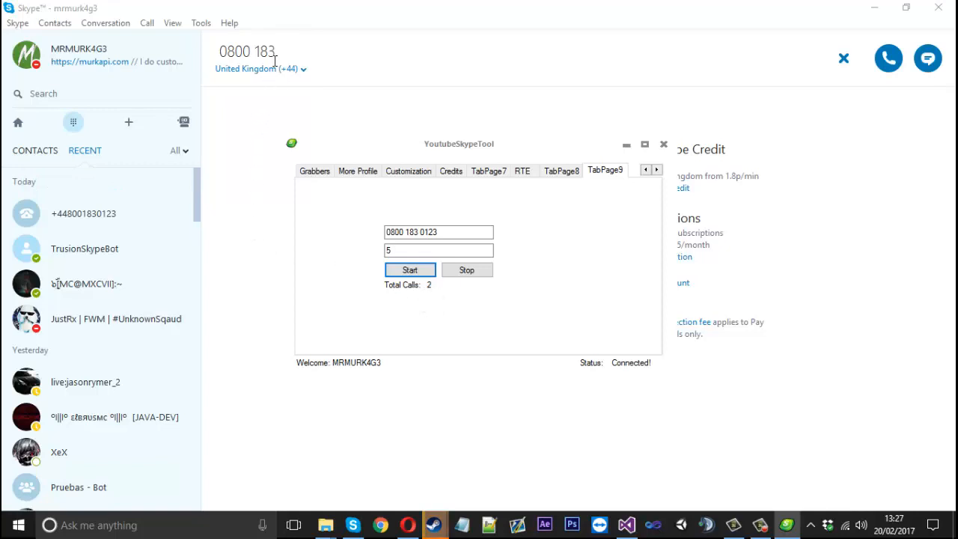
- Stop the run at Total Calls: 4 and move the tool window over Skype's call history
{"action": "left_click", "coordinate": [664, 144]}
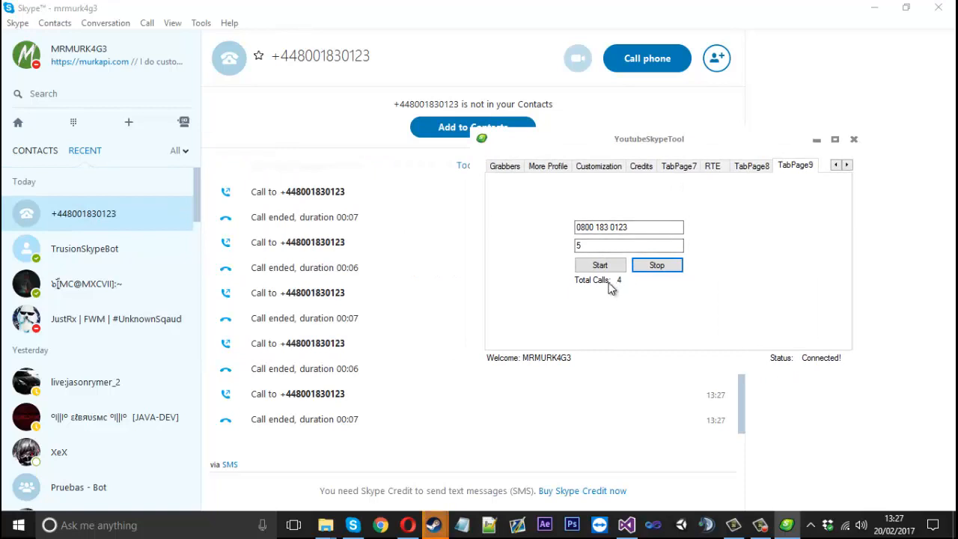
{"action": "mouse_move", "coordinate": [615, 290]}
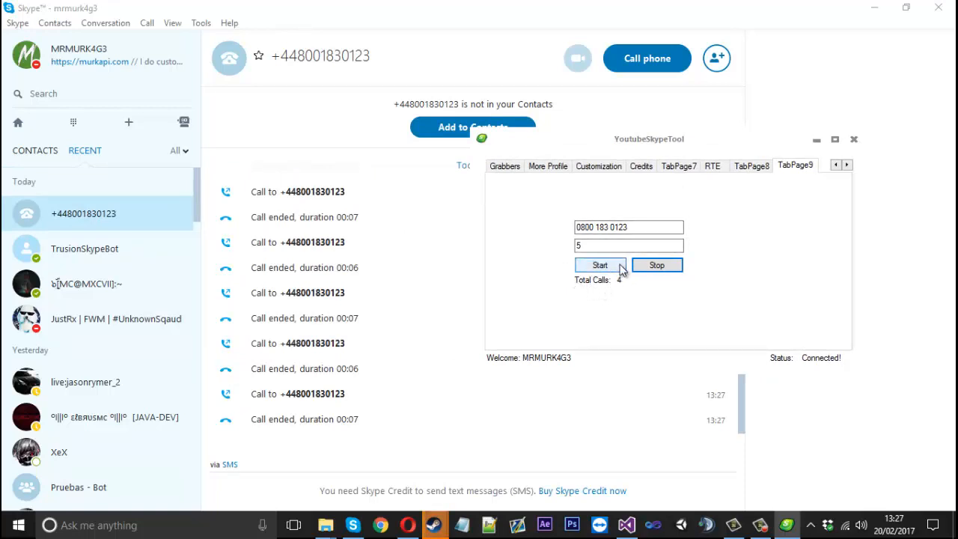
{"action": "left_click_drag", "start_coordinate": [650, 137], "coordinate": [524, 129]}
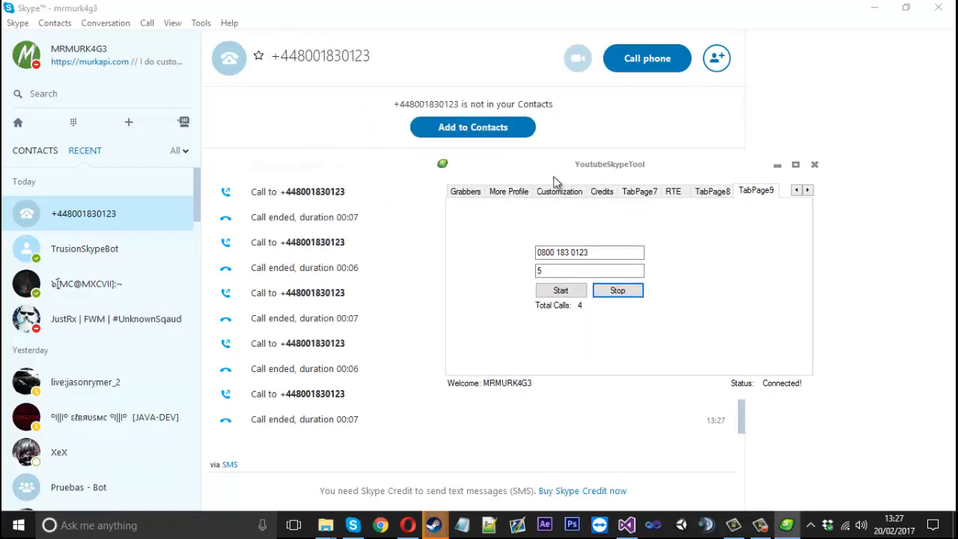
{"action": "left_click", "coordinate": [590, 251]}
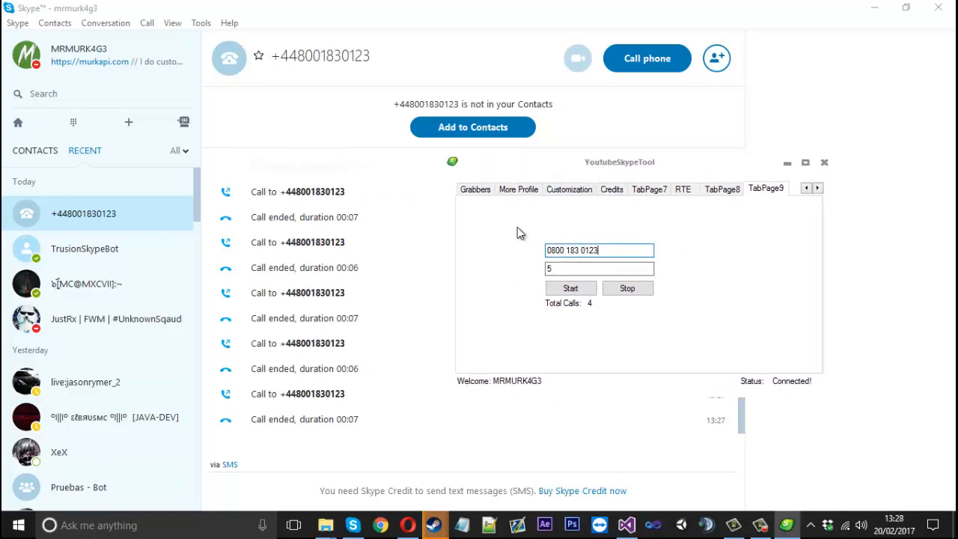
{"action": "mouse_move", "coordinate": [488, 208]}
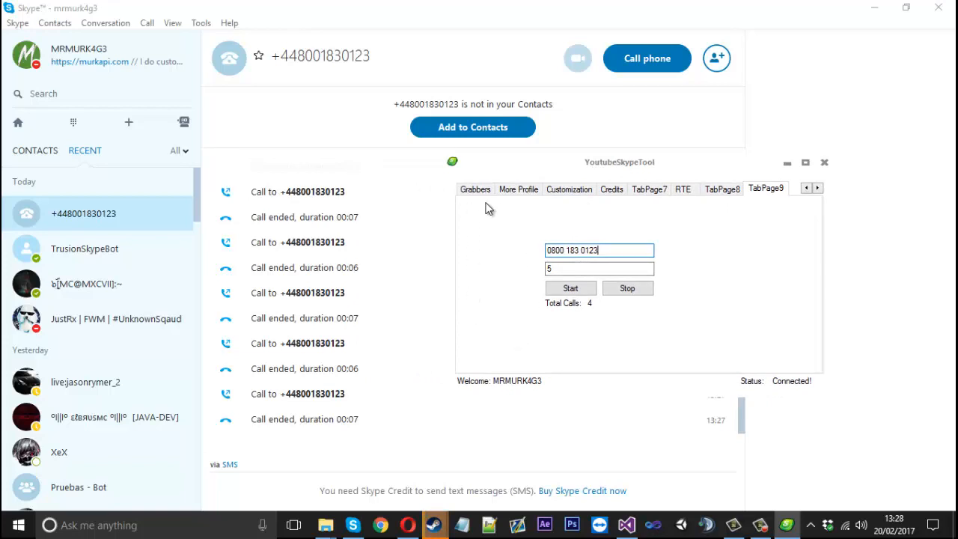
{"action": "mouse_move", "coordinate": [500, 326]}
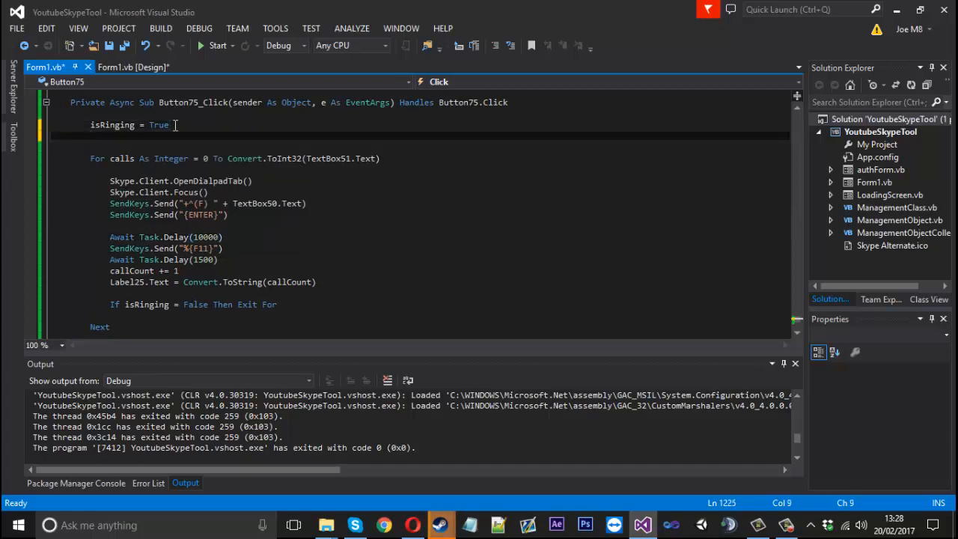
- Add Me.TopMost = True after isRinging = True and rebuild and run the tool
{"action": "type", "text": "Me.topMost = True"}
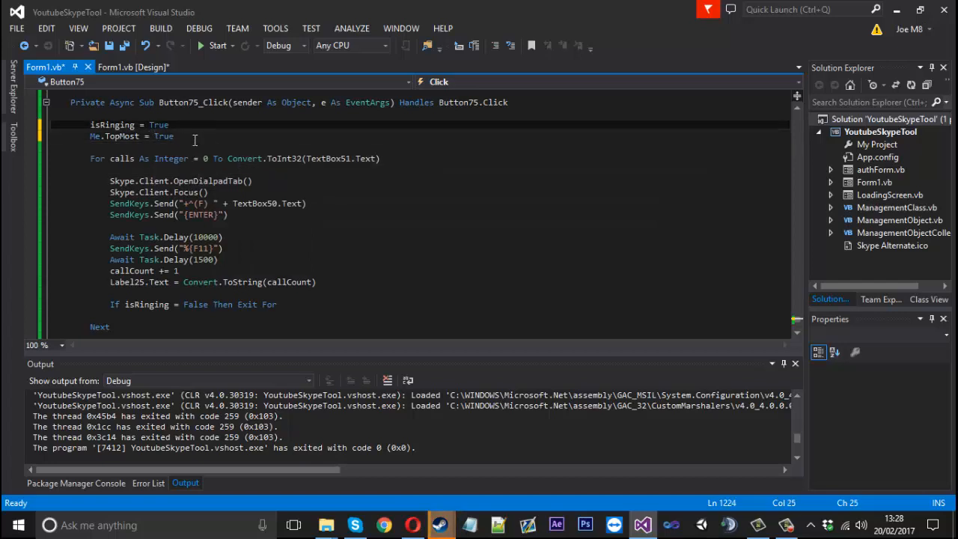
{"action": "mouse_move", "coordinate": [425, 435]}
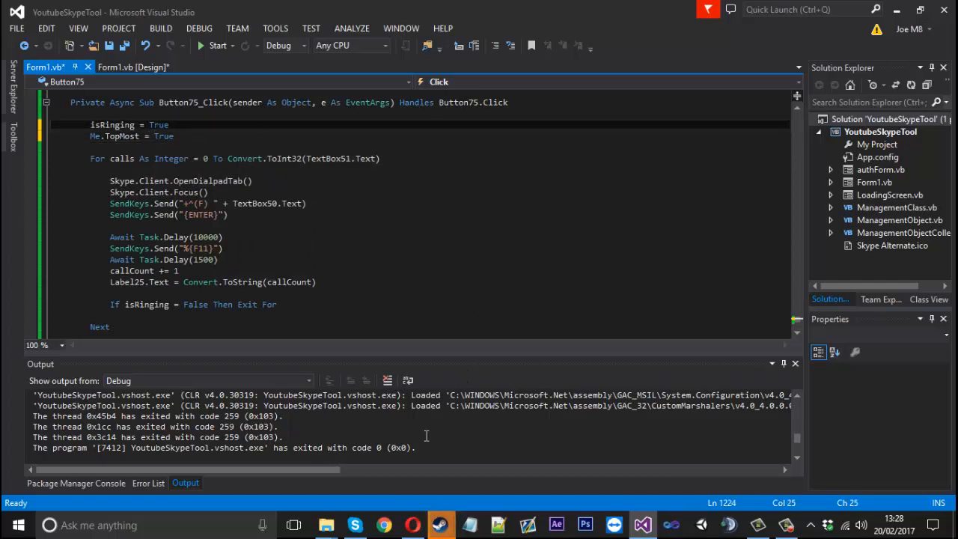
{"action": "left_click", "coordinate": [217, 44]}
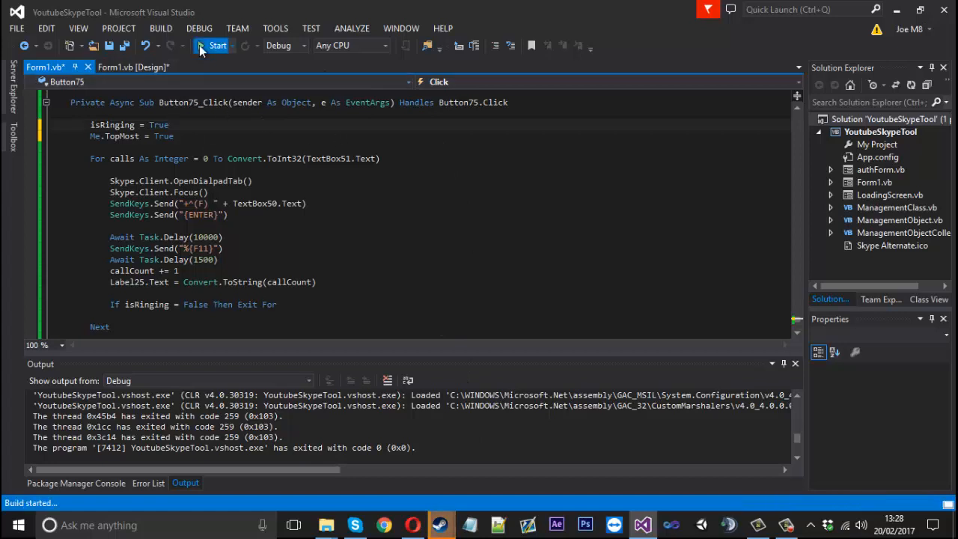
{"action": "left_click", "coordinate": [219, 44]}
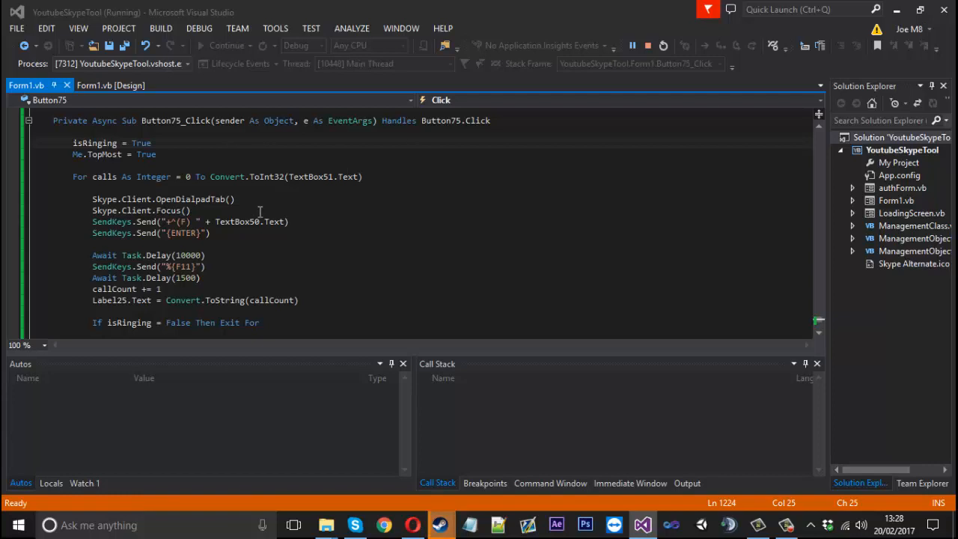
{"action": "mouse_move", "coordinate": [706, 233]}
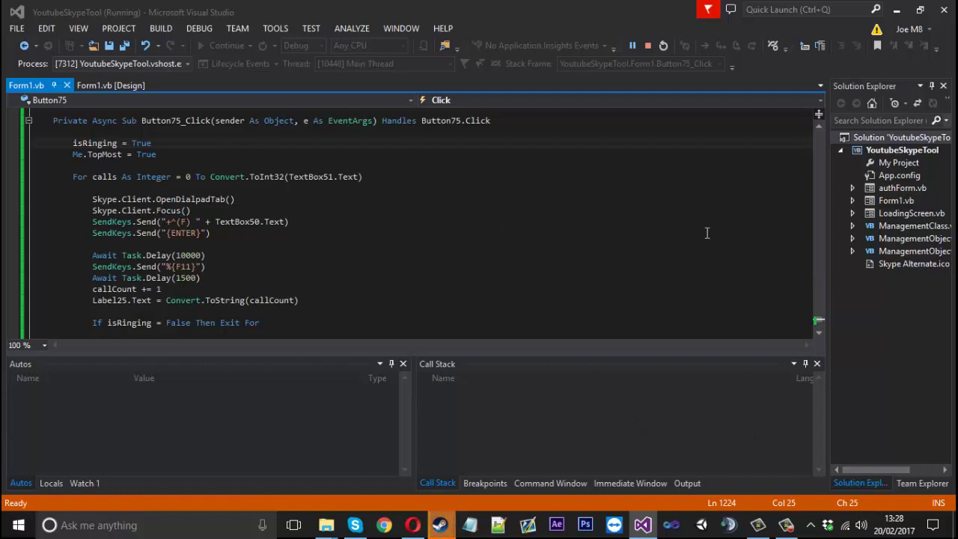
{"action": "mouse_move", "coordinate": [577, 383]}
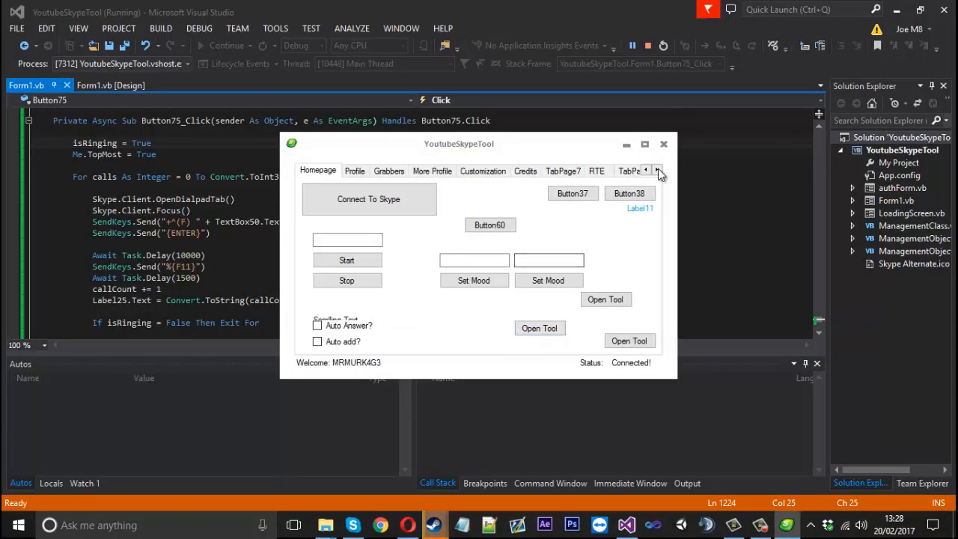
{"action": "left_click", "coordinate": [659, 170]}
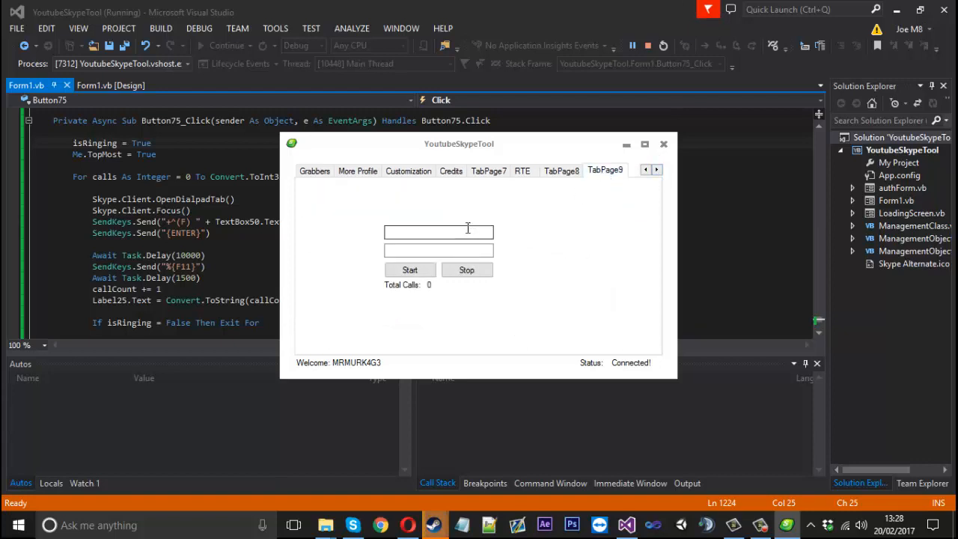
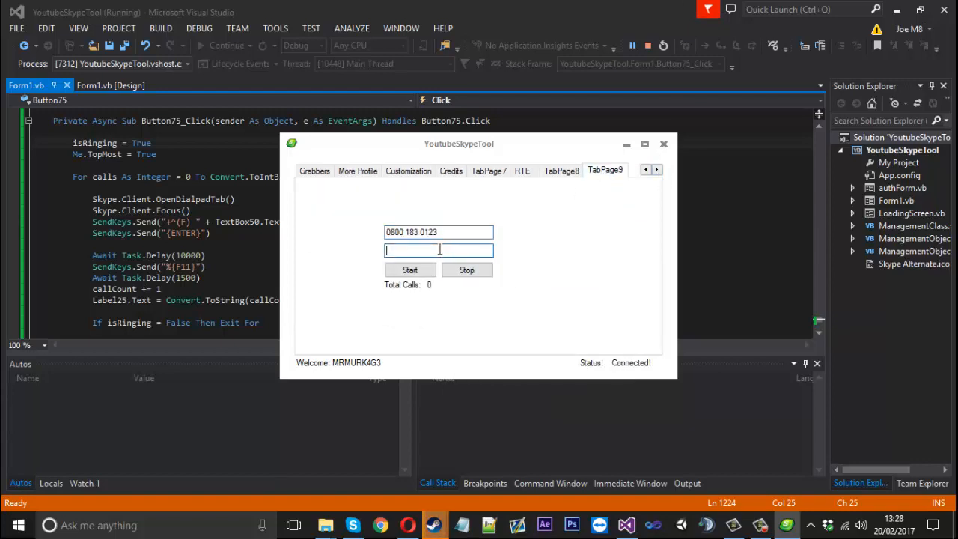
{"action": "left_click", "coordinate": [410, 269]}
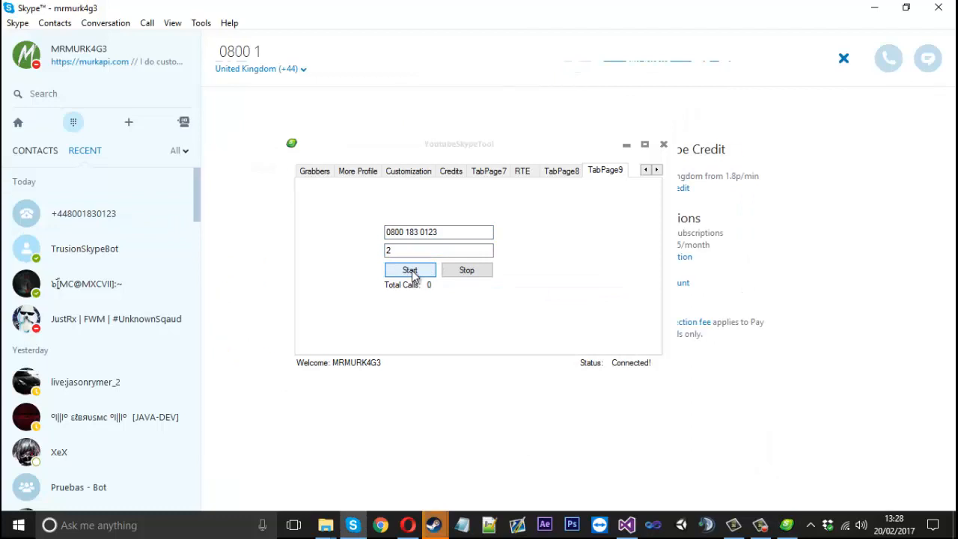
{"action": "left_click", "coordinate": [410, 269]}
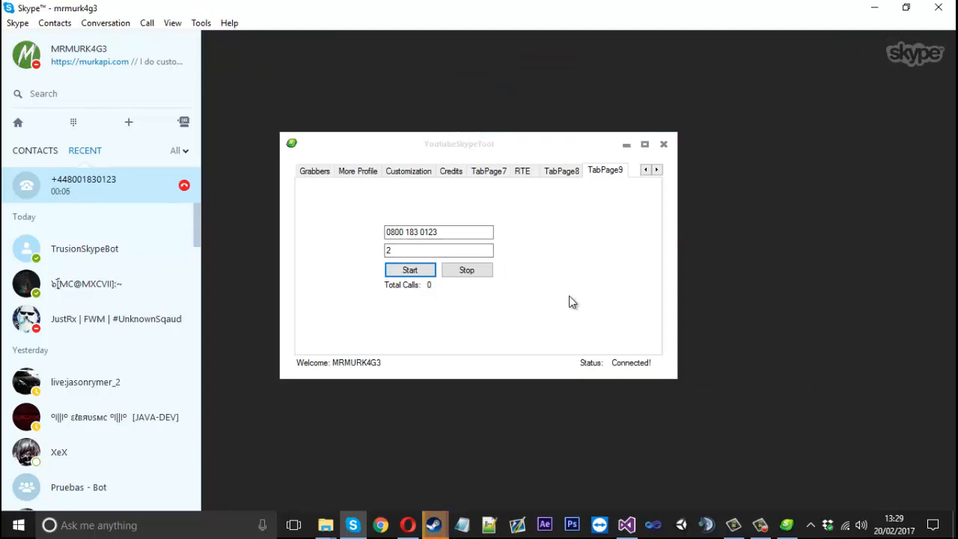
{"action": "mouse_move", "coordinate": [575, 291]}
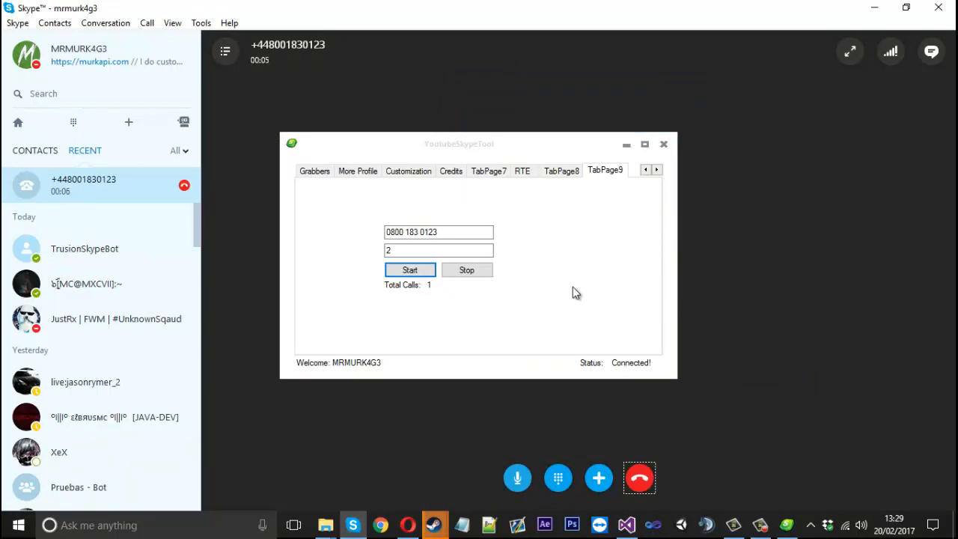
{"action": "left_click", "coordinate": [638, 477]}
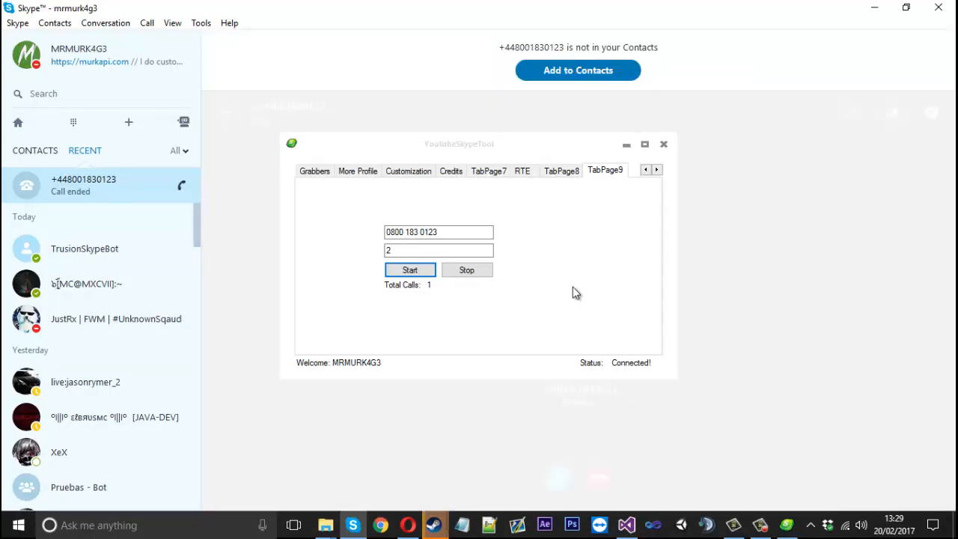
{"action": "left_click", "coordinate": [410, 269]}
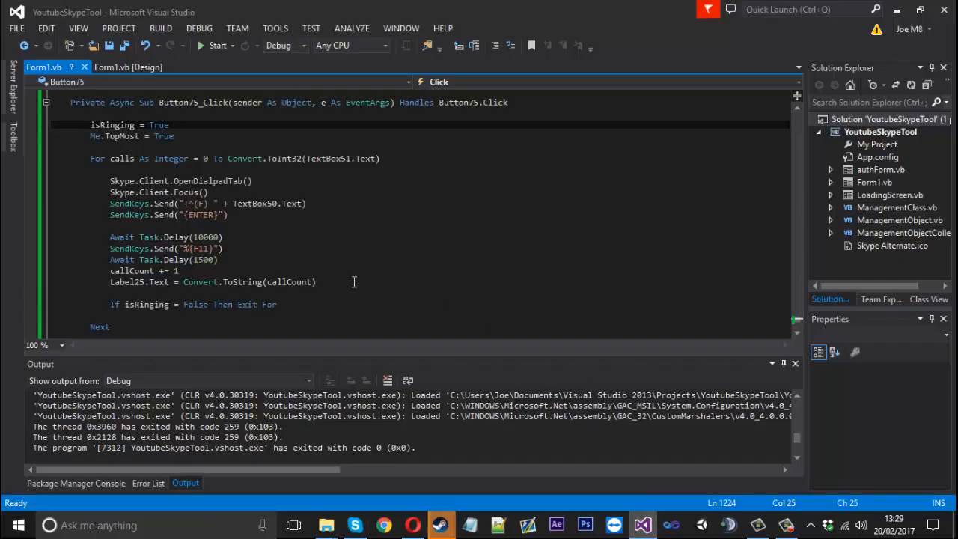
{"action": "double_click", "coordinate": [254, 204]}
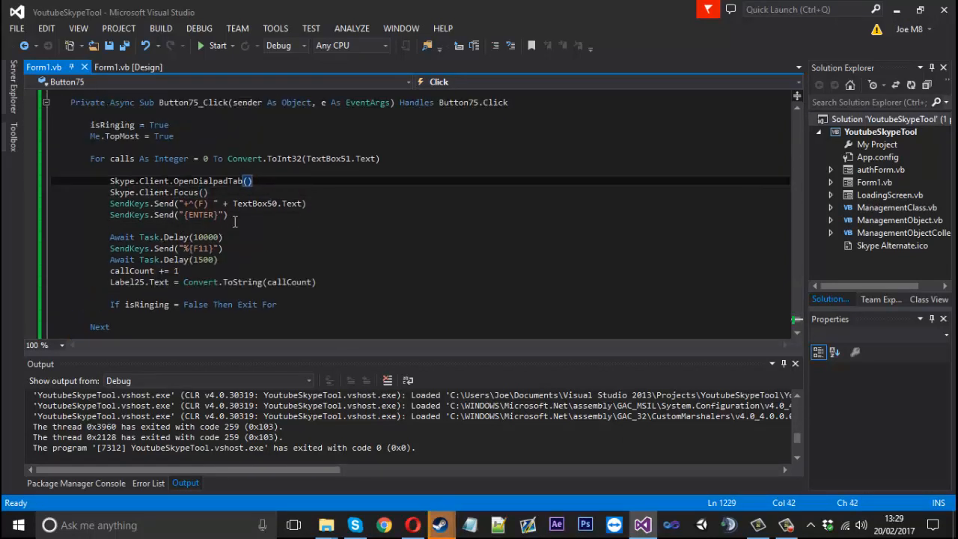
{"action": "left_click", "coordinate": [127, 66]}
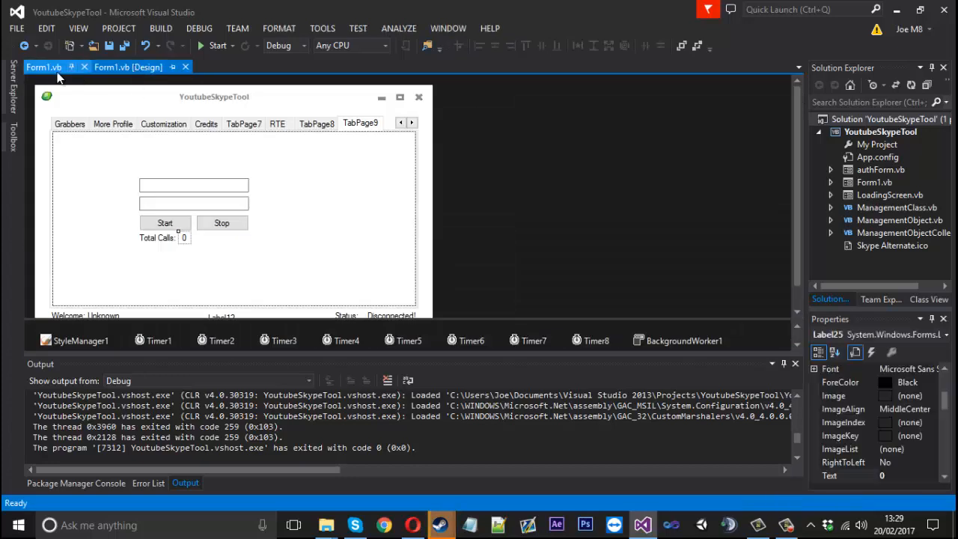
{"action": "left_click", "coordinate": [131, 65]}
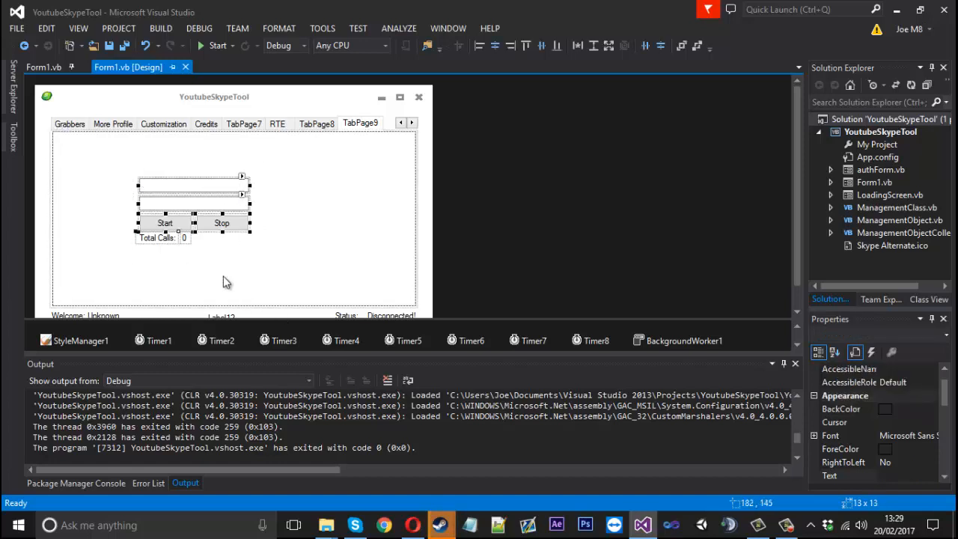
{"action": "left_click", "coordinate": [63, 132]}
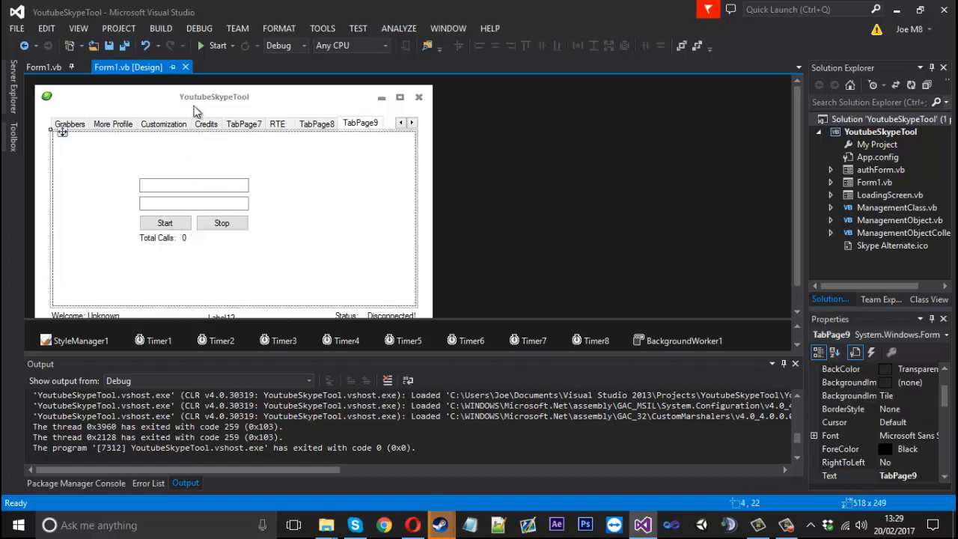
{"action": "left_click", "coordinate": [47, 66]}
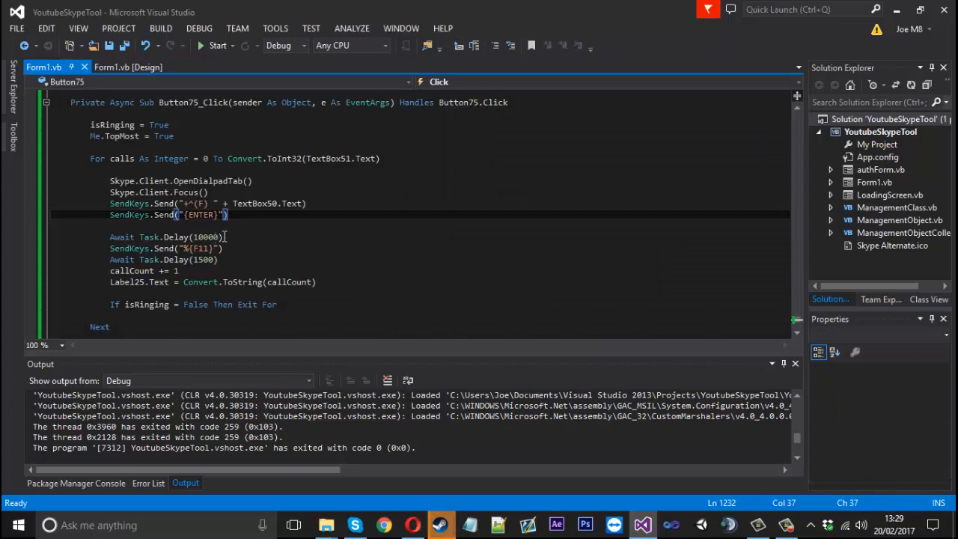
{"action": "mouse_move", "coordinate": [192, 236]}
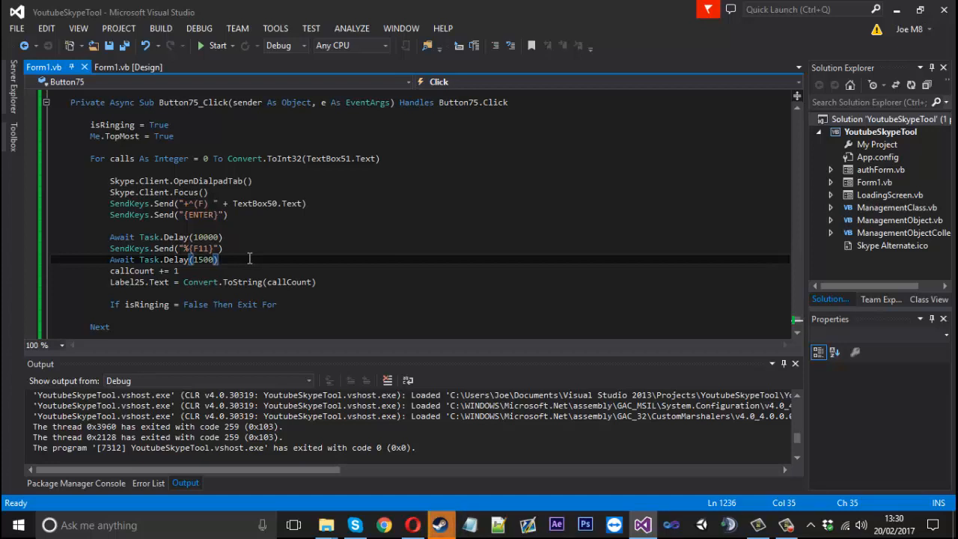
{"action": "mouse_move", "coordinate": [239, 260]}
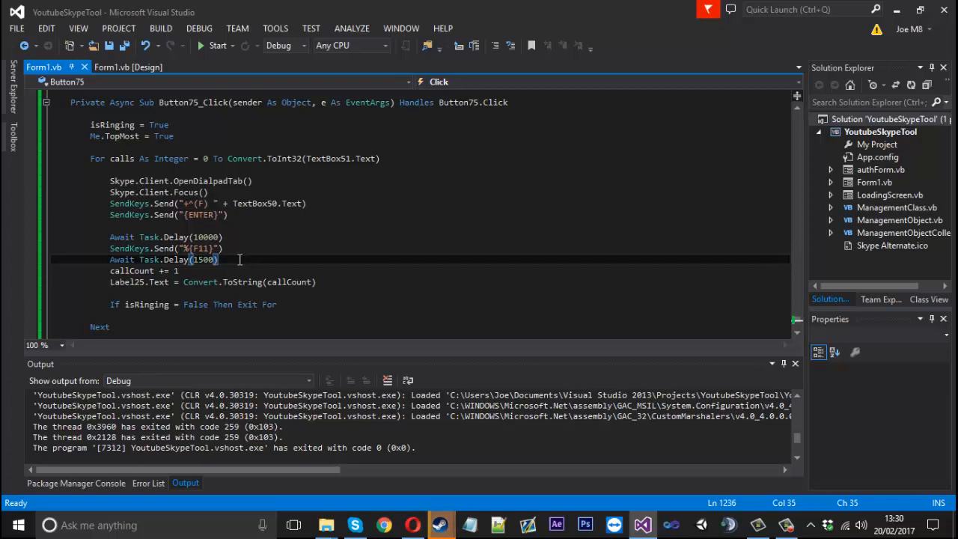
{"action": "scroll", "scroll_direction": "down", "scroll_amount": 3}
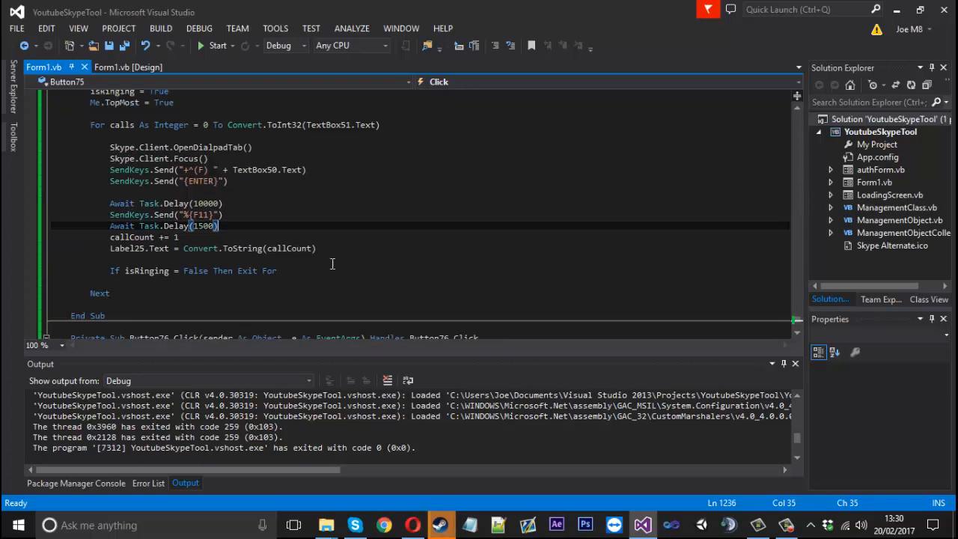